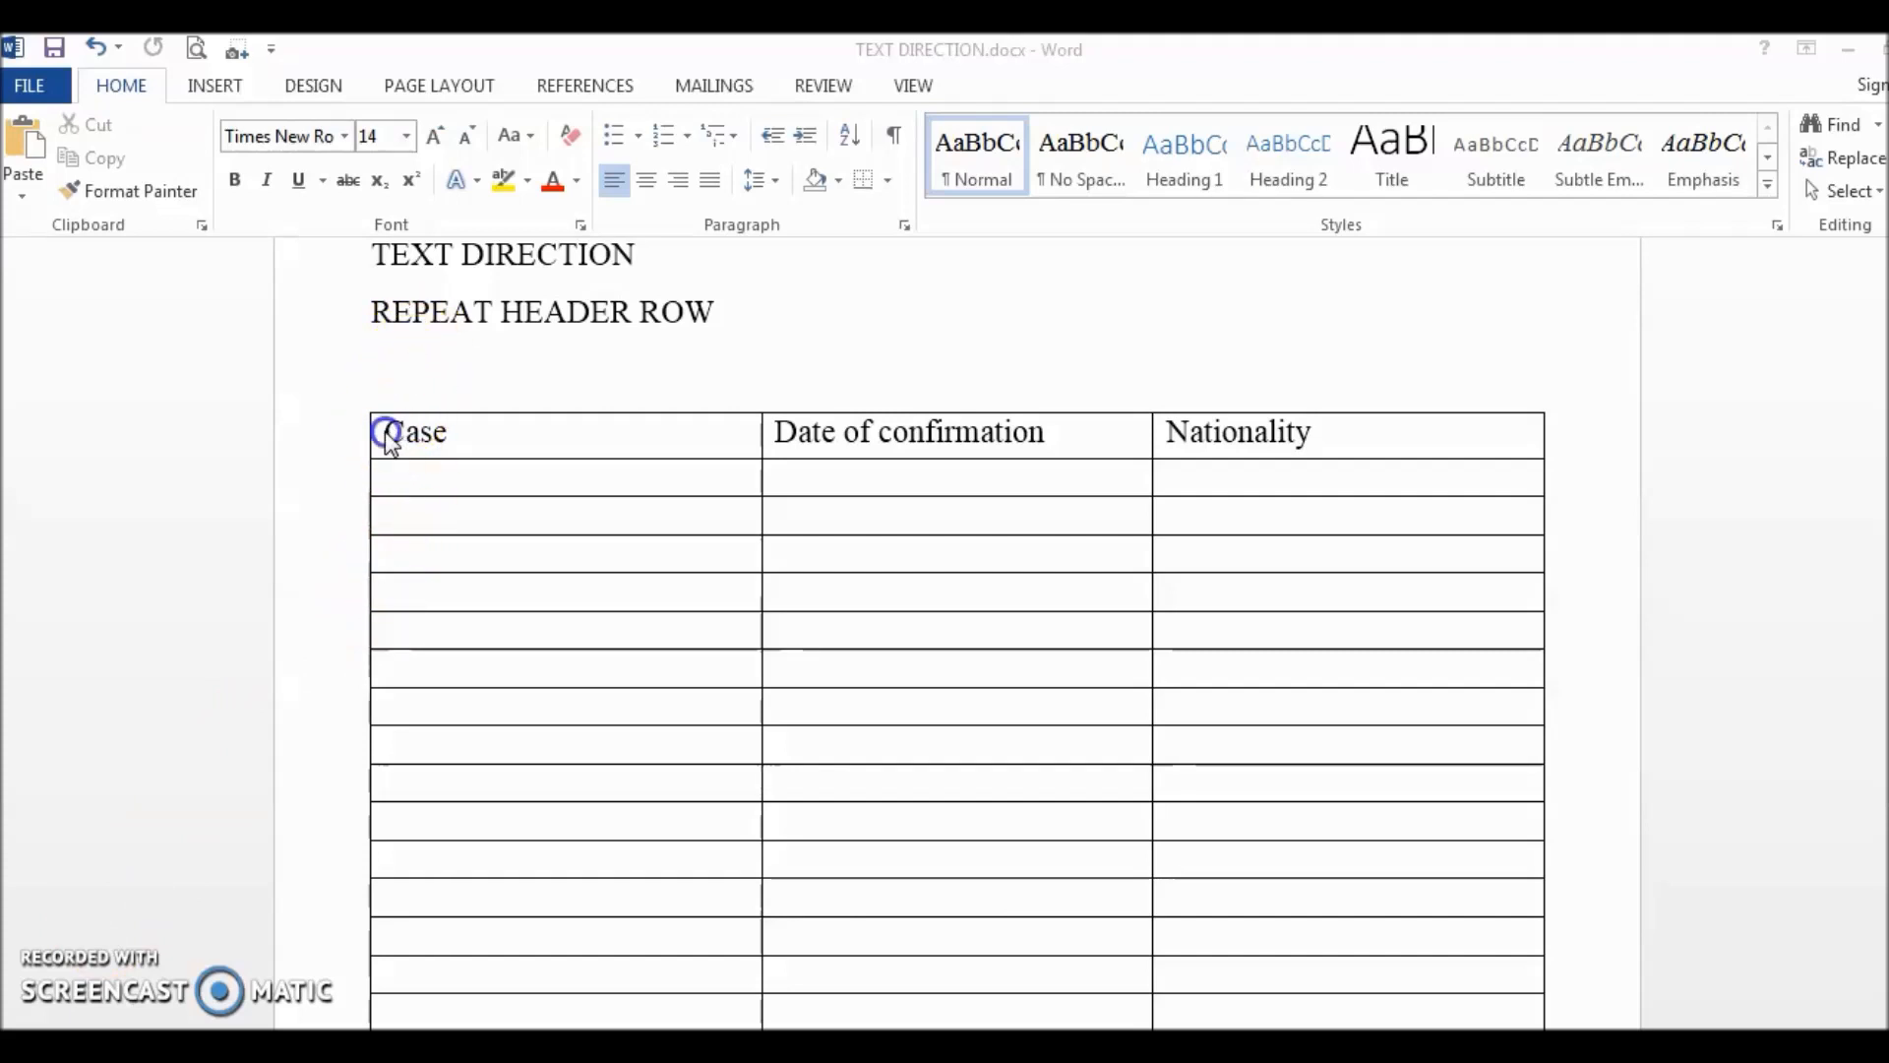
- Select the header row from the Case cell across to Nationality
{"action": "left_click", "coordinate": [397, 433]}
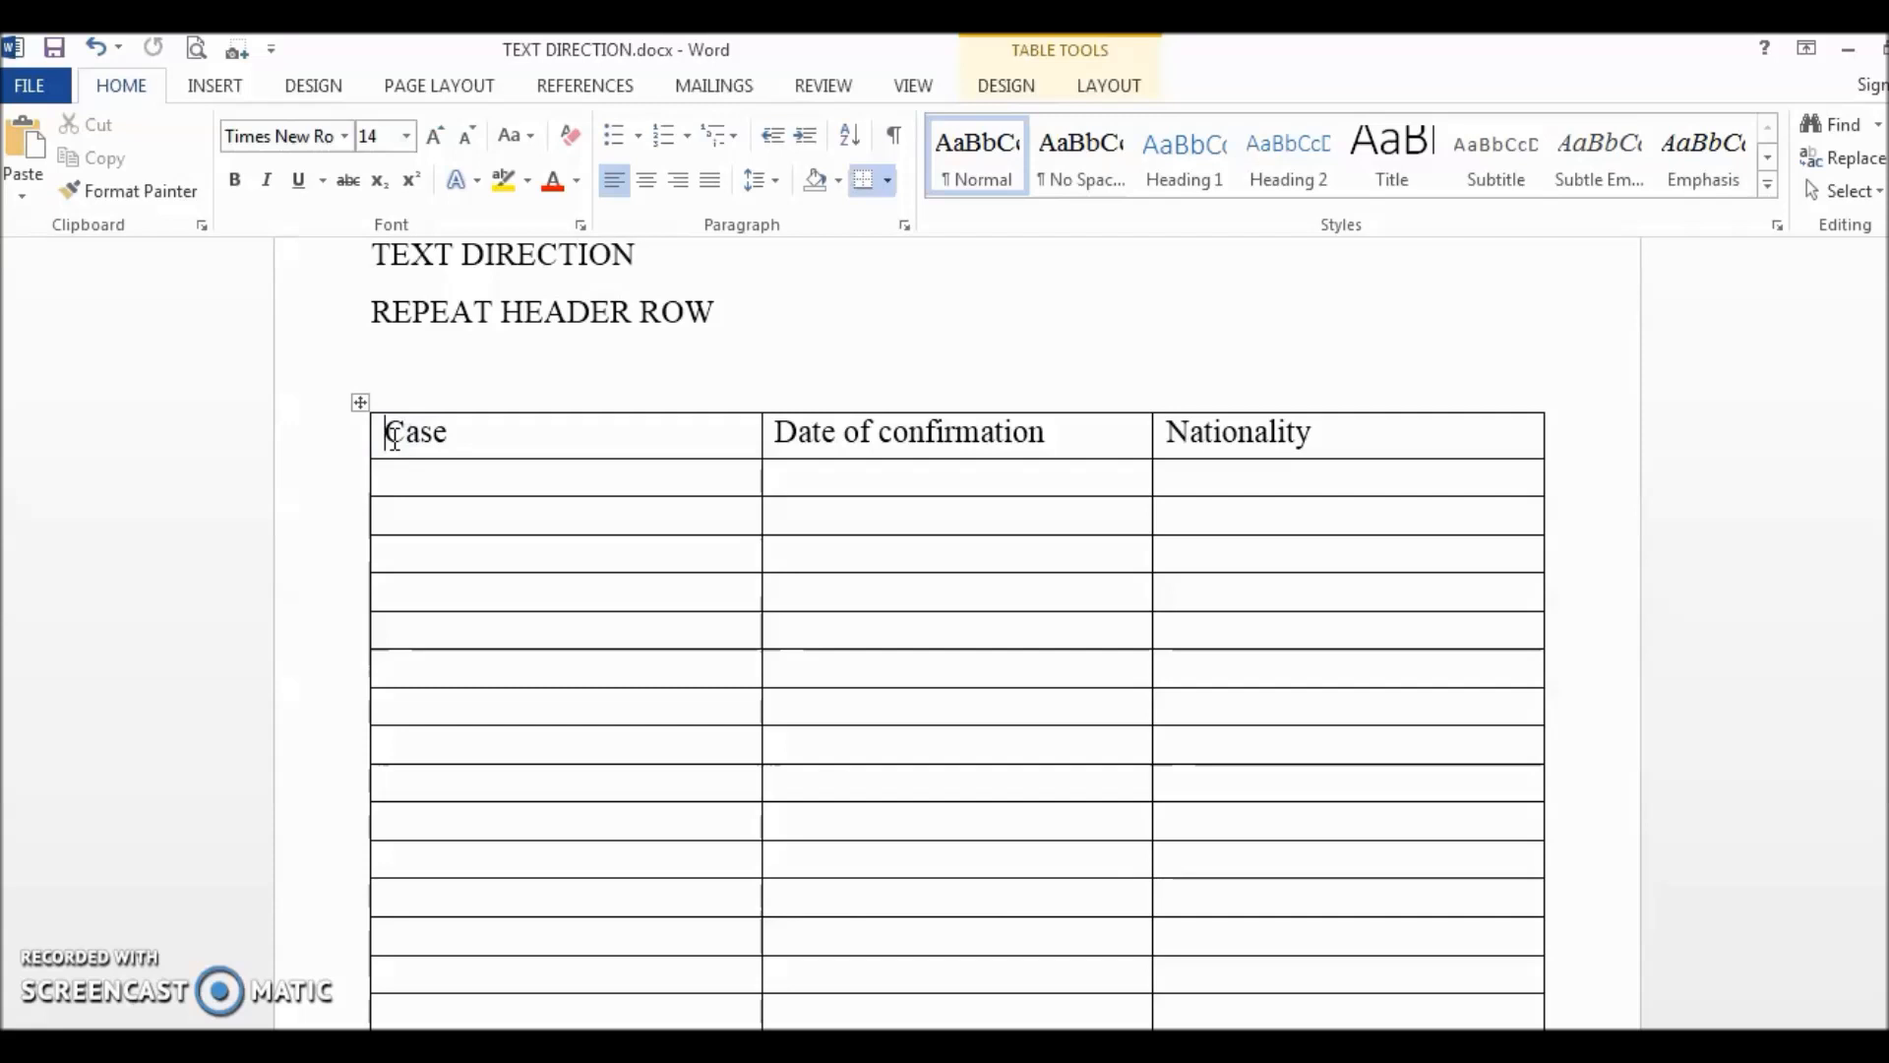
{"action": "mouse_move", "coordinate": [828, 469]}
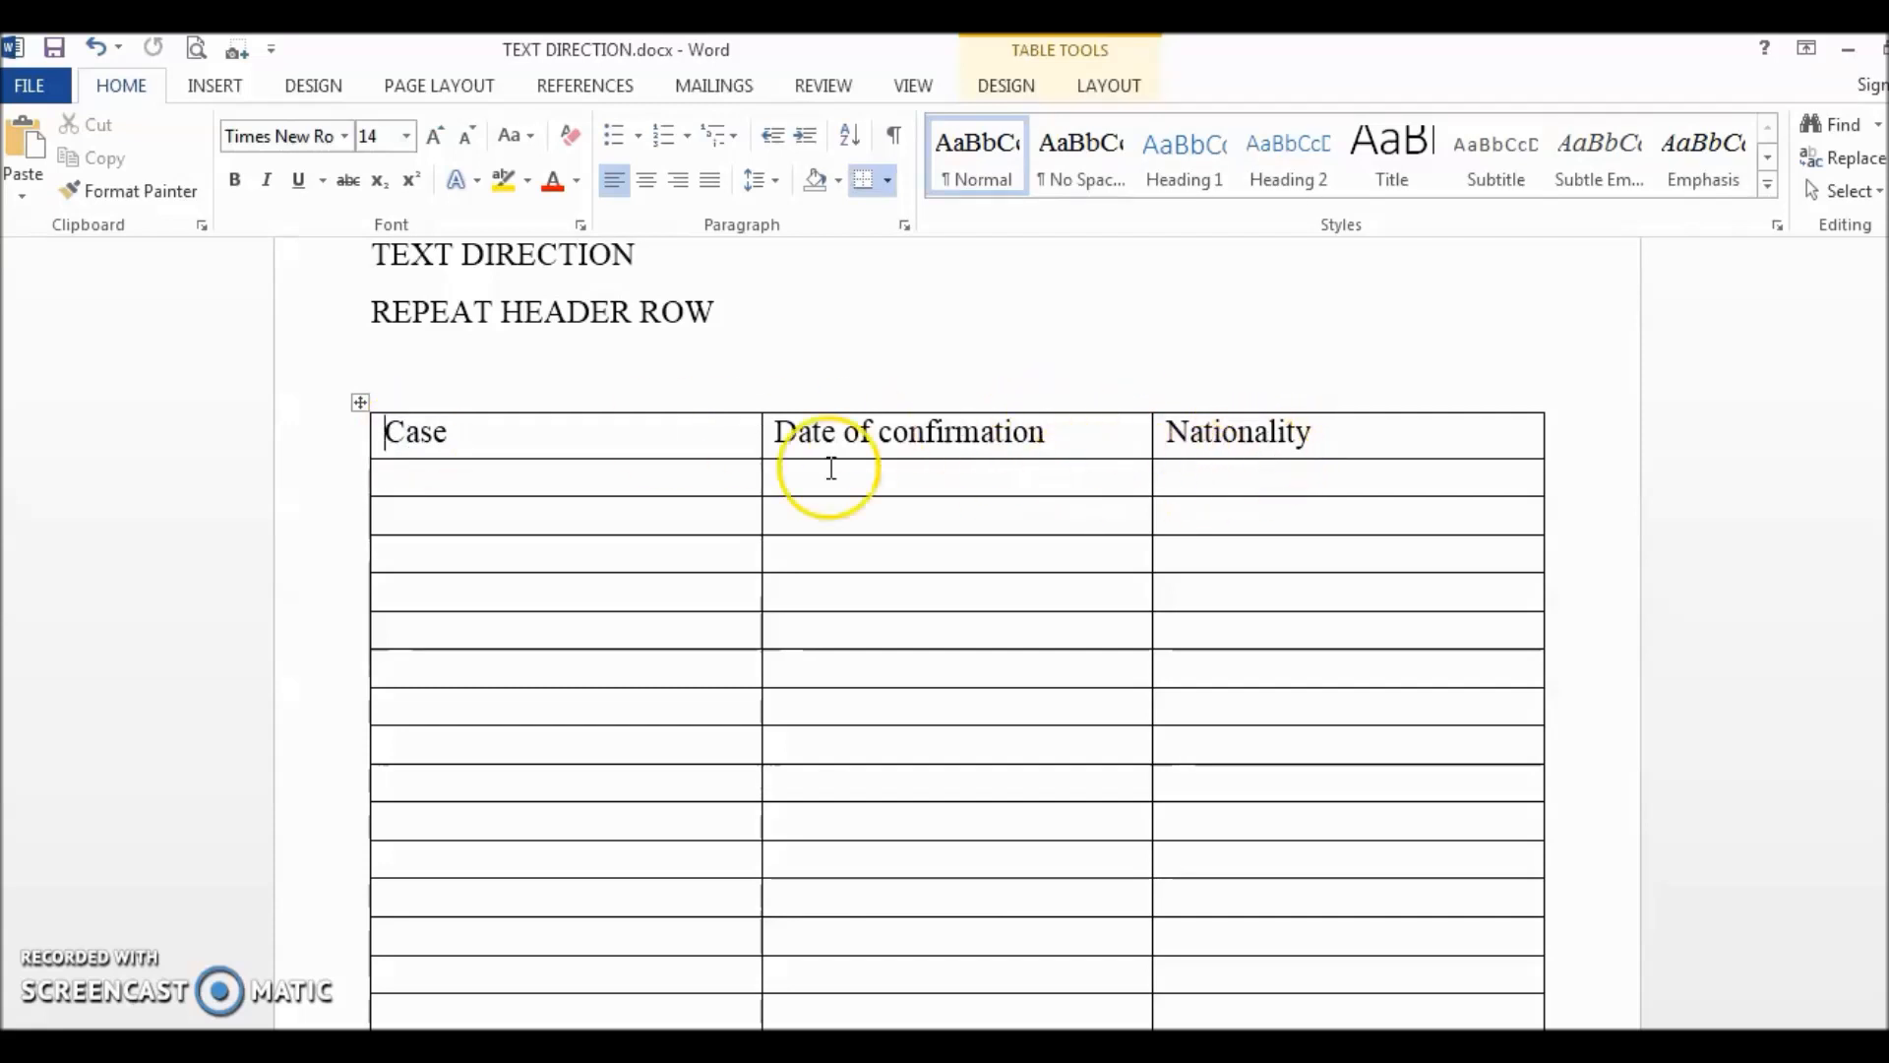
{"action": "left_click", "coordinate": [478, 431]}
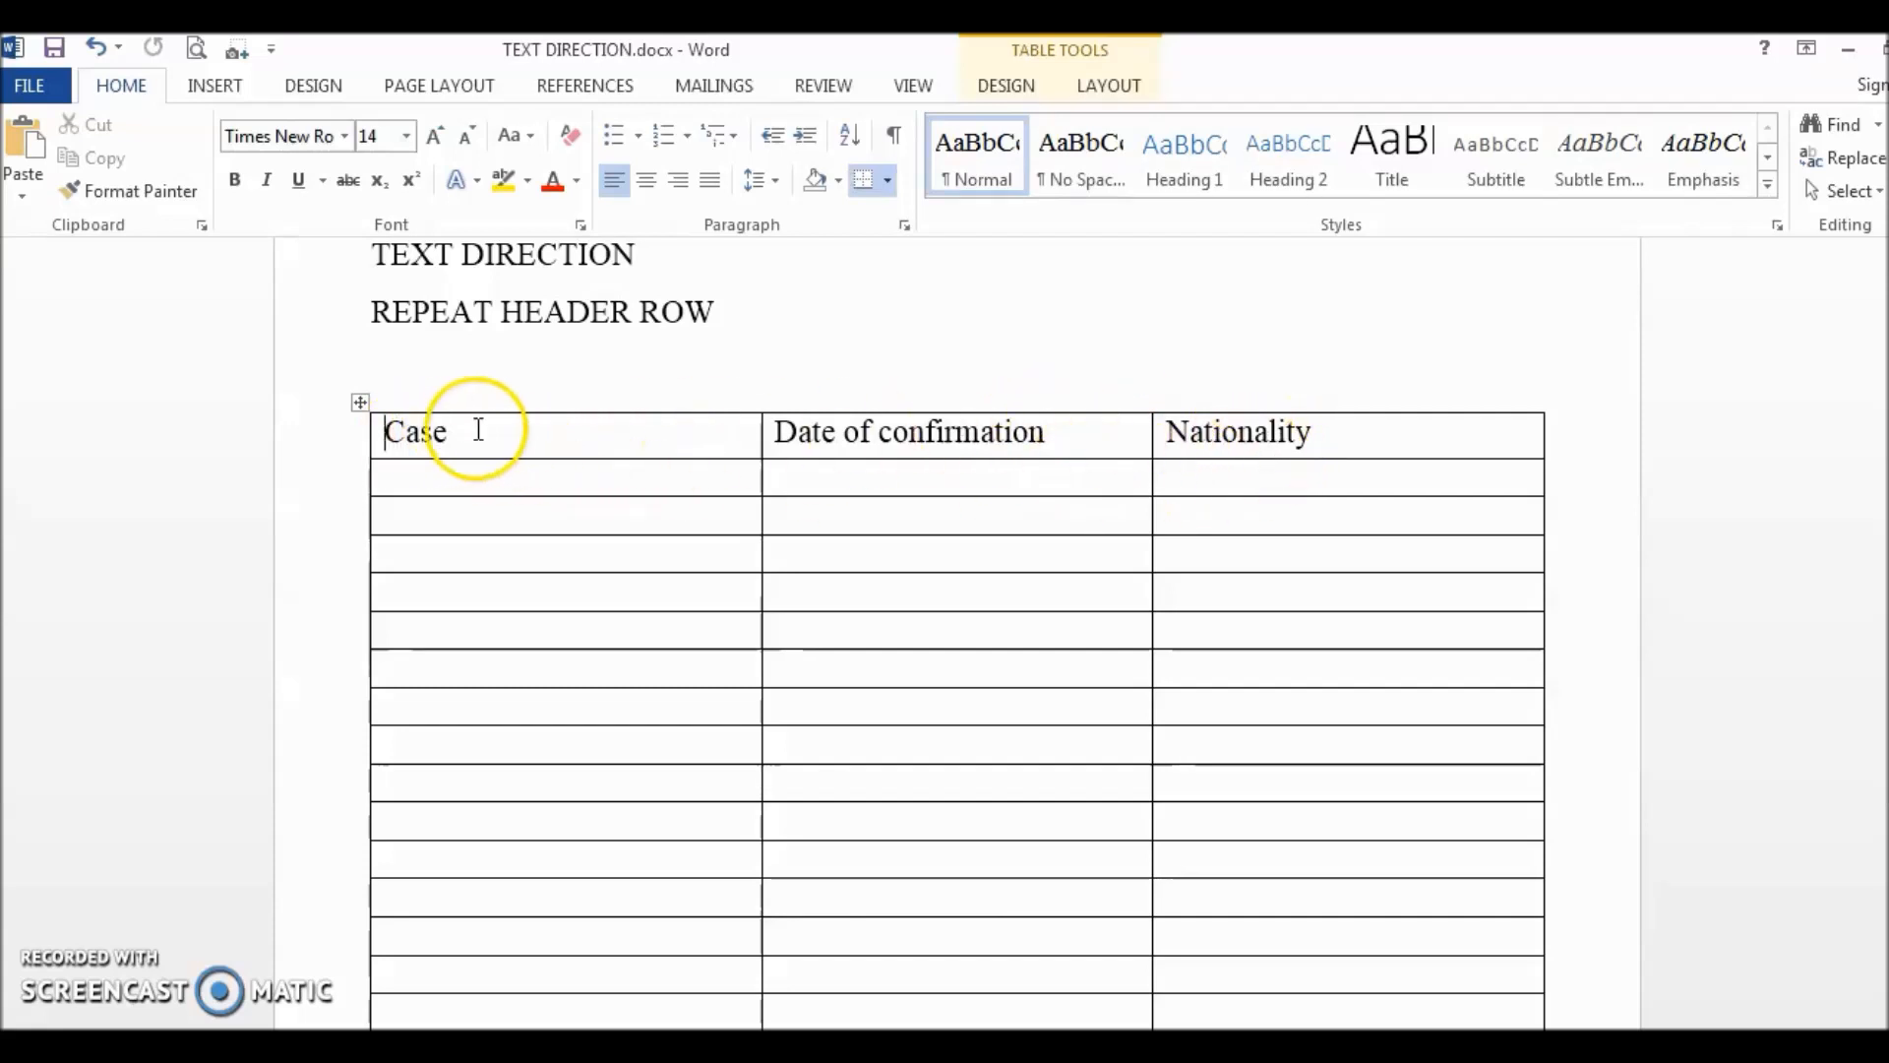
{"action": "left_click", "coordinate": [1307, 453]}
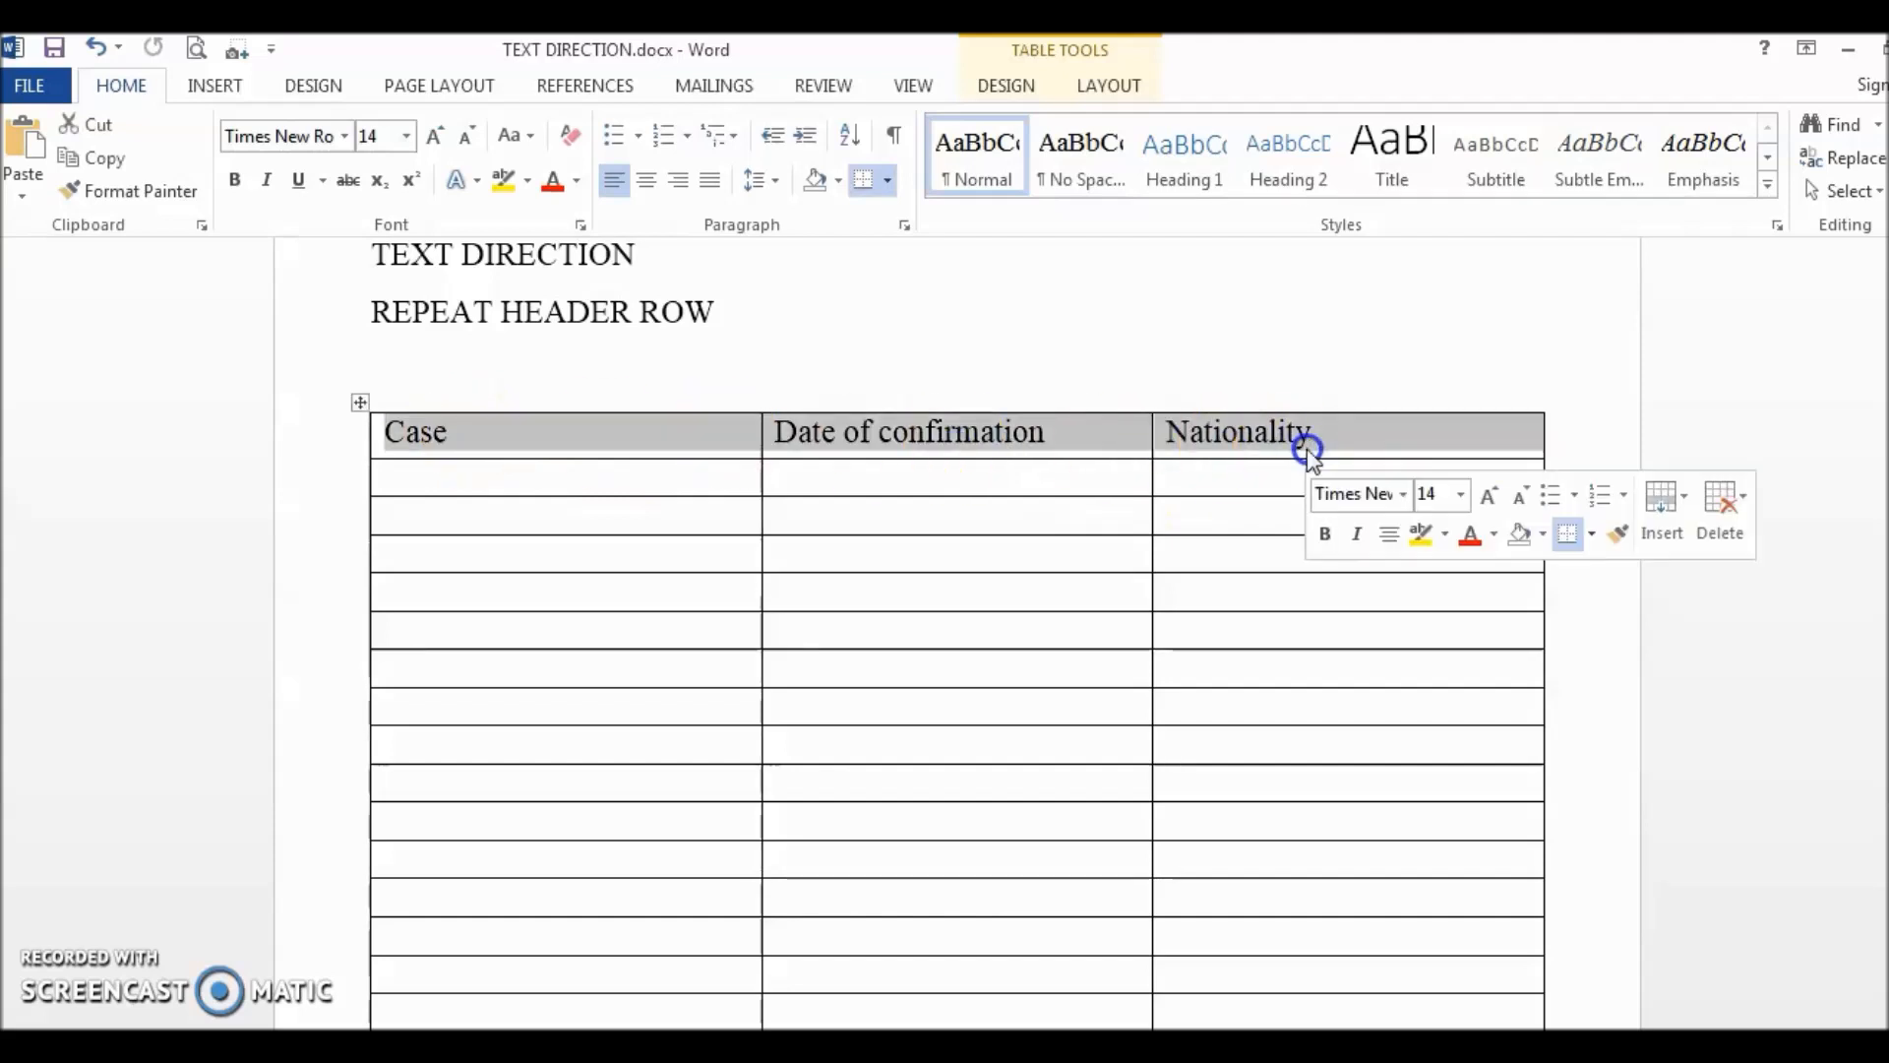
- Set the header row's text direction to bottom-to-top vertical via Text Direction
{"action": "right_click", "coordinate": [1095, 433]}
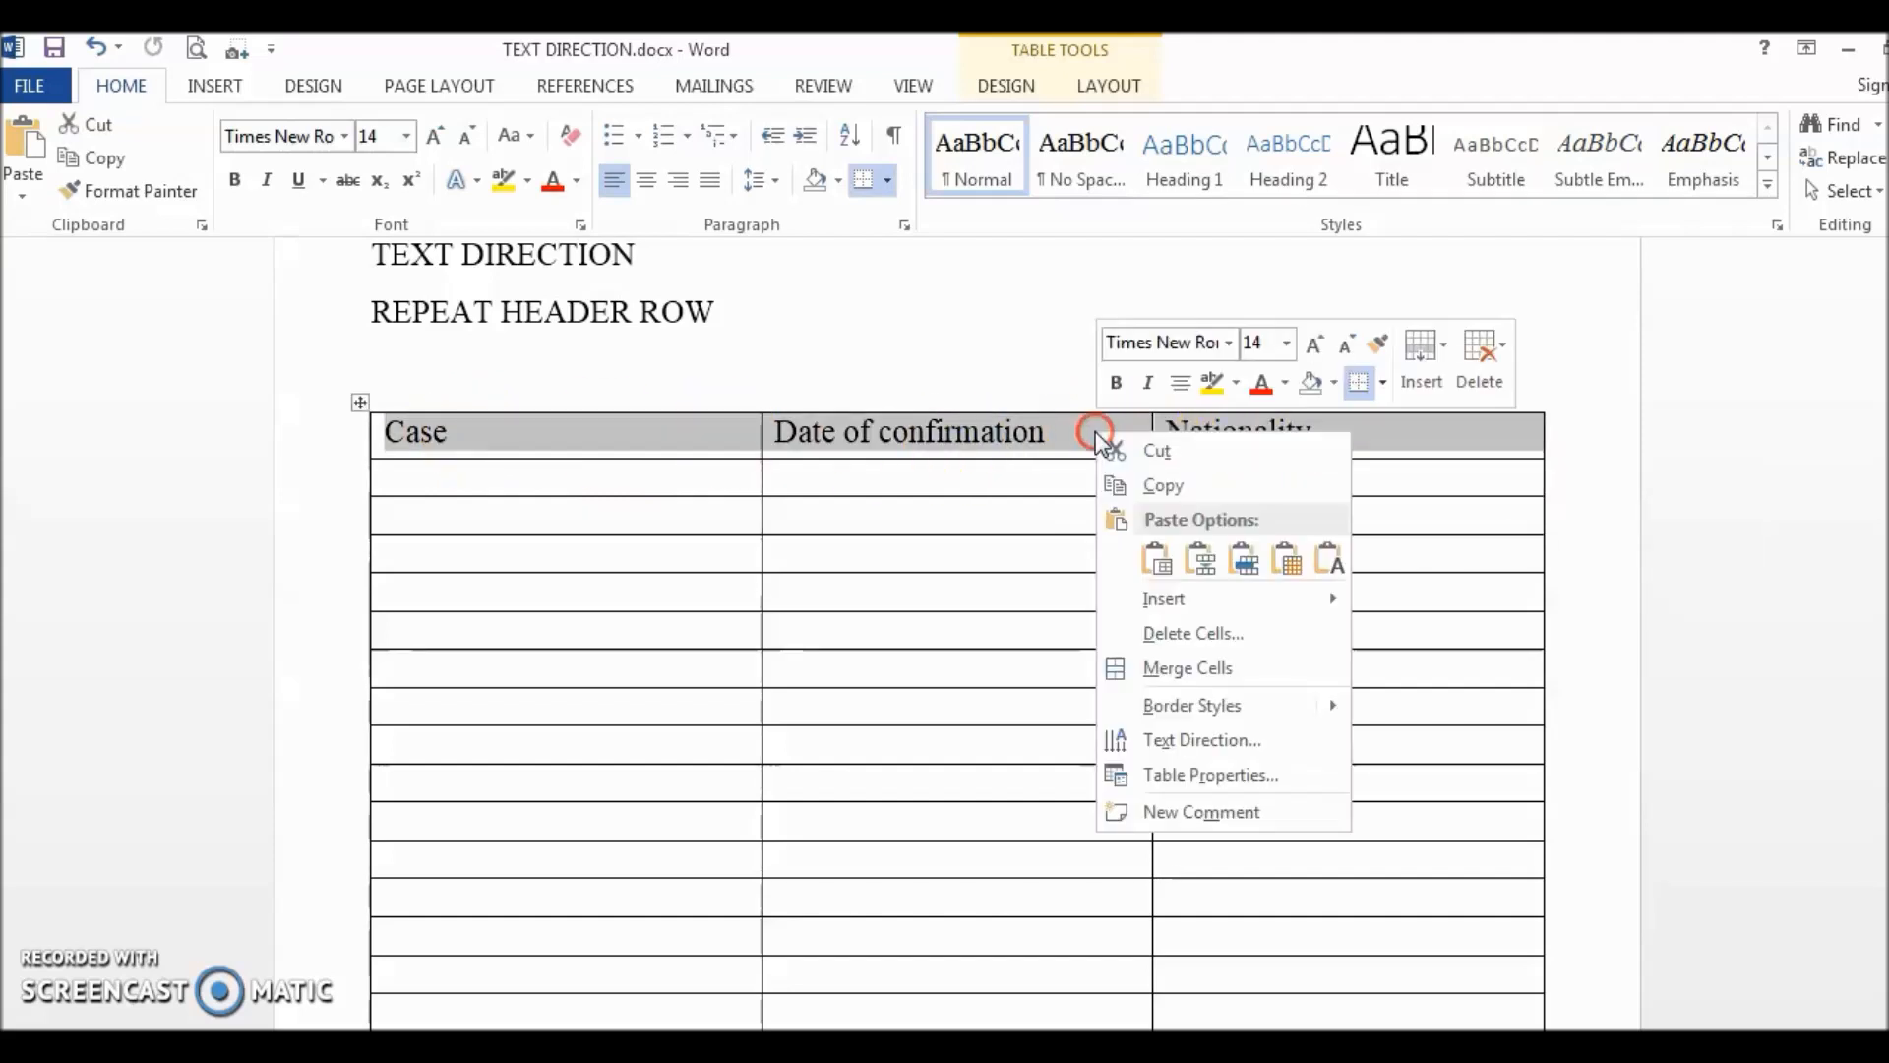
{"action": "left_click", "coordinate": [1201, 740]}
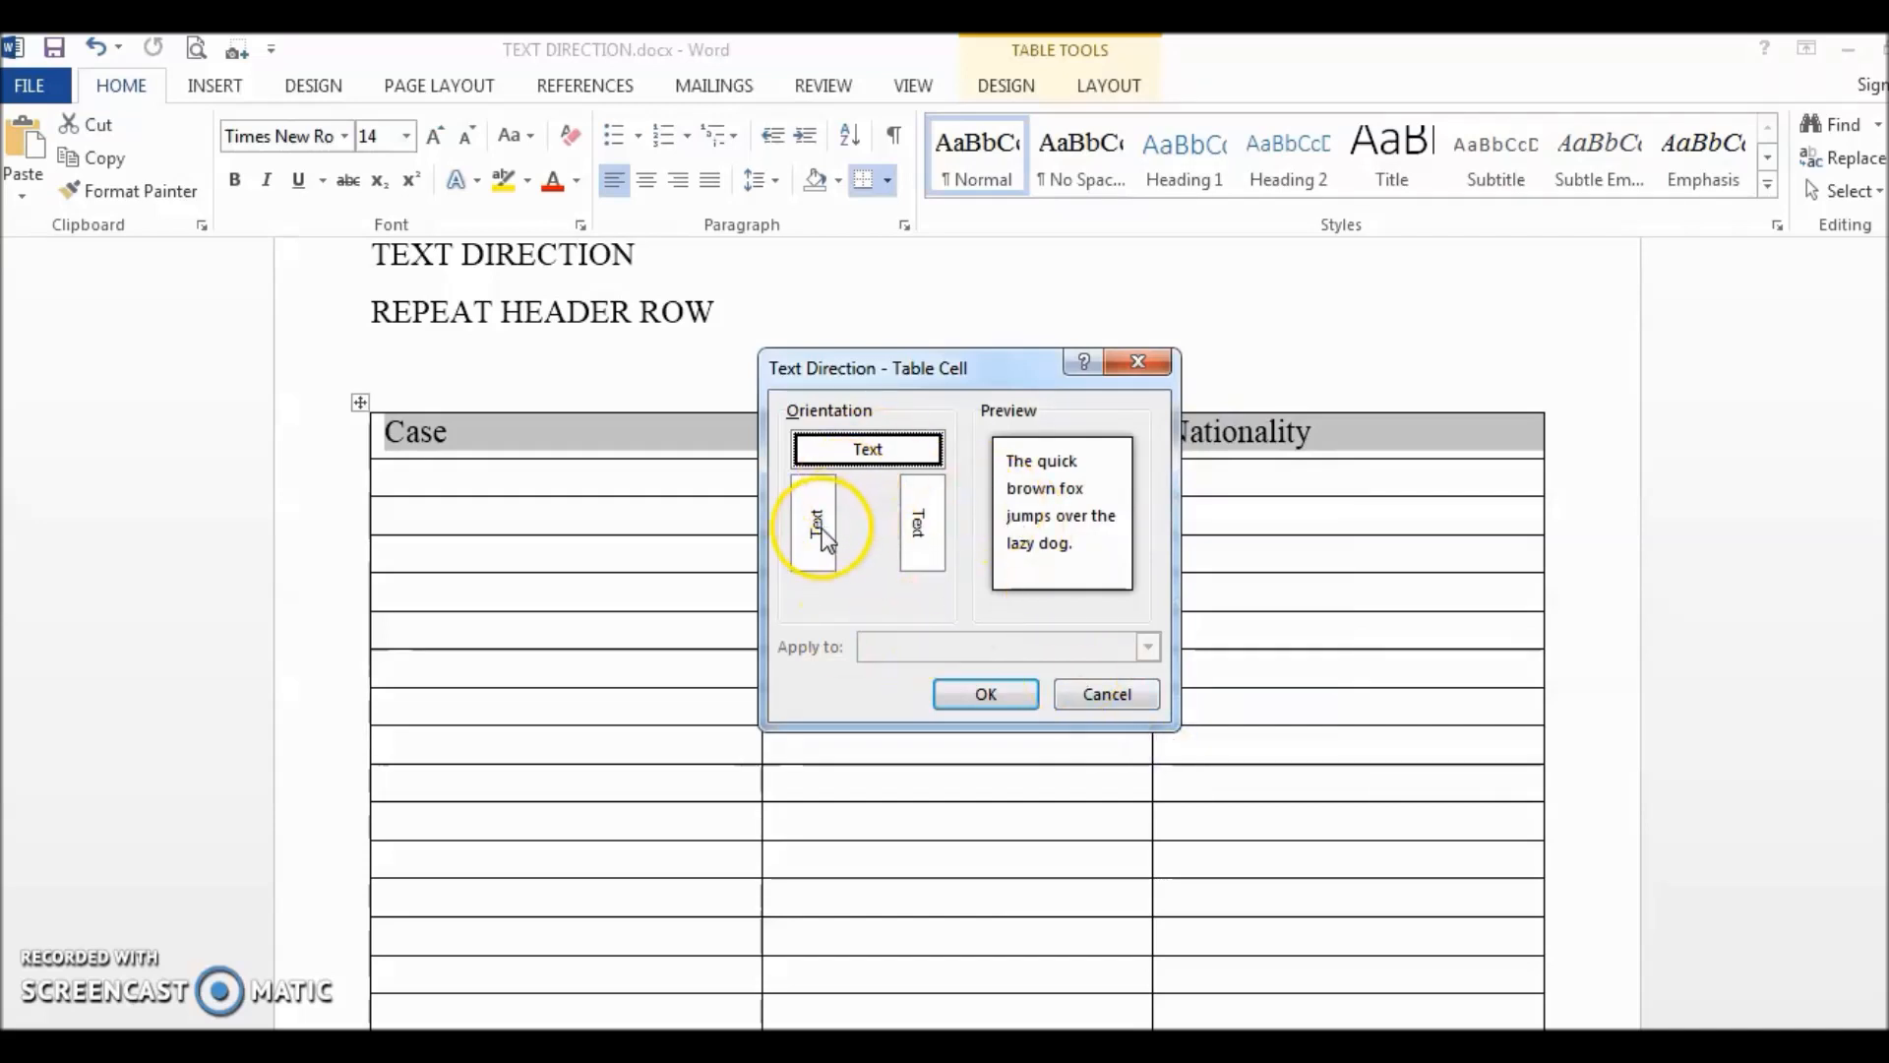
{"action": "left_click", "coordinate": [817, 527]}
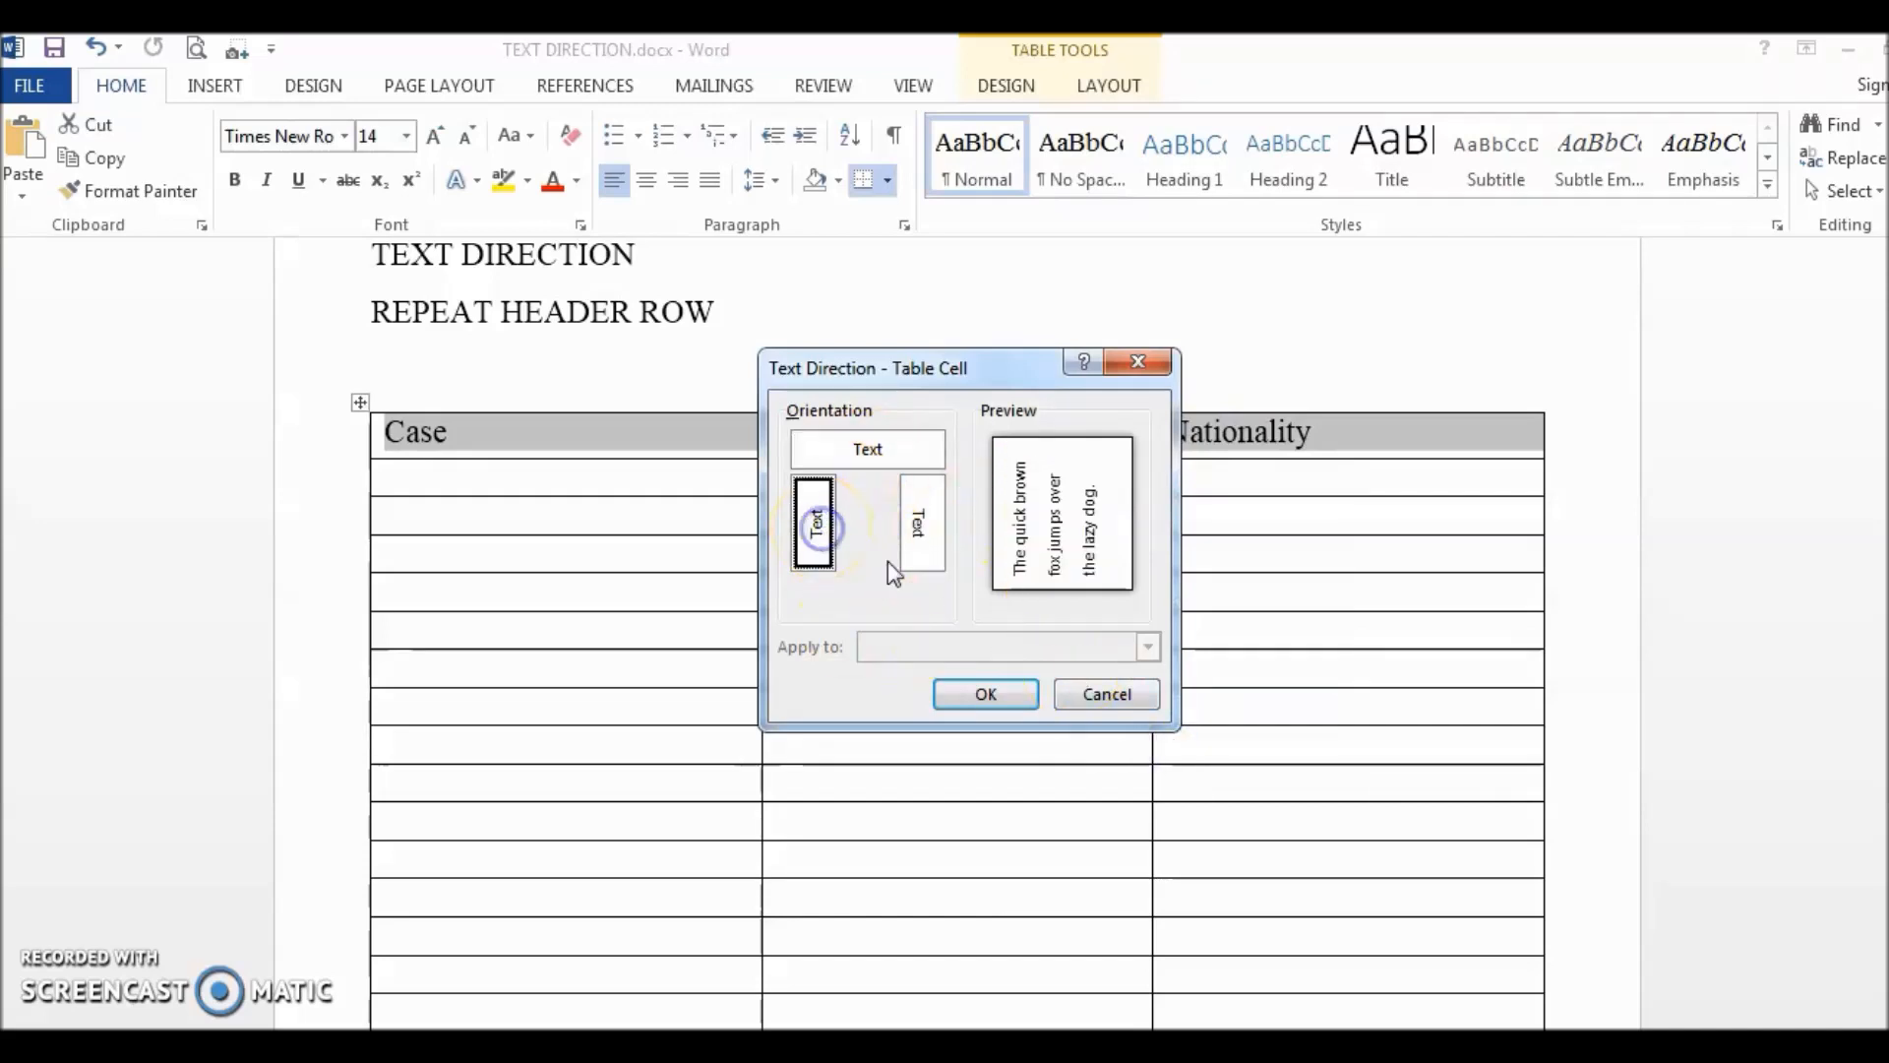
{"action": "left_click", "coordinate": [984, 693]}
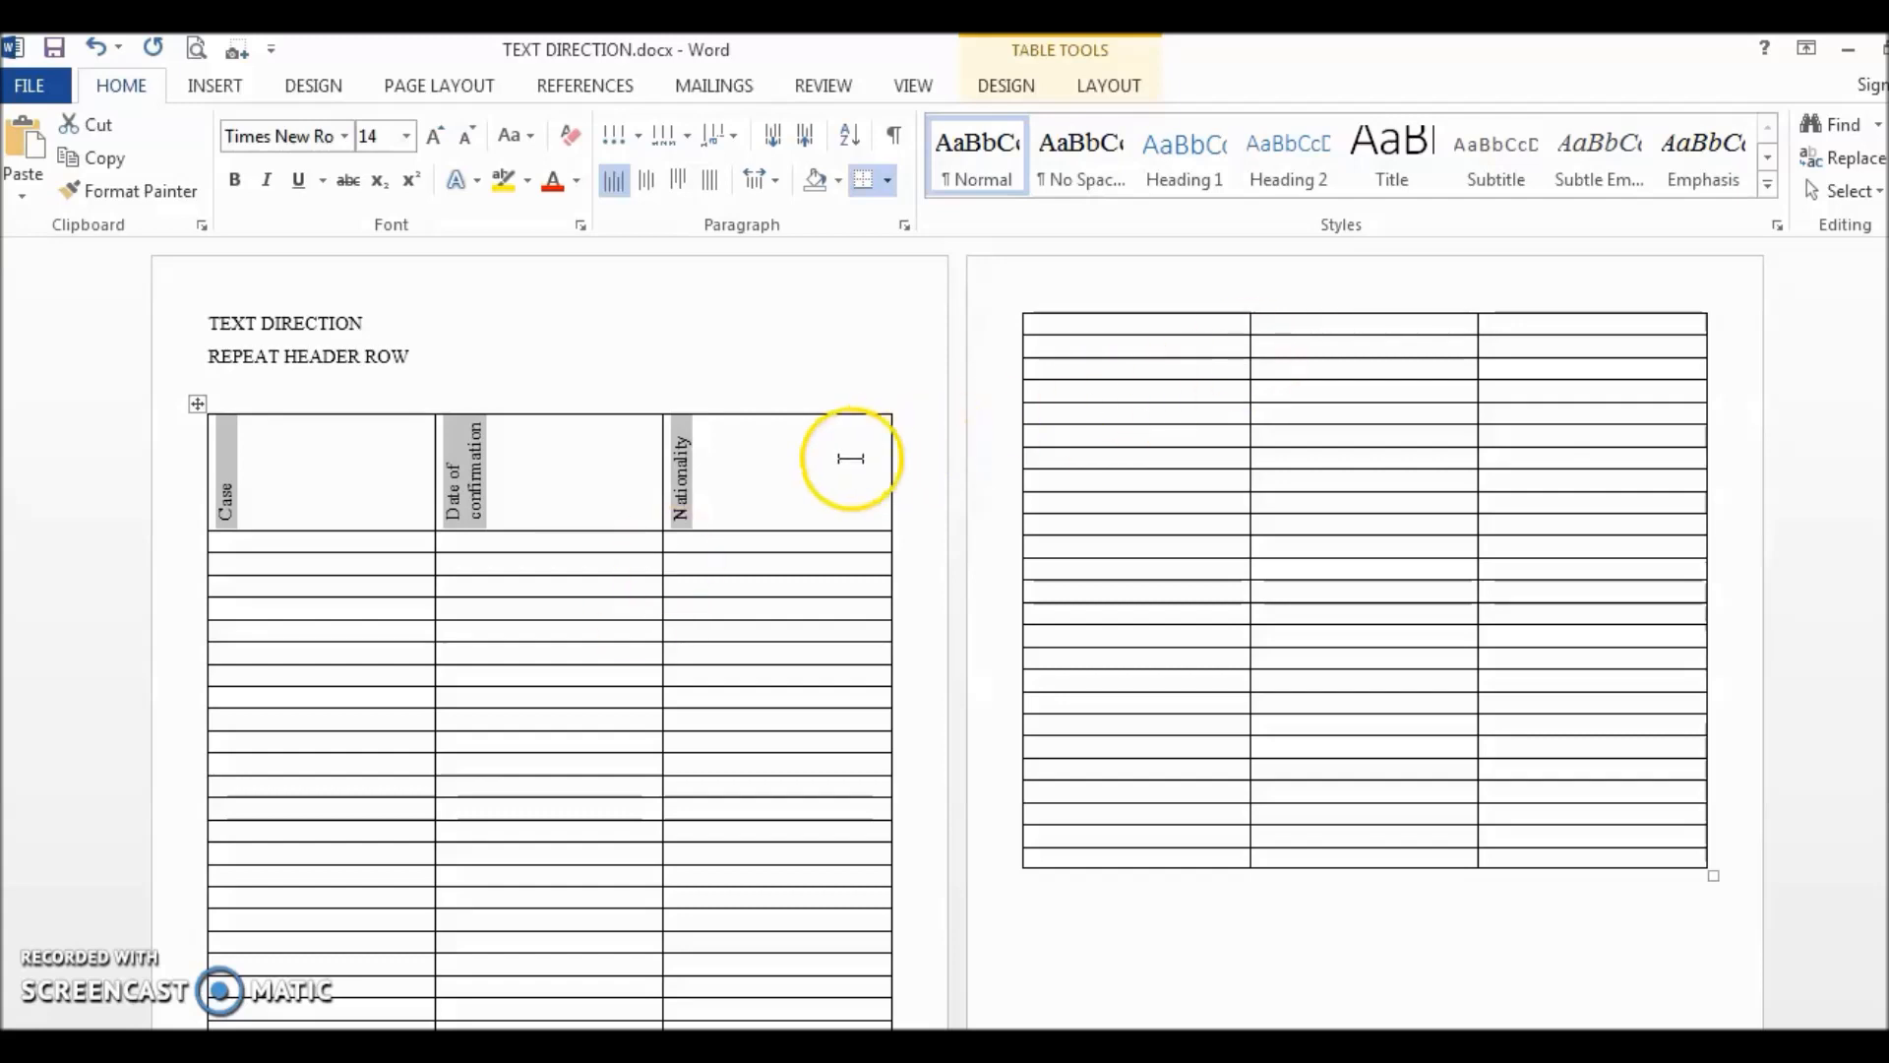
{"action": "left_click", "coordinate": [1096, 322]}
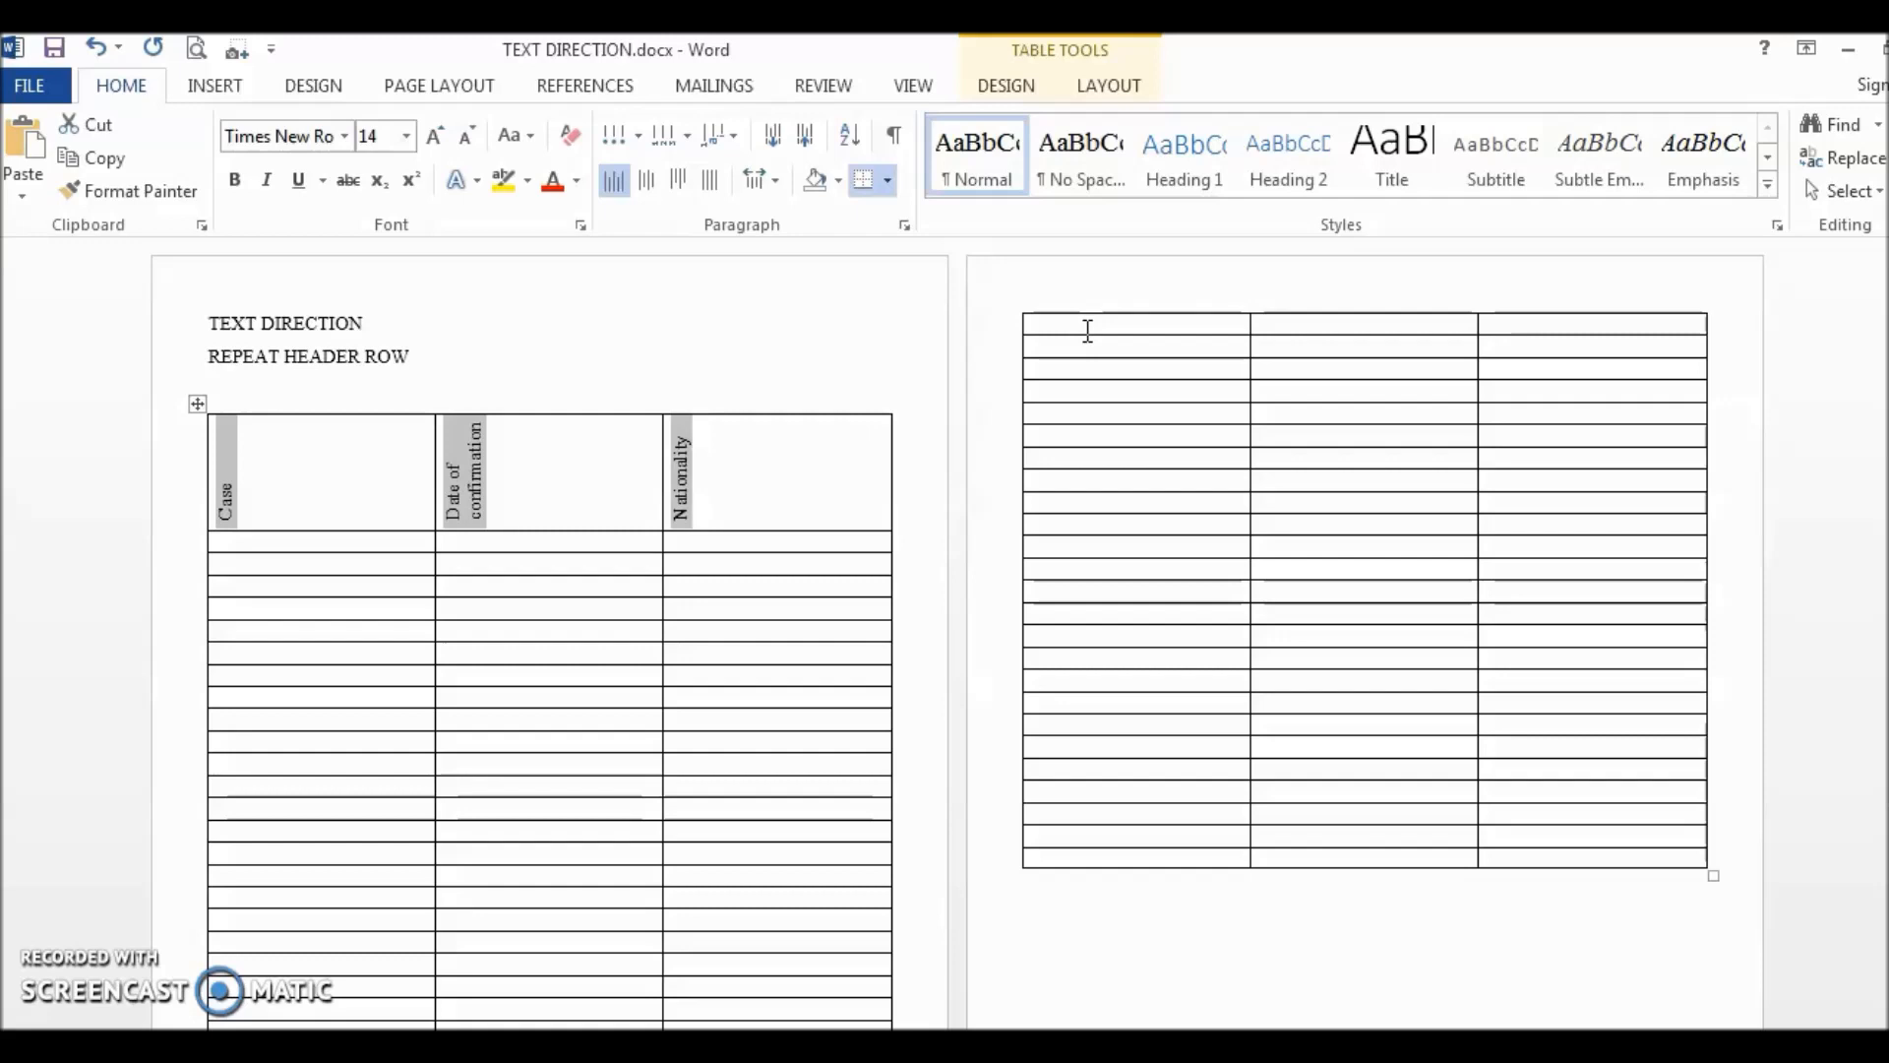
{"action": "left_click", "coordinate": [1101, 325]}
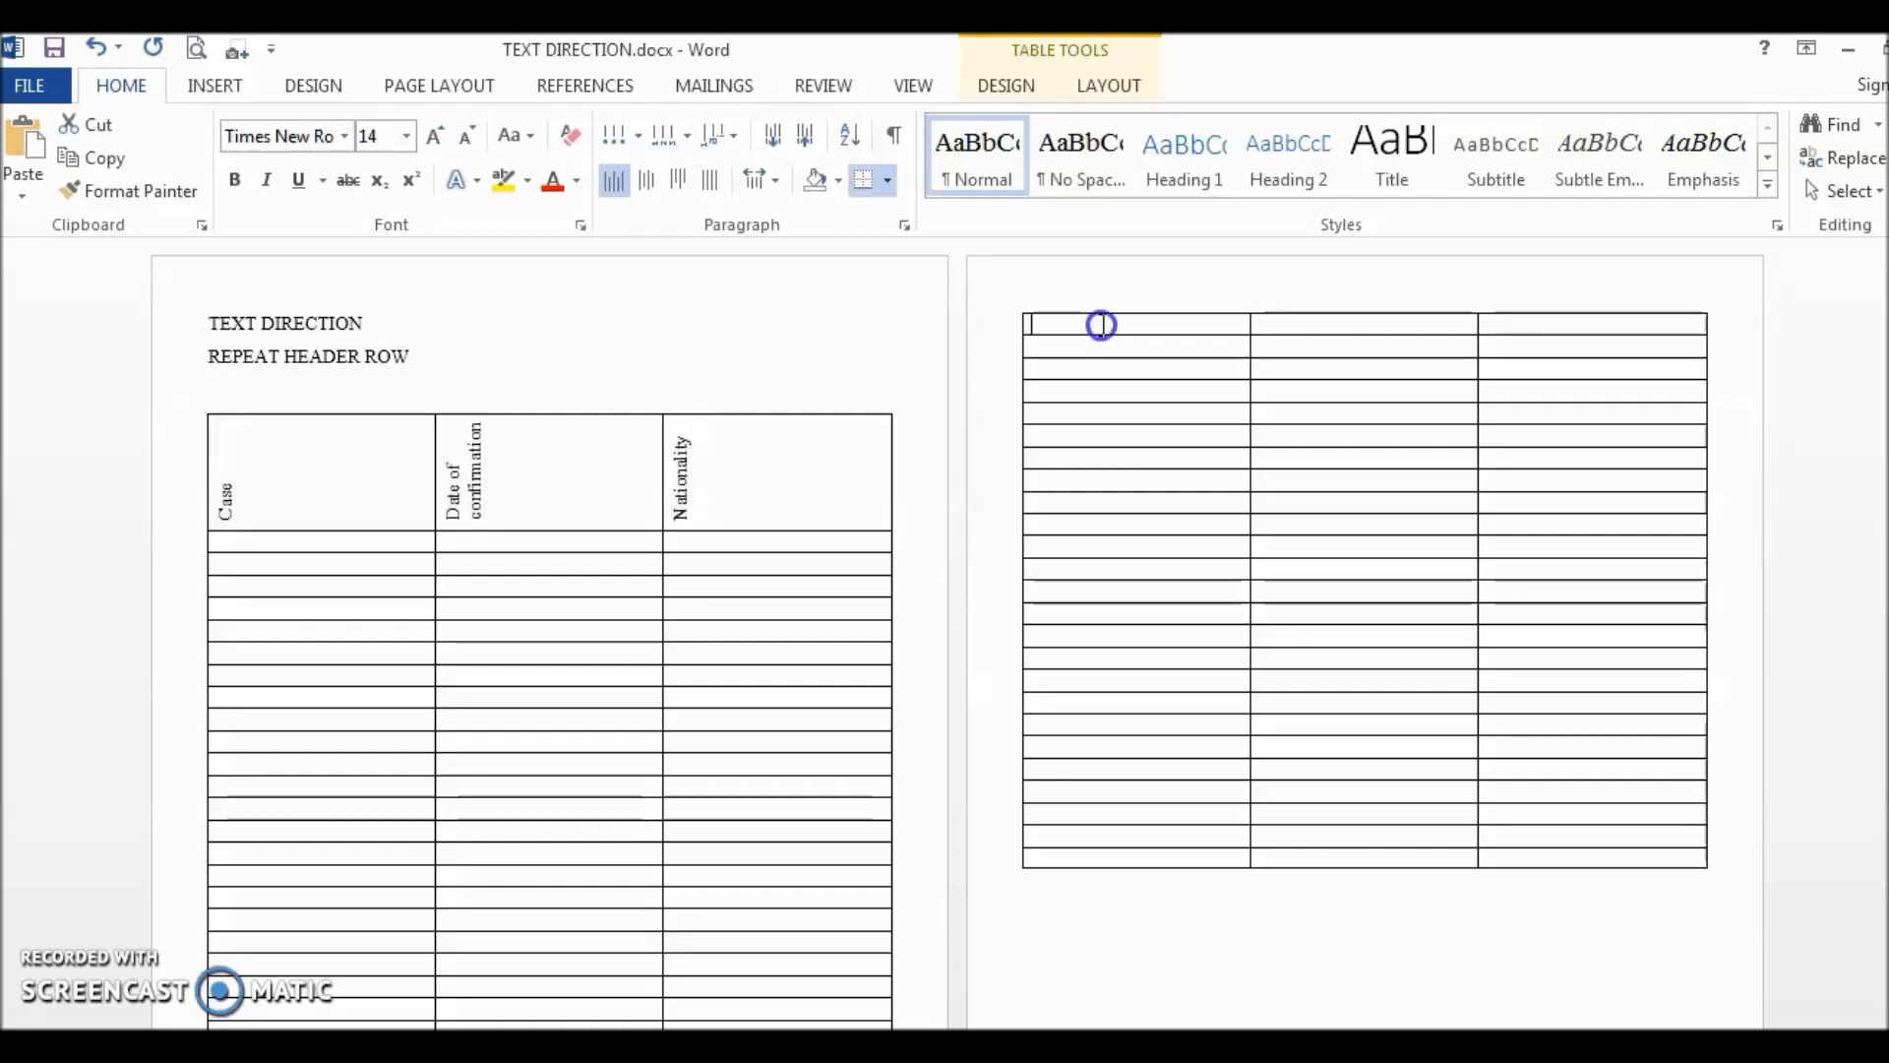
{"action": "key", "text": "ctrl+v"}
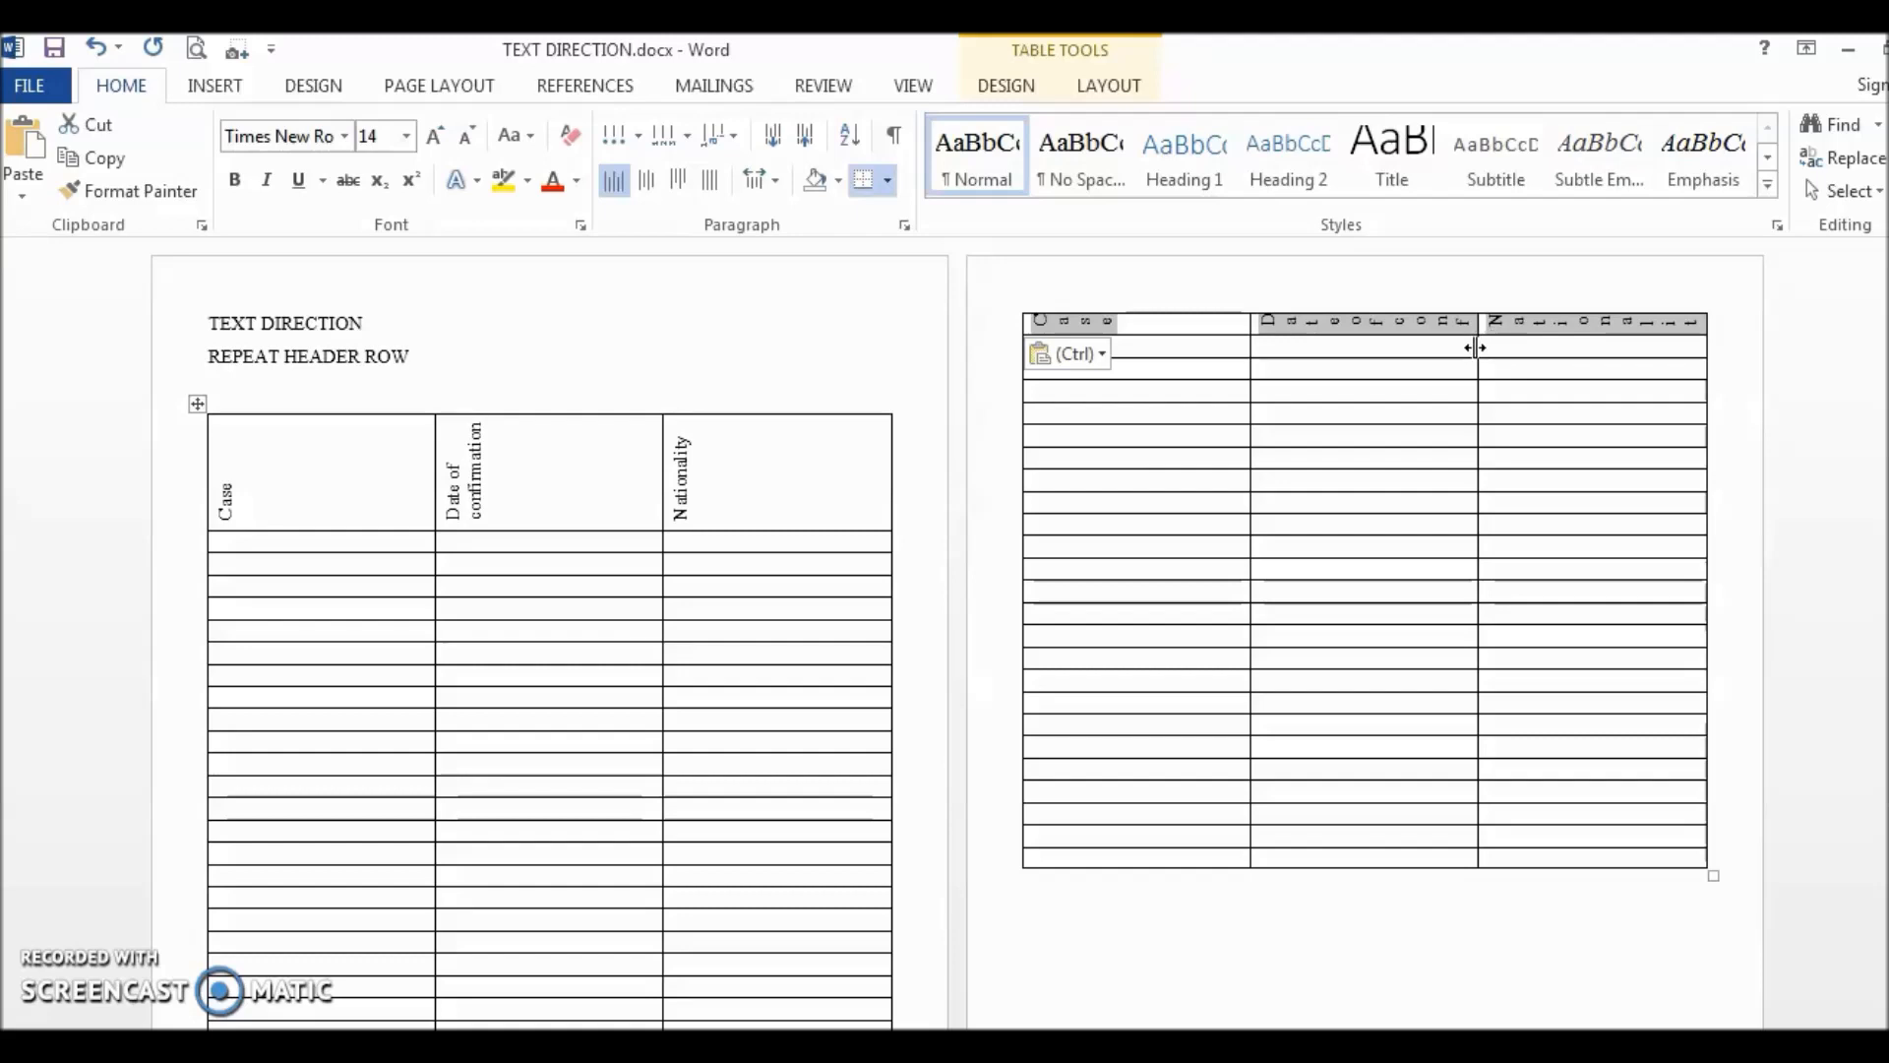
{"action": "mouse_move", "coordinate": [968, 561]}
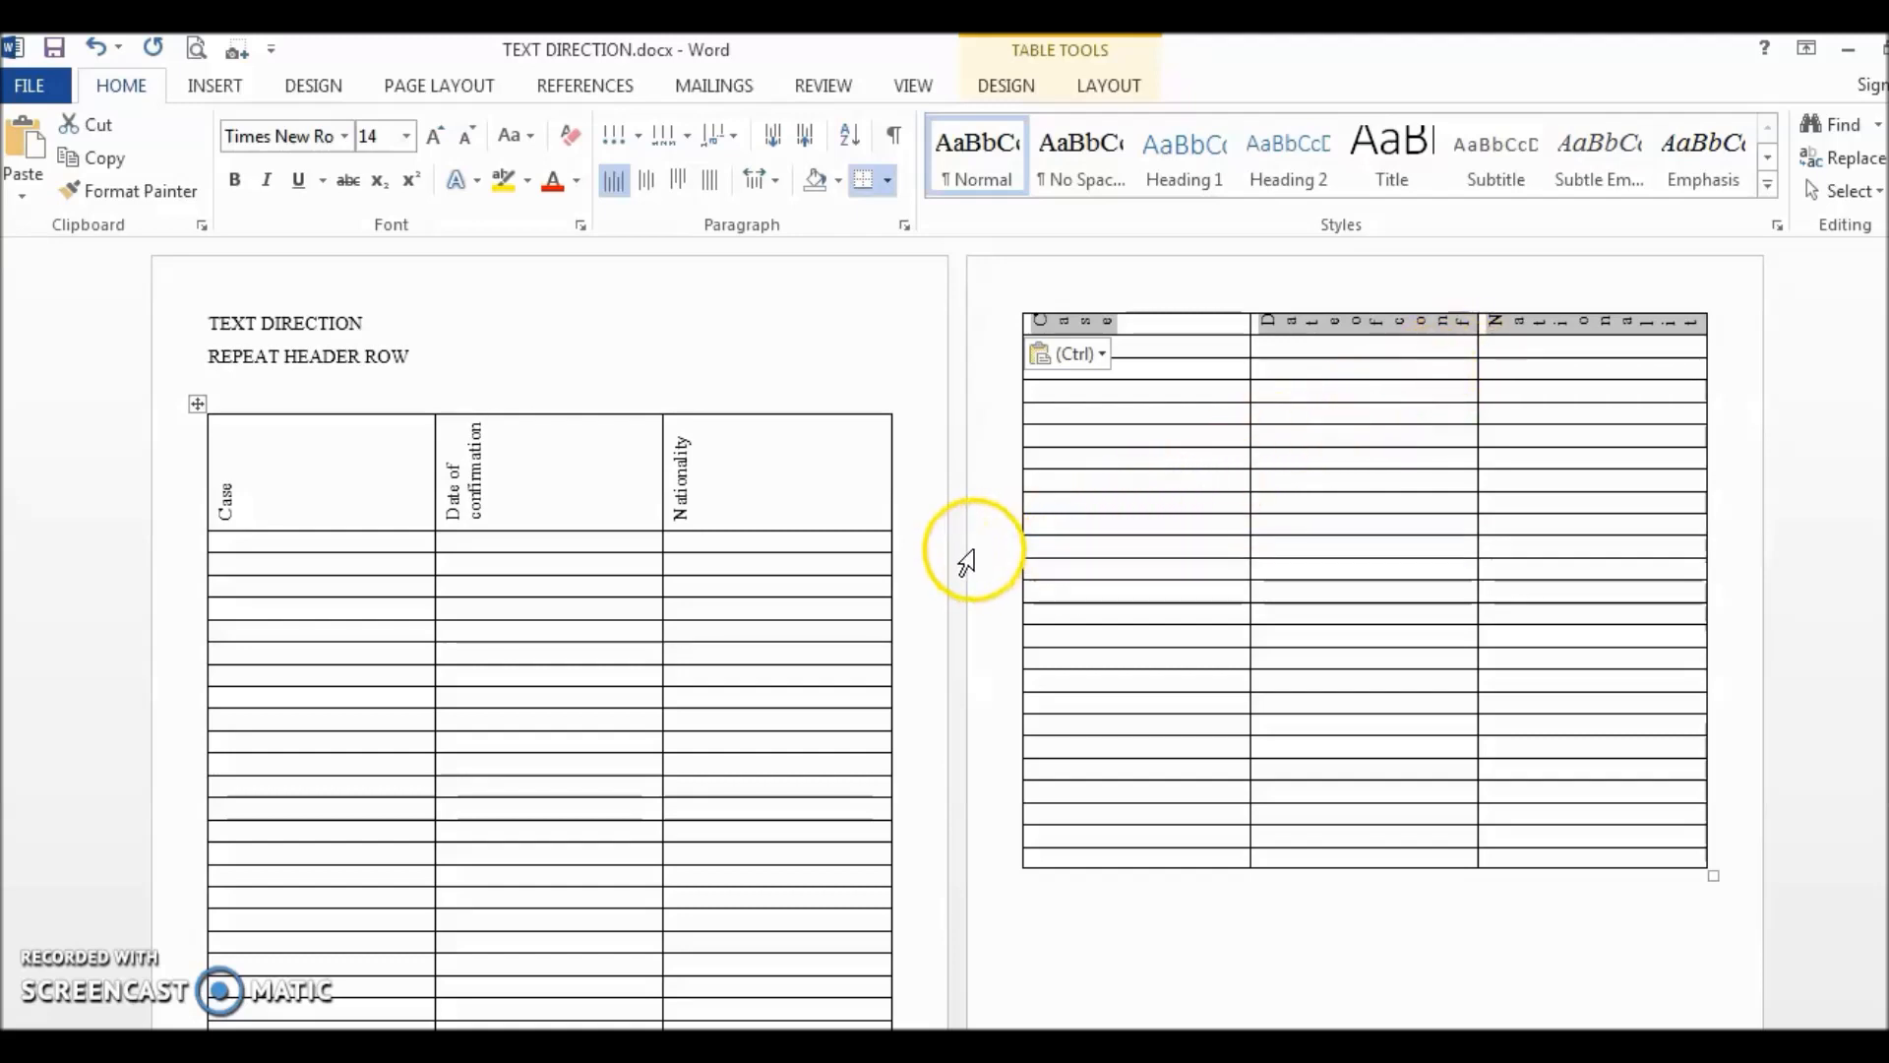
{"action": "mouse_move", "coordinate": [915, 549]}
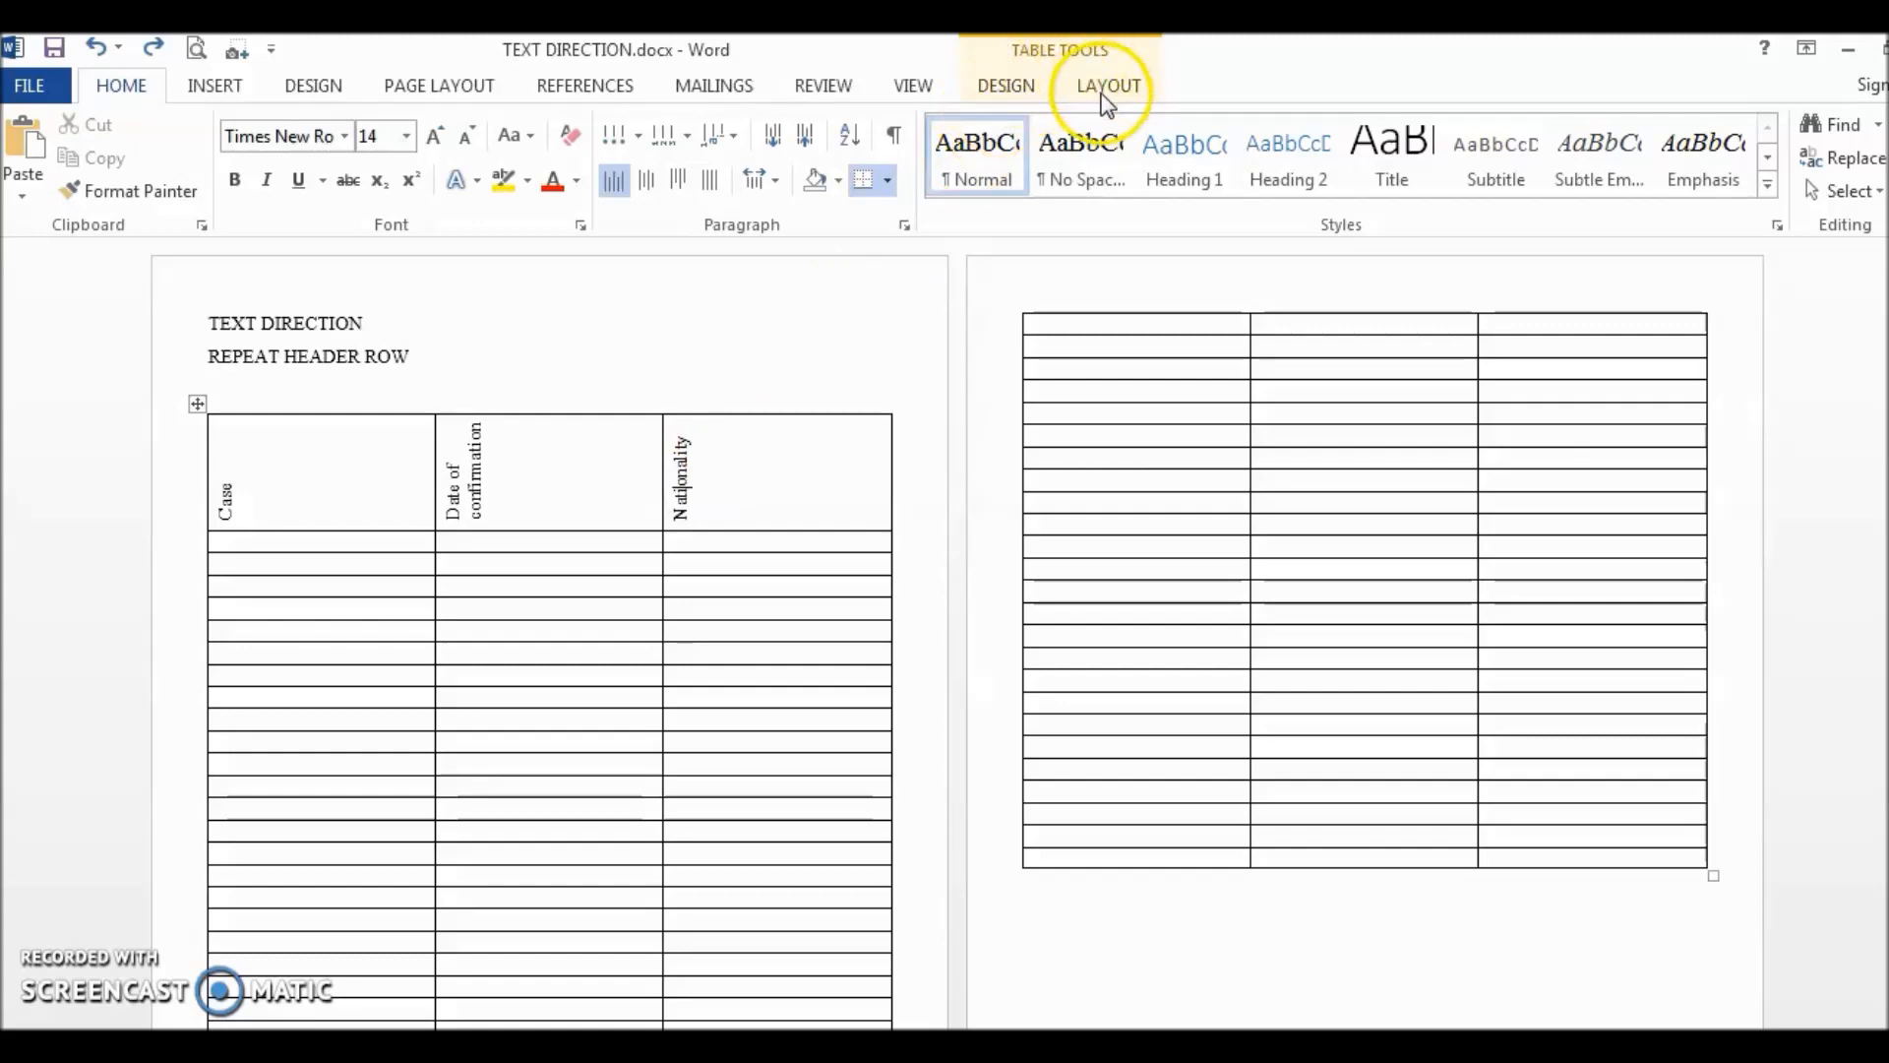
- Turn on Repeat Header Rows for the table from the Layout commands
{"action": "left_click", "coordinate": [1108, 85]}
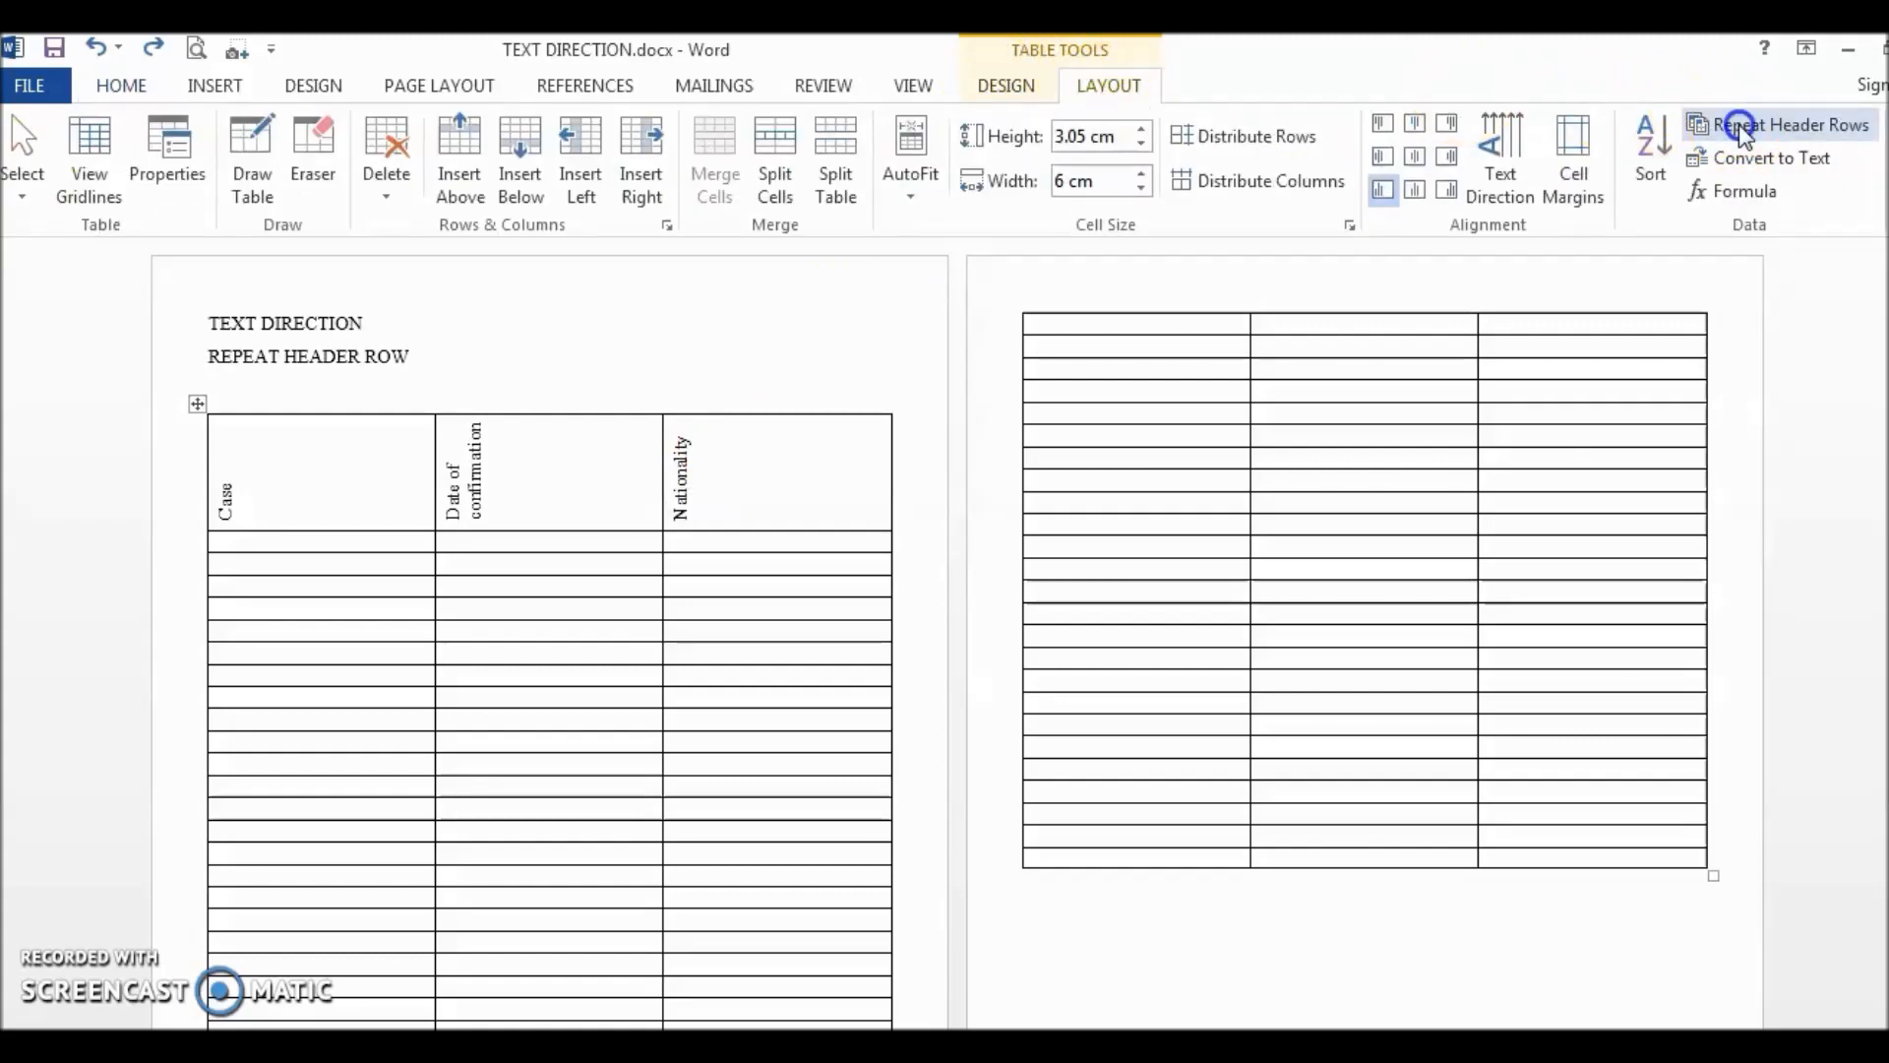
{"action": "left_click", "coordinate": [1789, 124]}
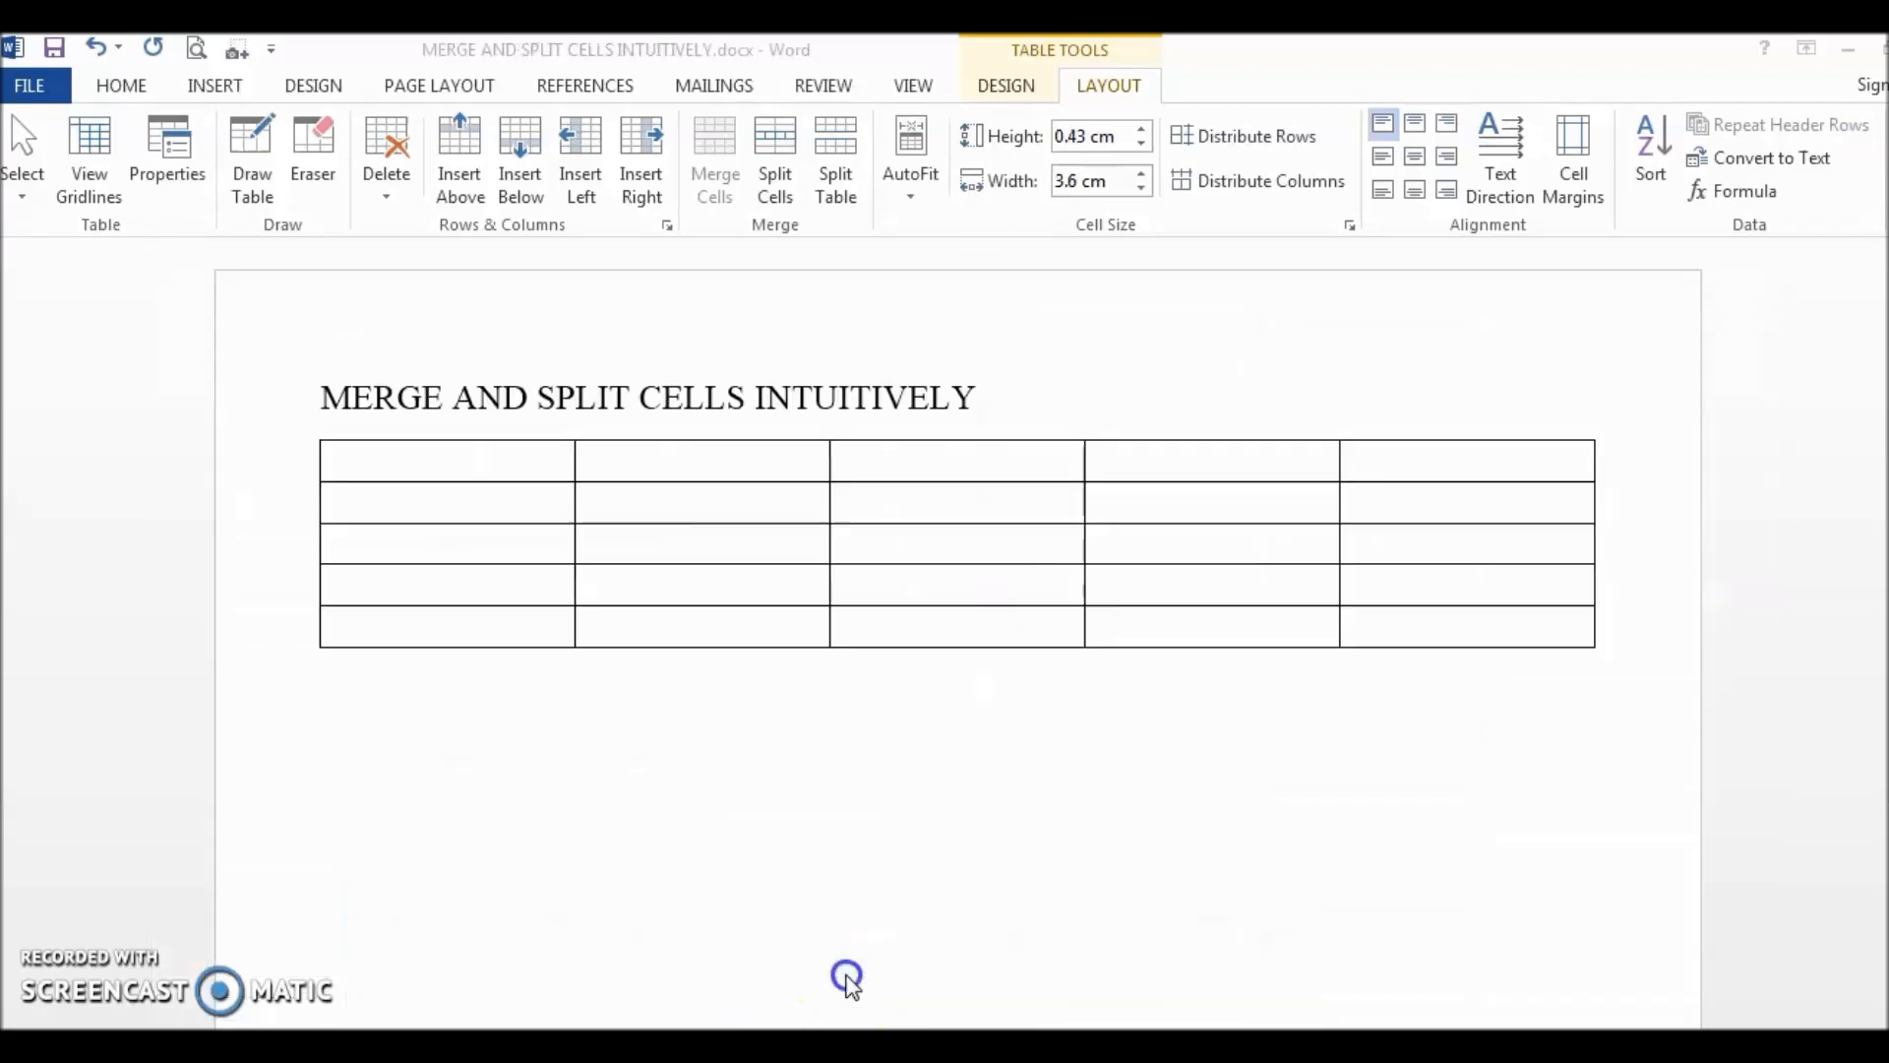
{"action": "mouse_move", "coordinate": [852, 967]}
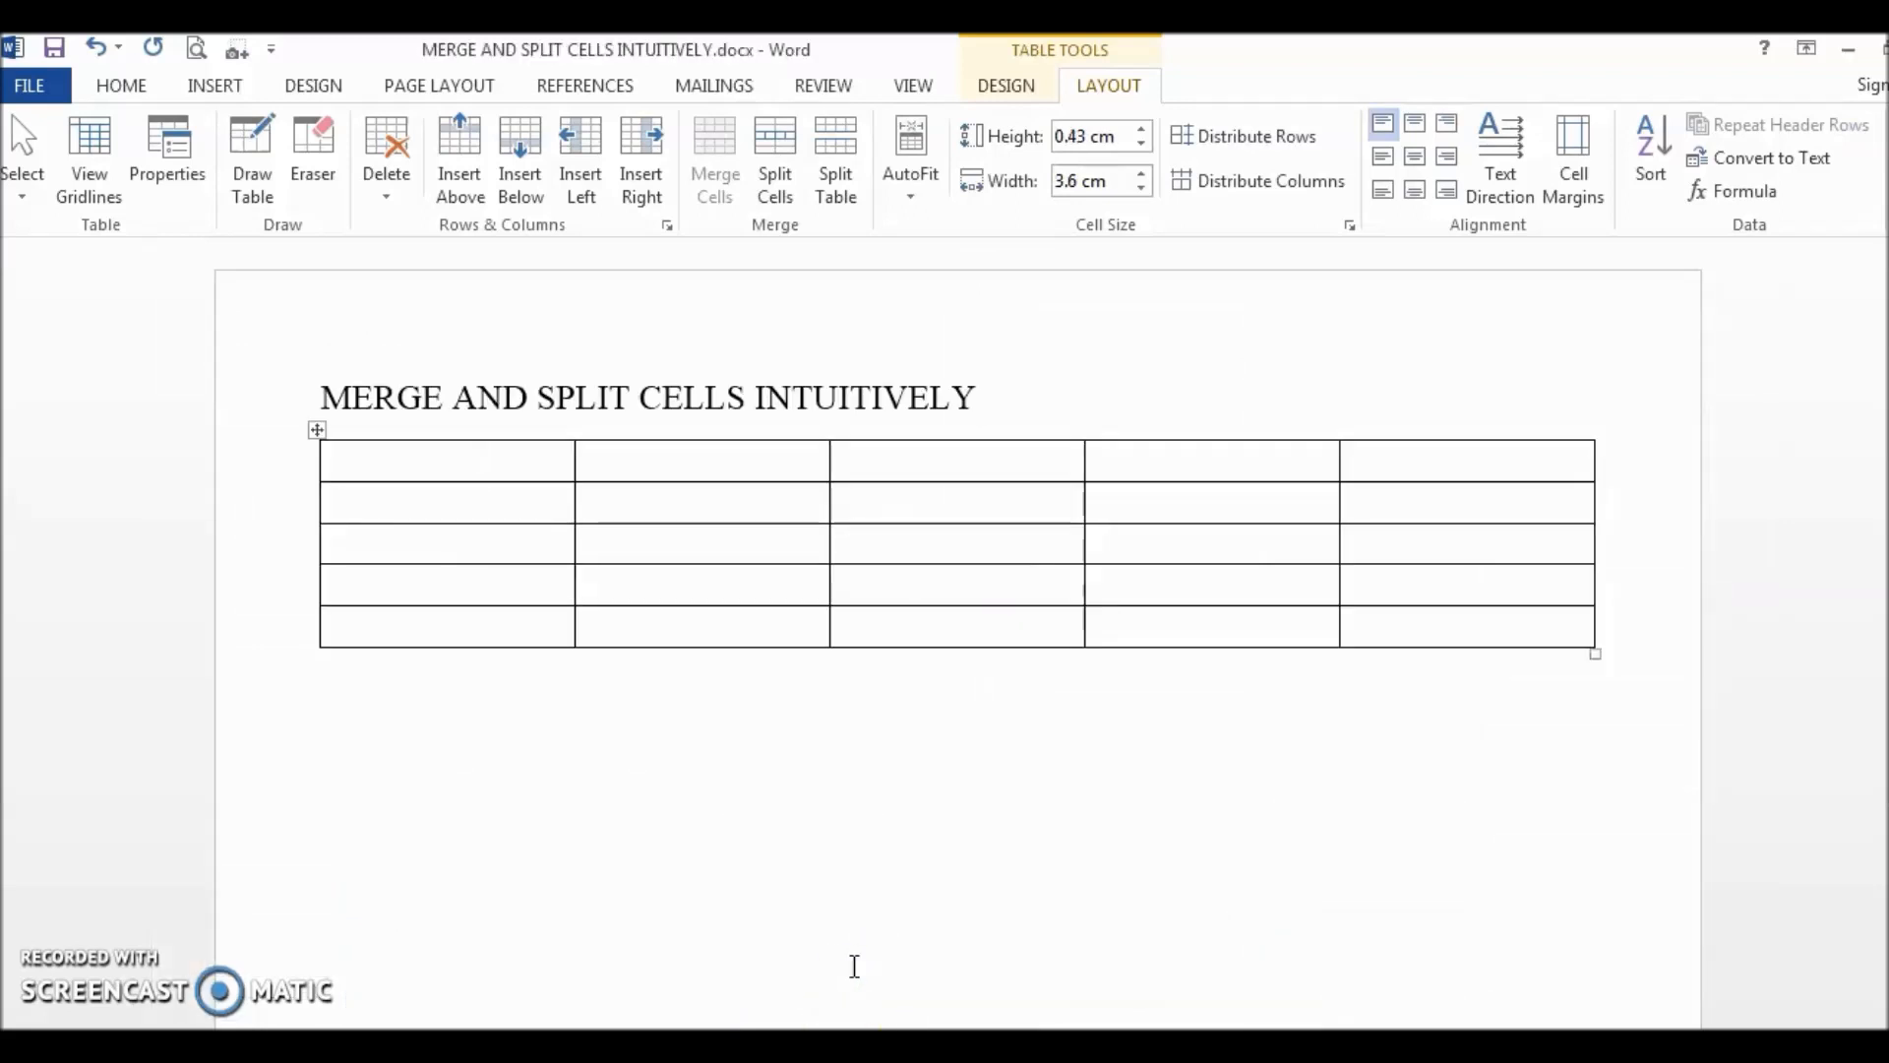
{"action": "left_click", "coordinate": [425, 502]}
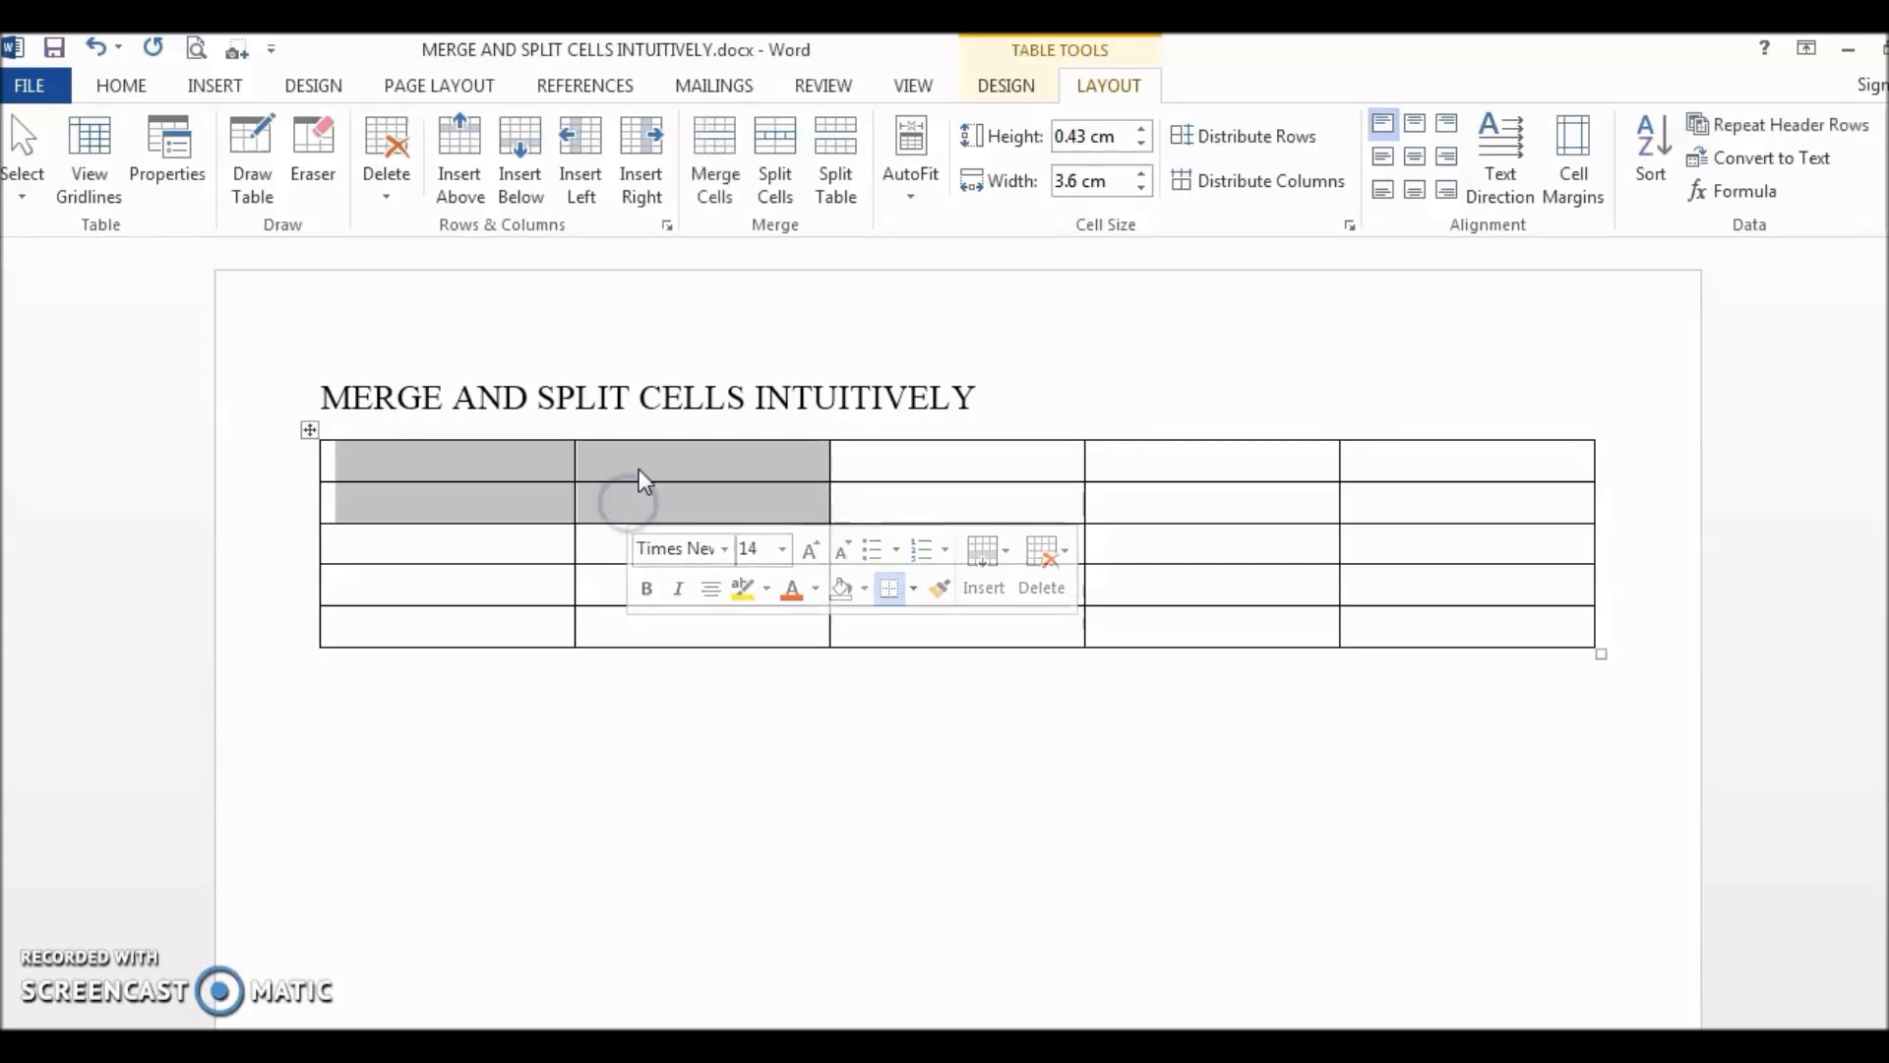
{"action": "right_click", "coordinate": [637, 476]}
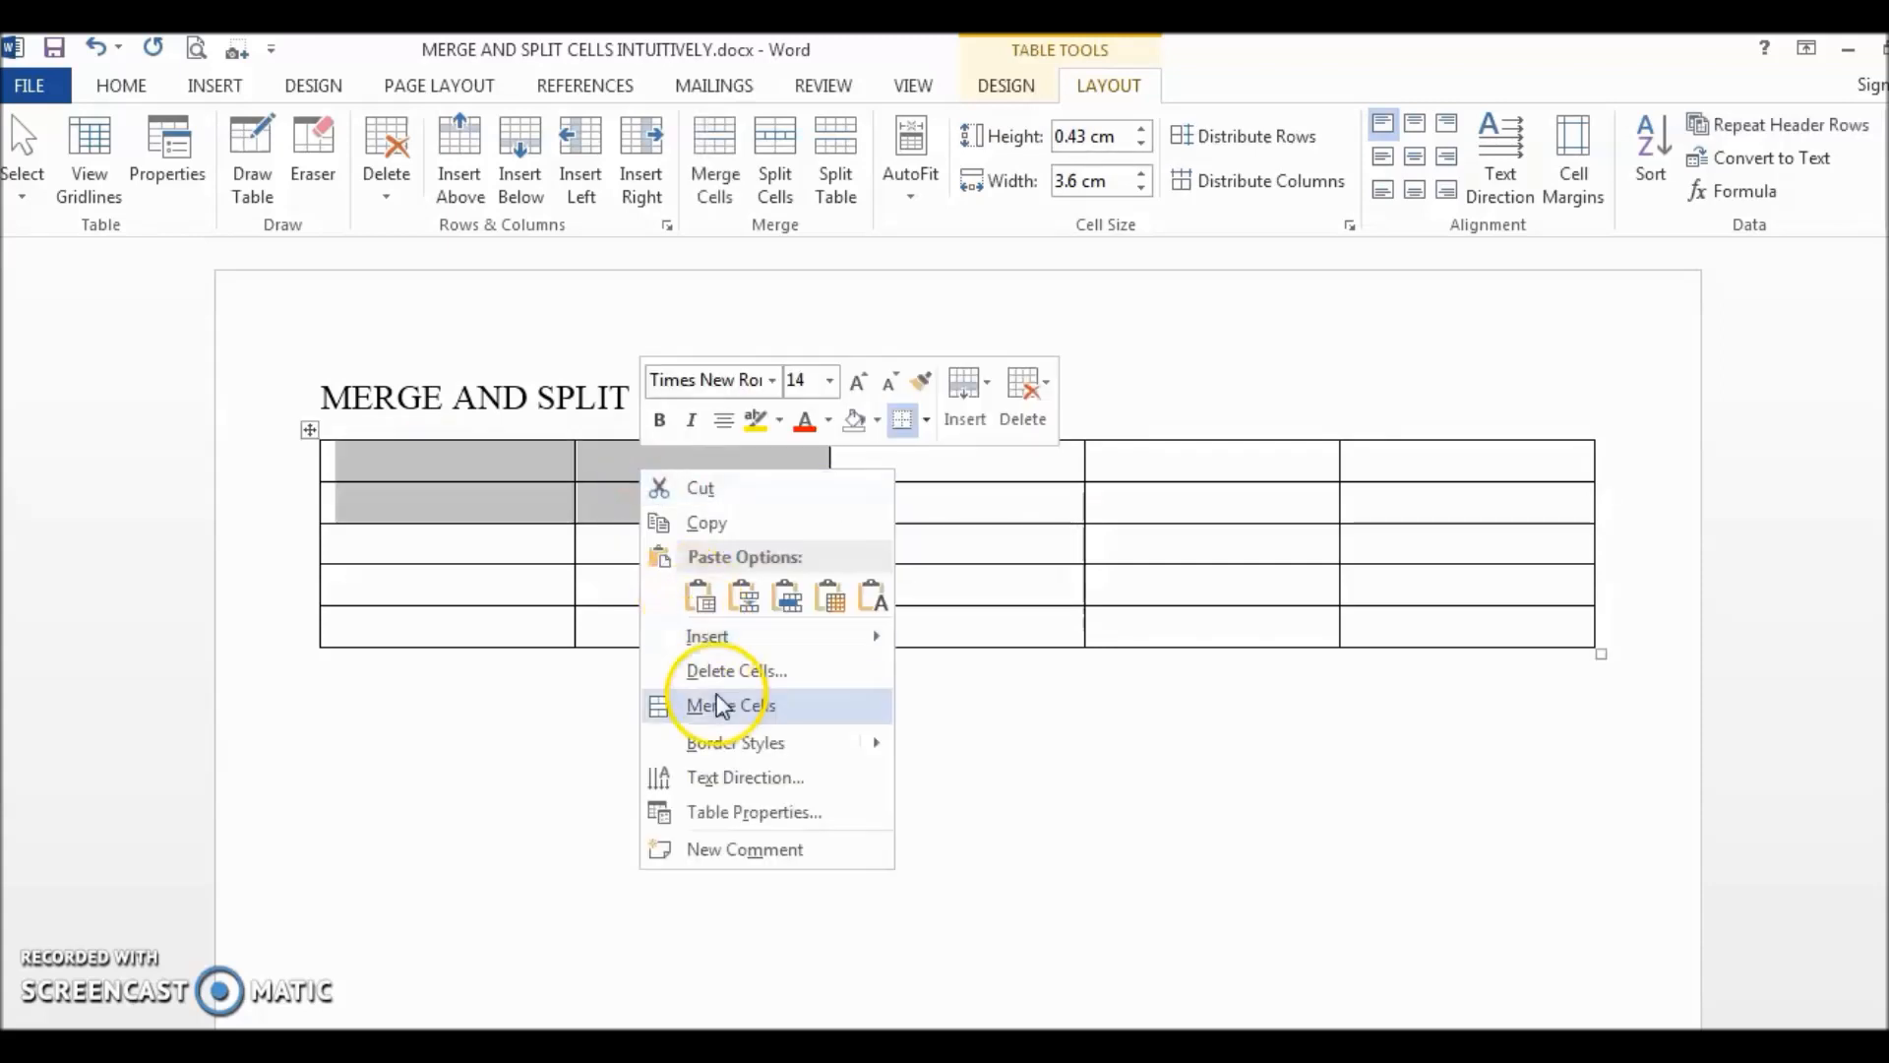
{"action": "left_click", "coordinate": [728, 705]}
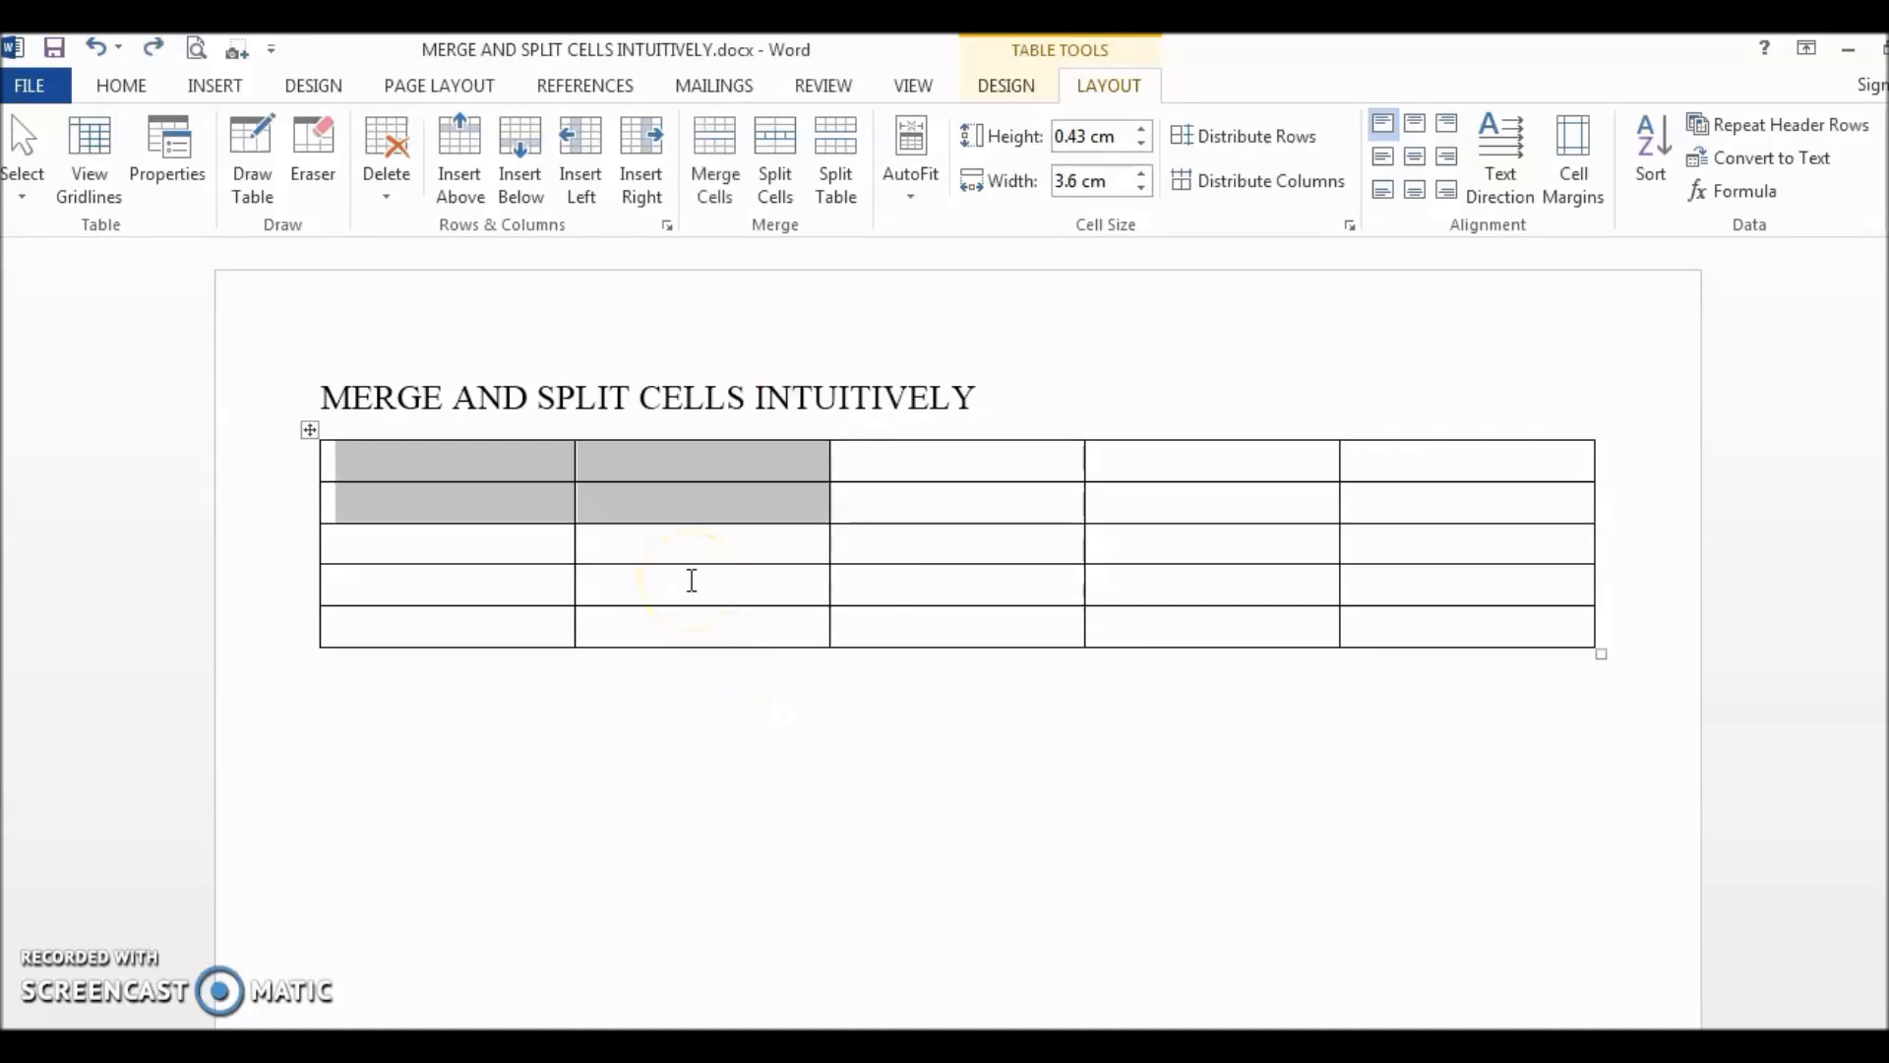
{"action": "left_click", "coordinate": [693, 583]}
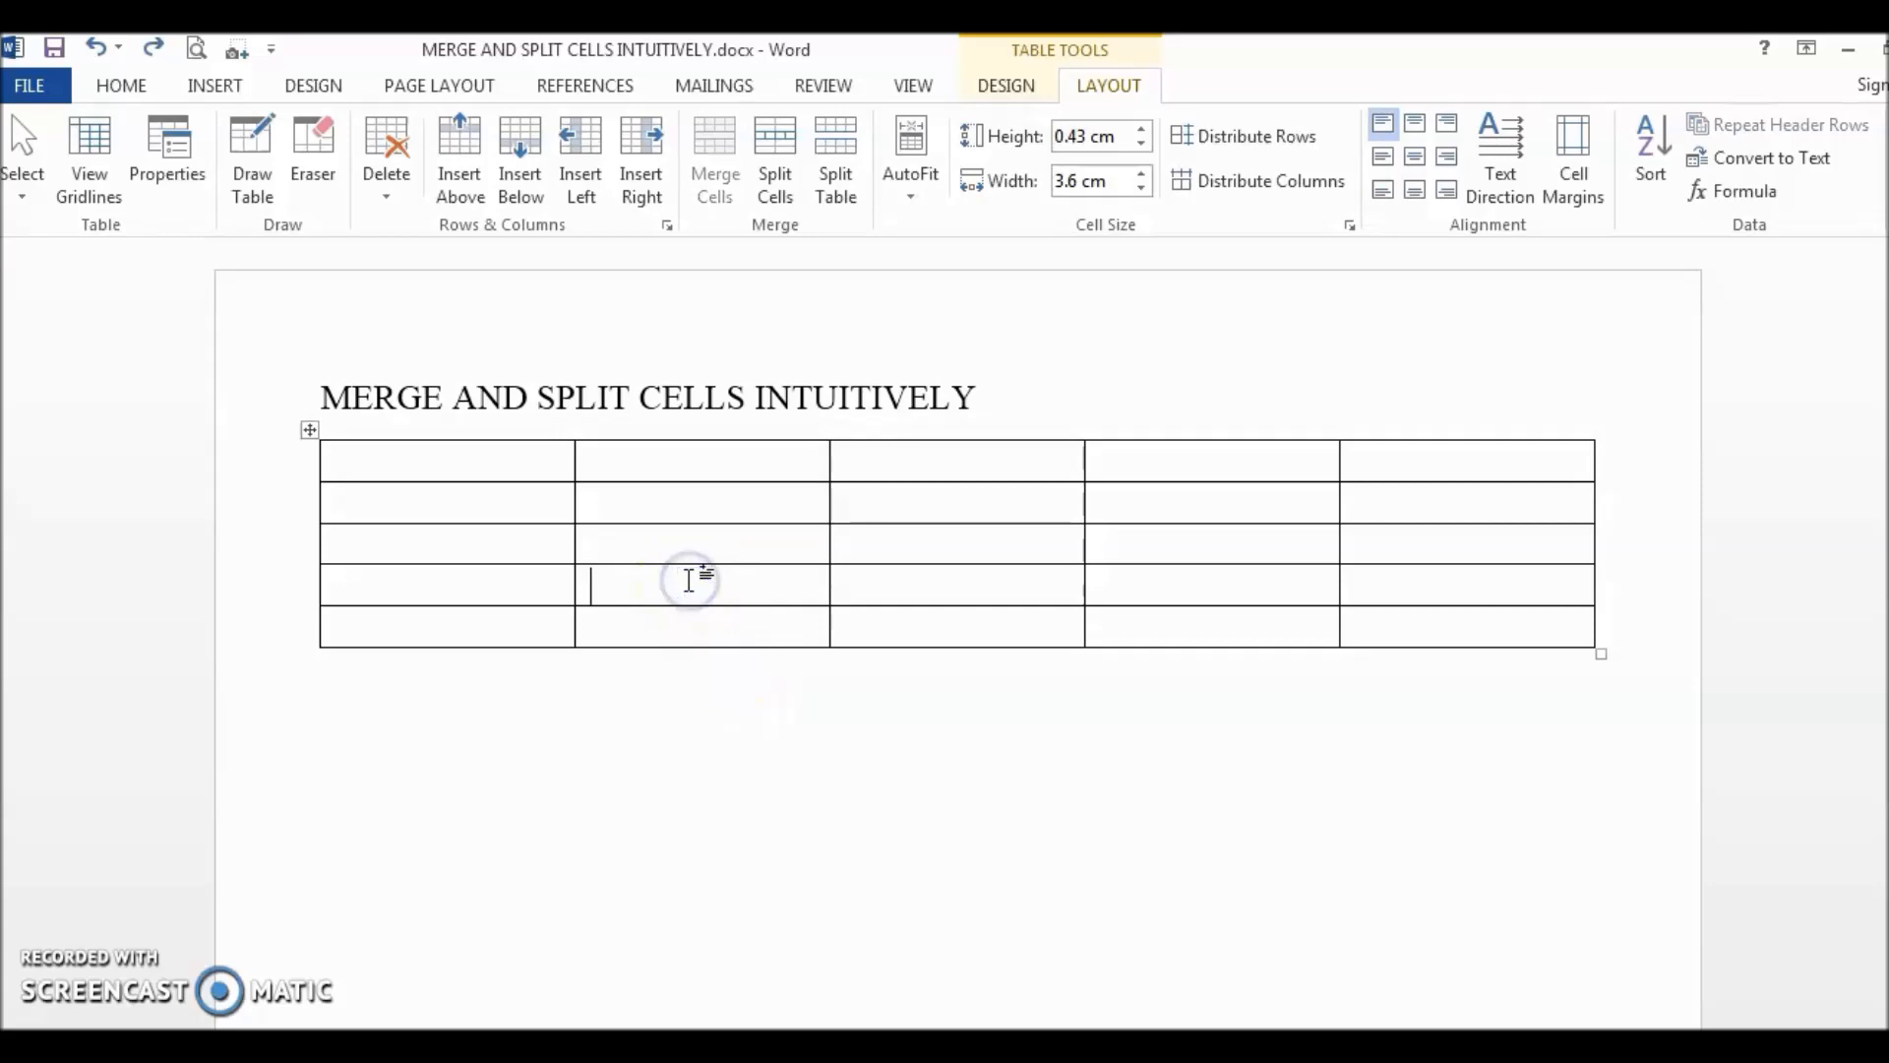
{"action": "mouse_move", "coordinate": [352, 199]}
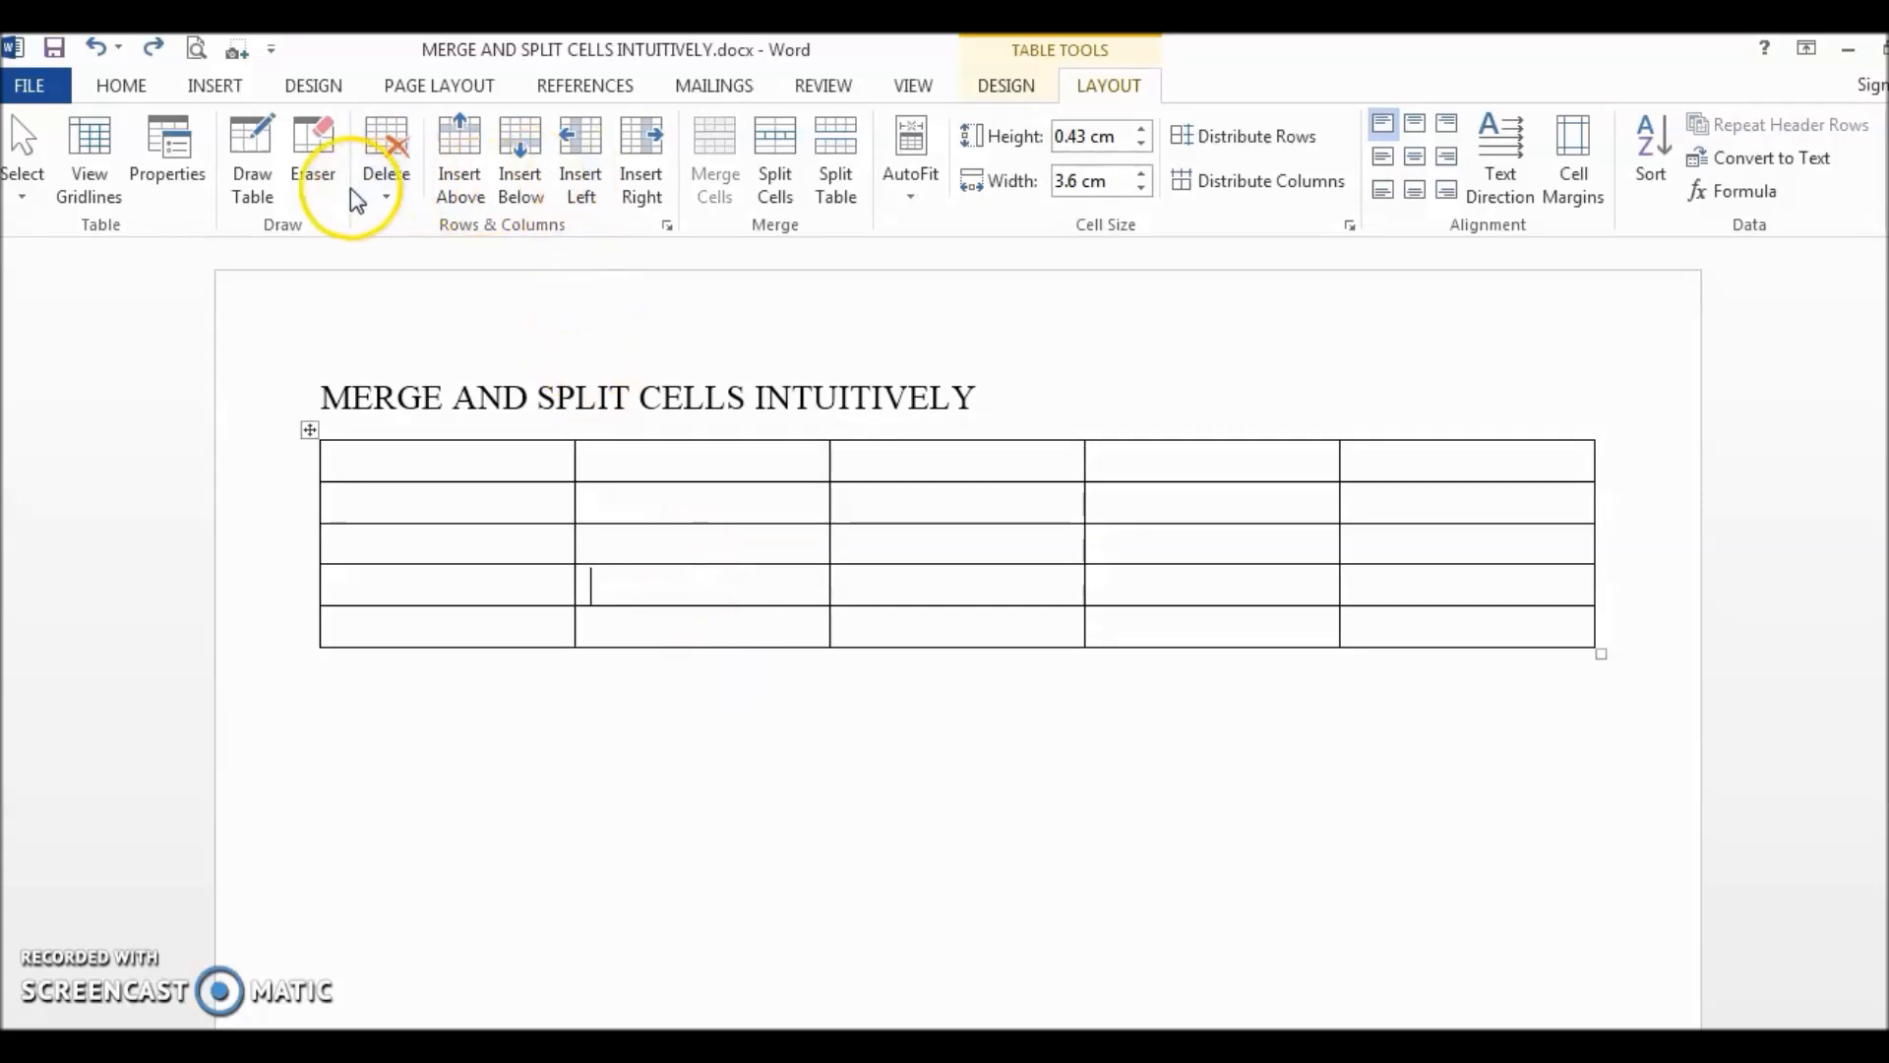
{"action": "mouse_move", "coordinate": [313, 157]}
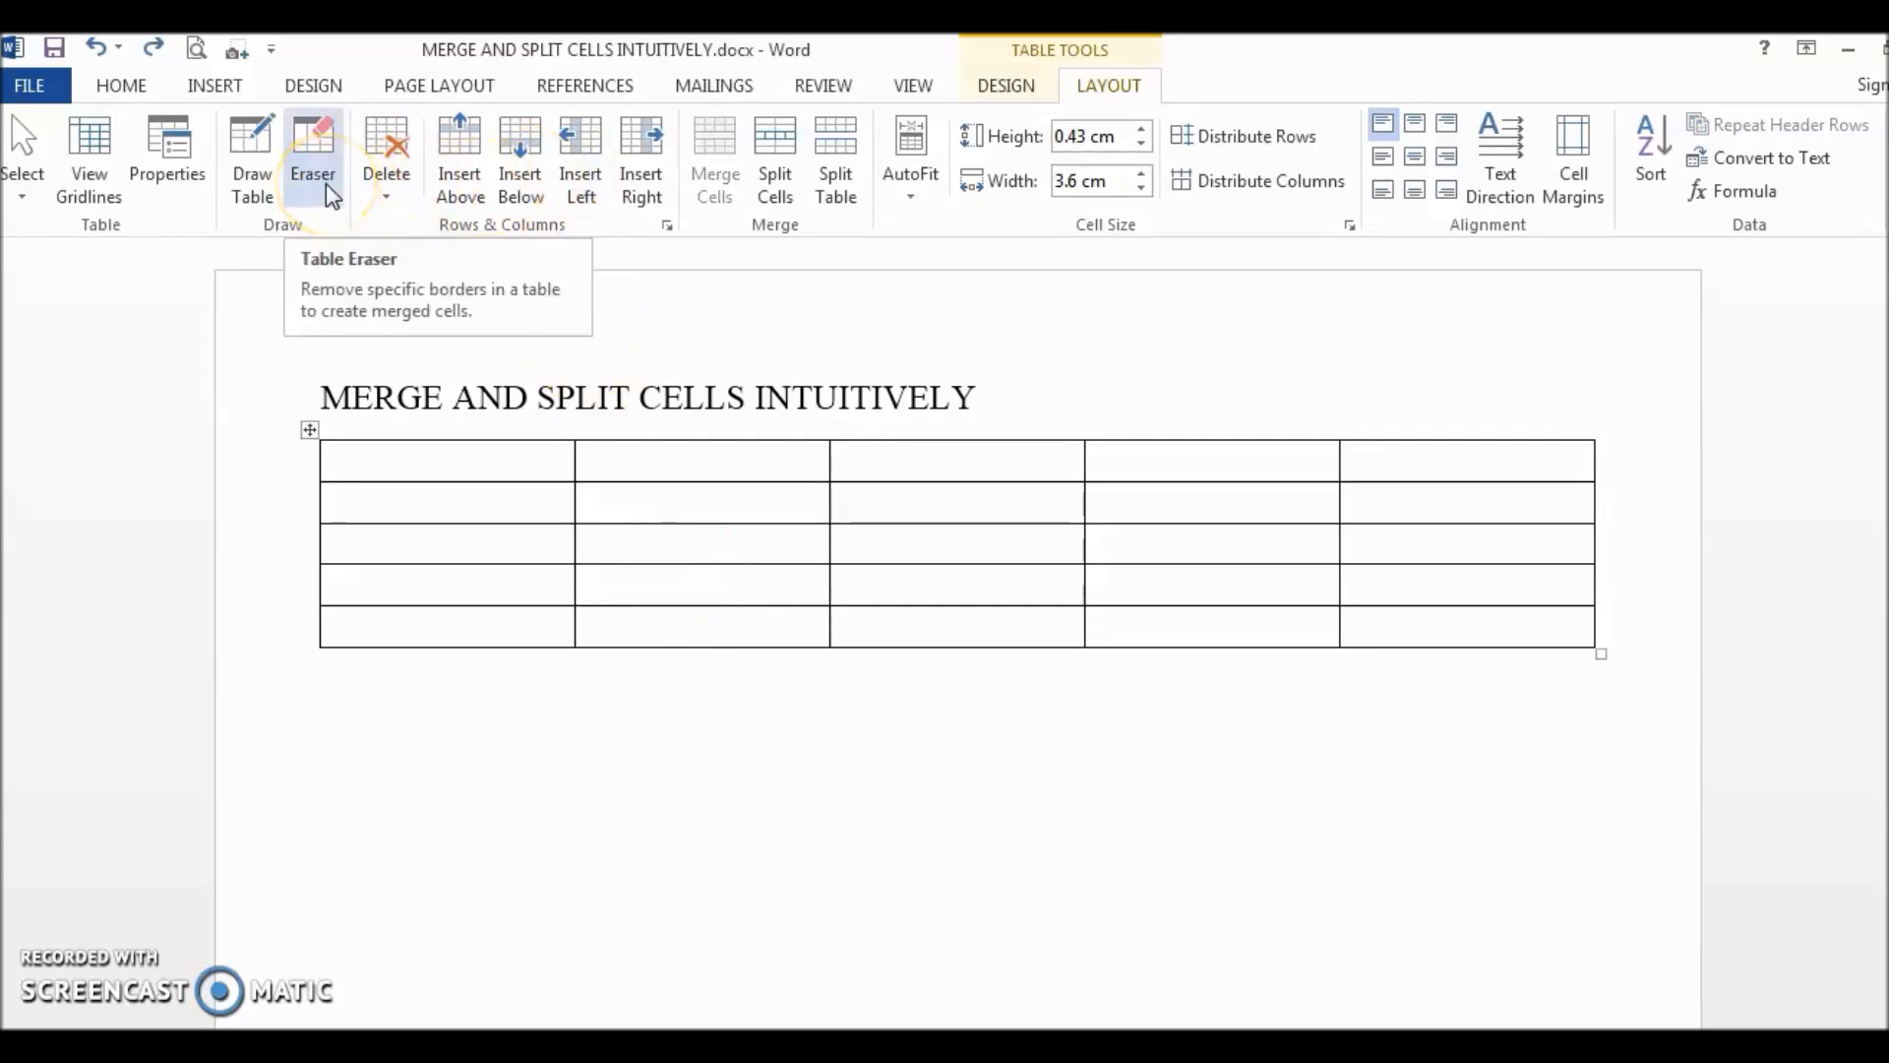
{"action": "mouse_move", "coordinate": [1151, 67]}
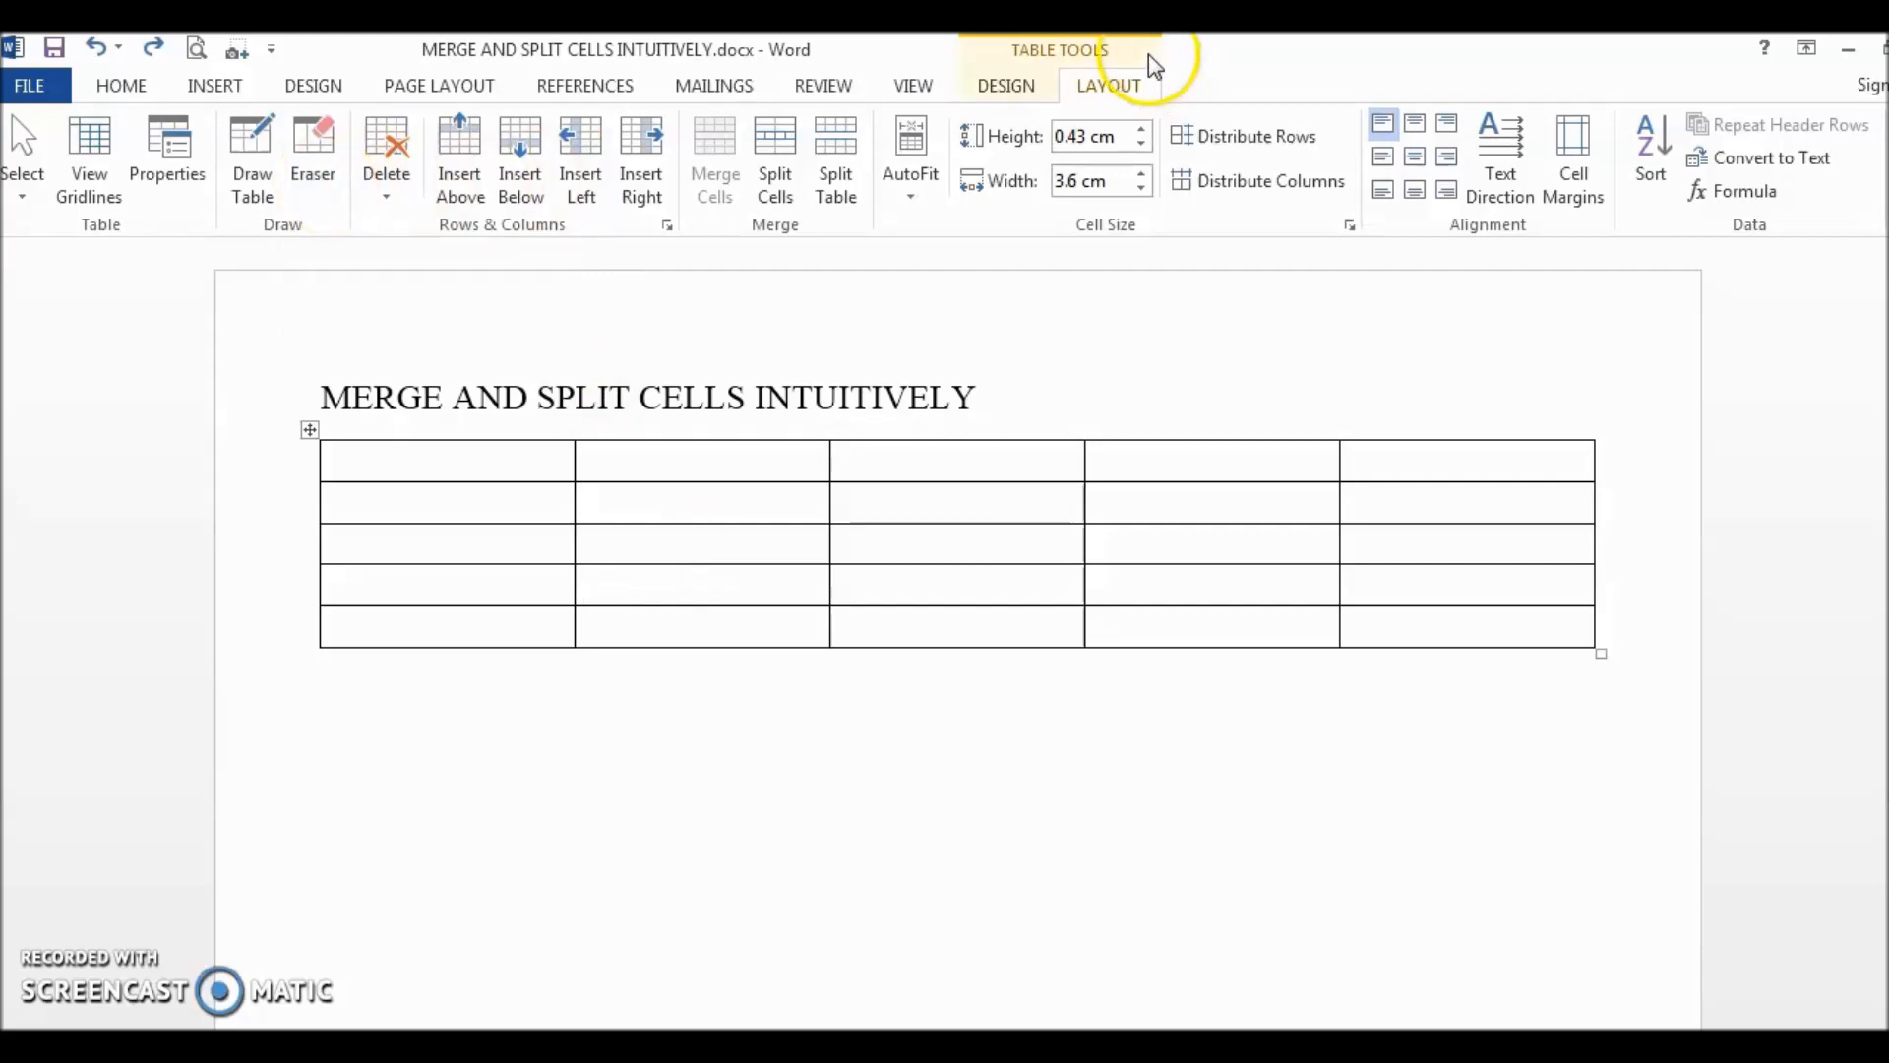
{"action": "mouse_move", "coordinate": [1097, 102]}
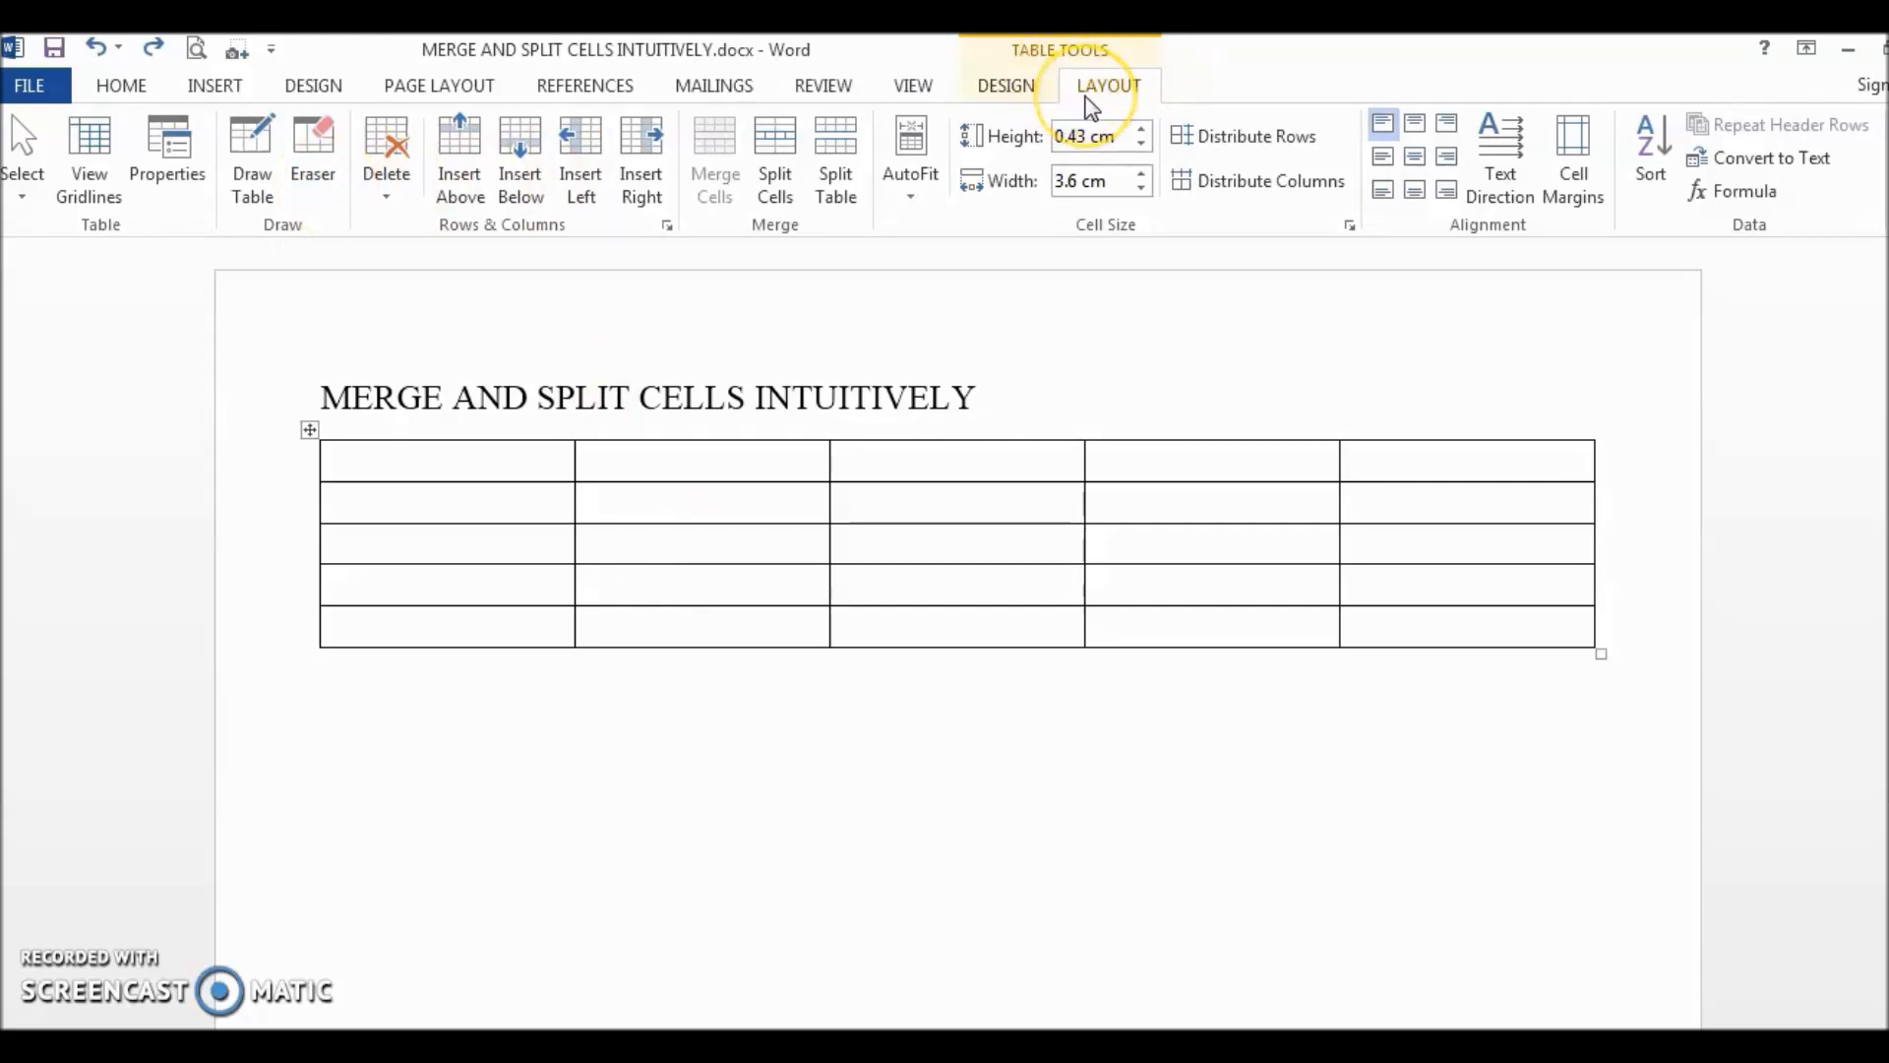
{"action": "mouse_move", "coordinate": [313, 144]}
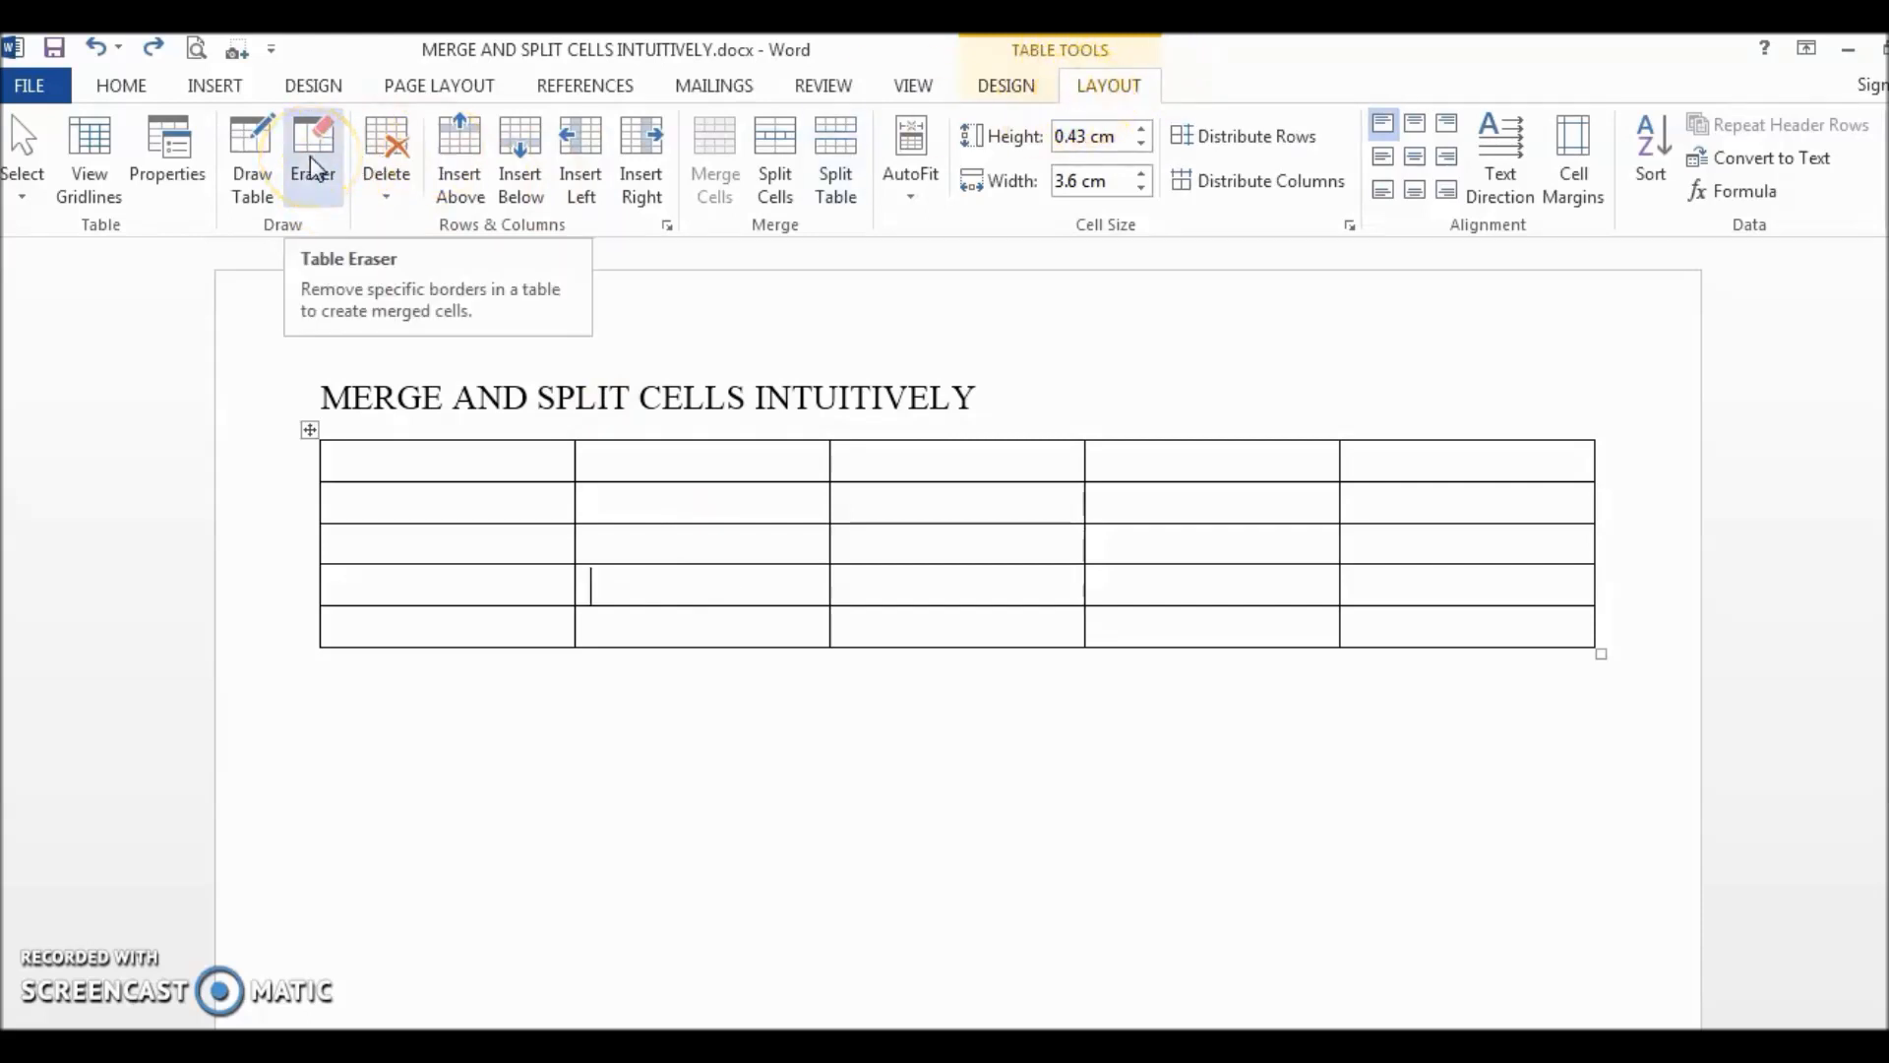
- Erase the inner borders of the top-left 2x2 block with the Eraser to merge it
{"action": "left_click", "coordinate": [313, 144]}
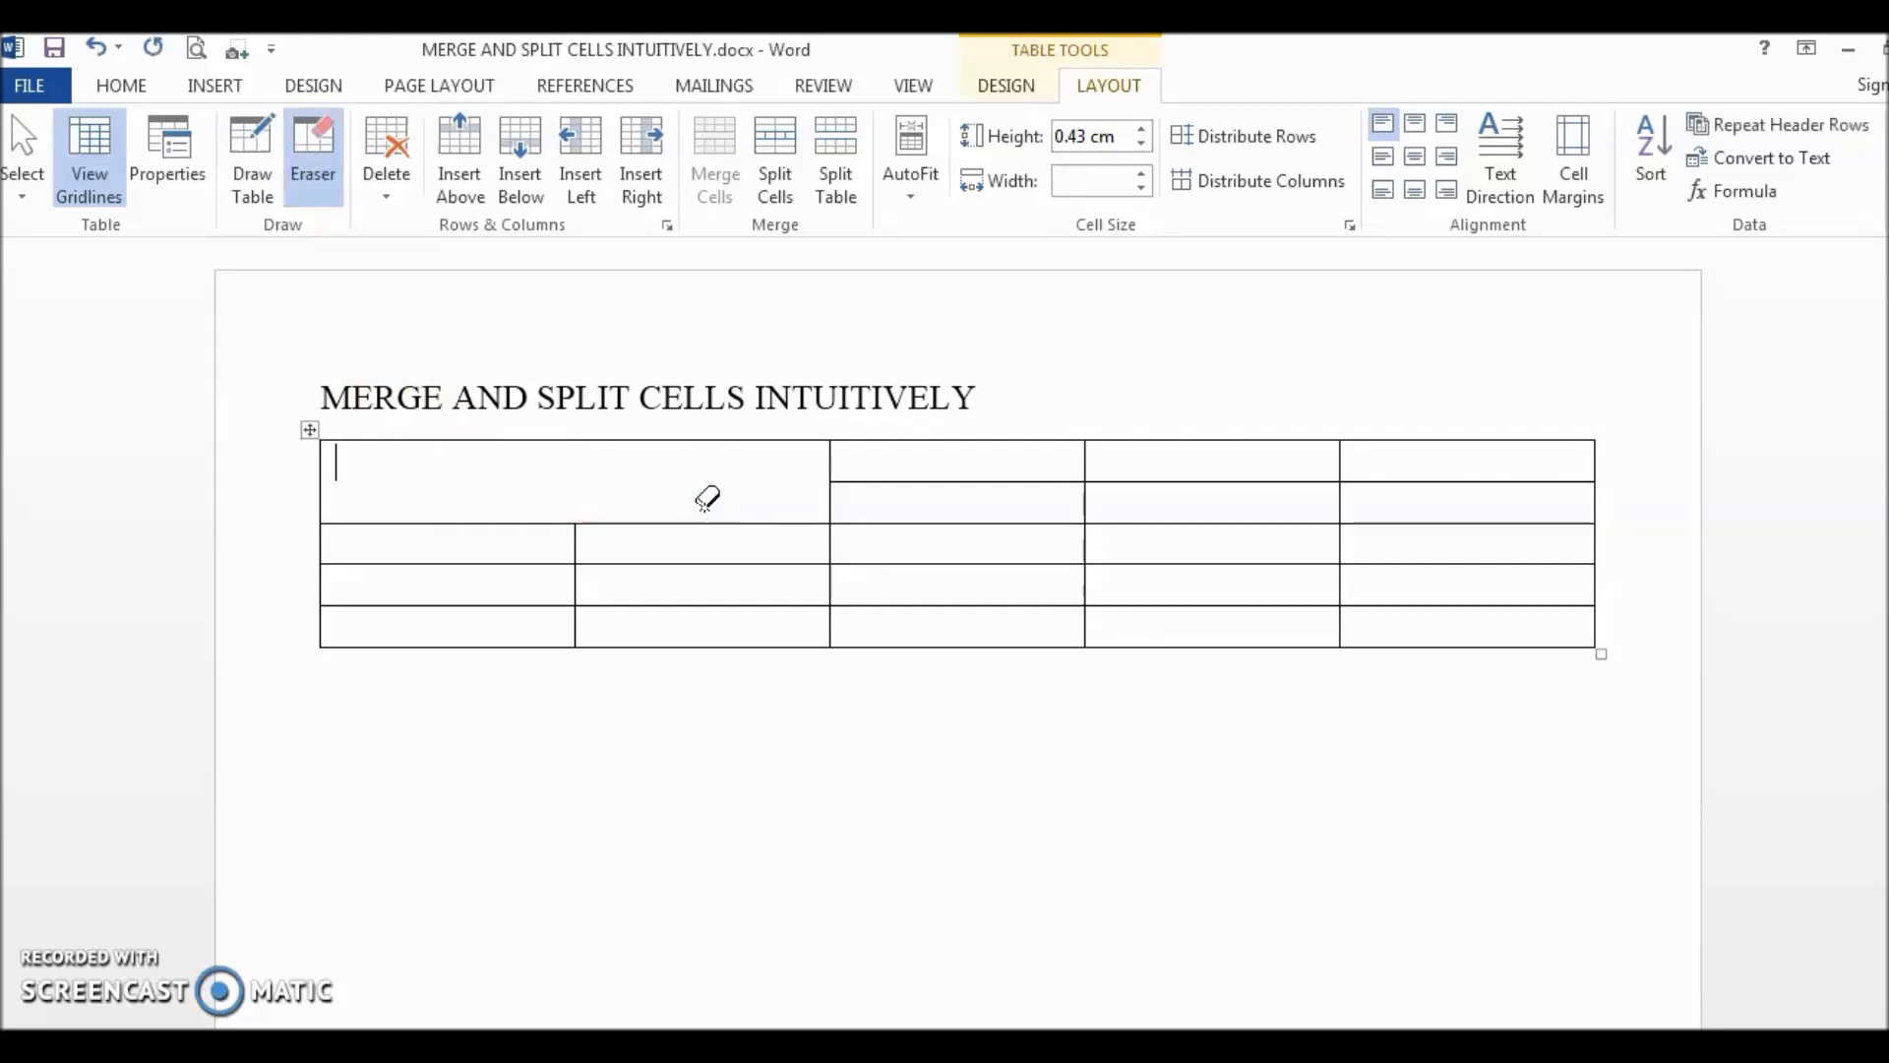
{"action": "mouse_move", "coordinate": [252, 157]}
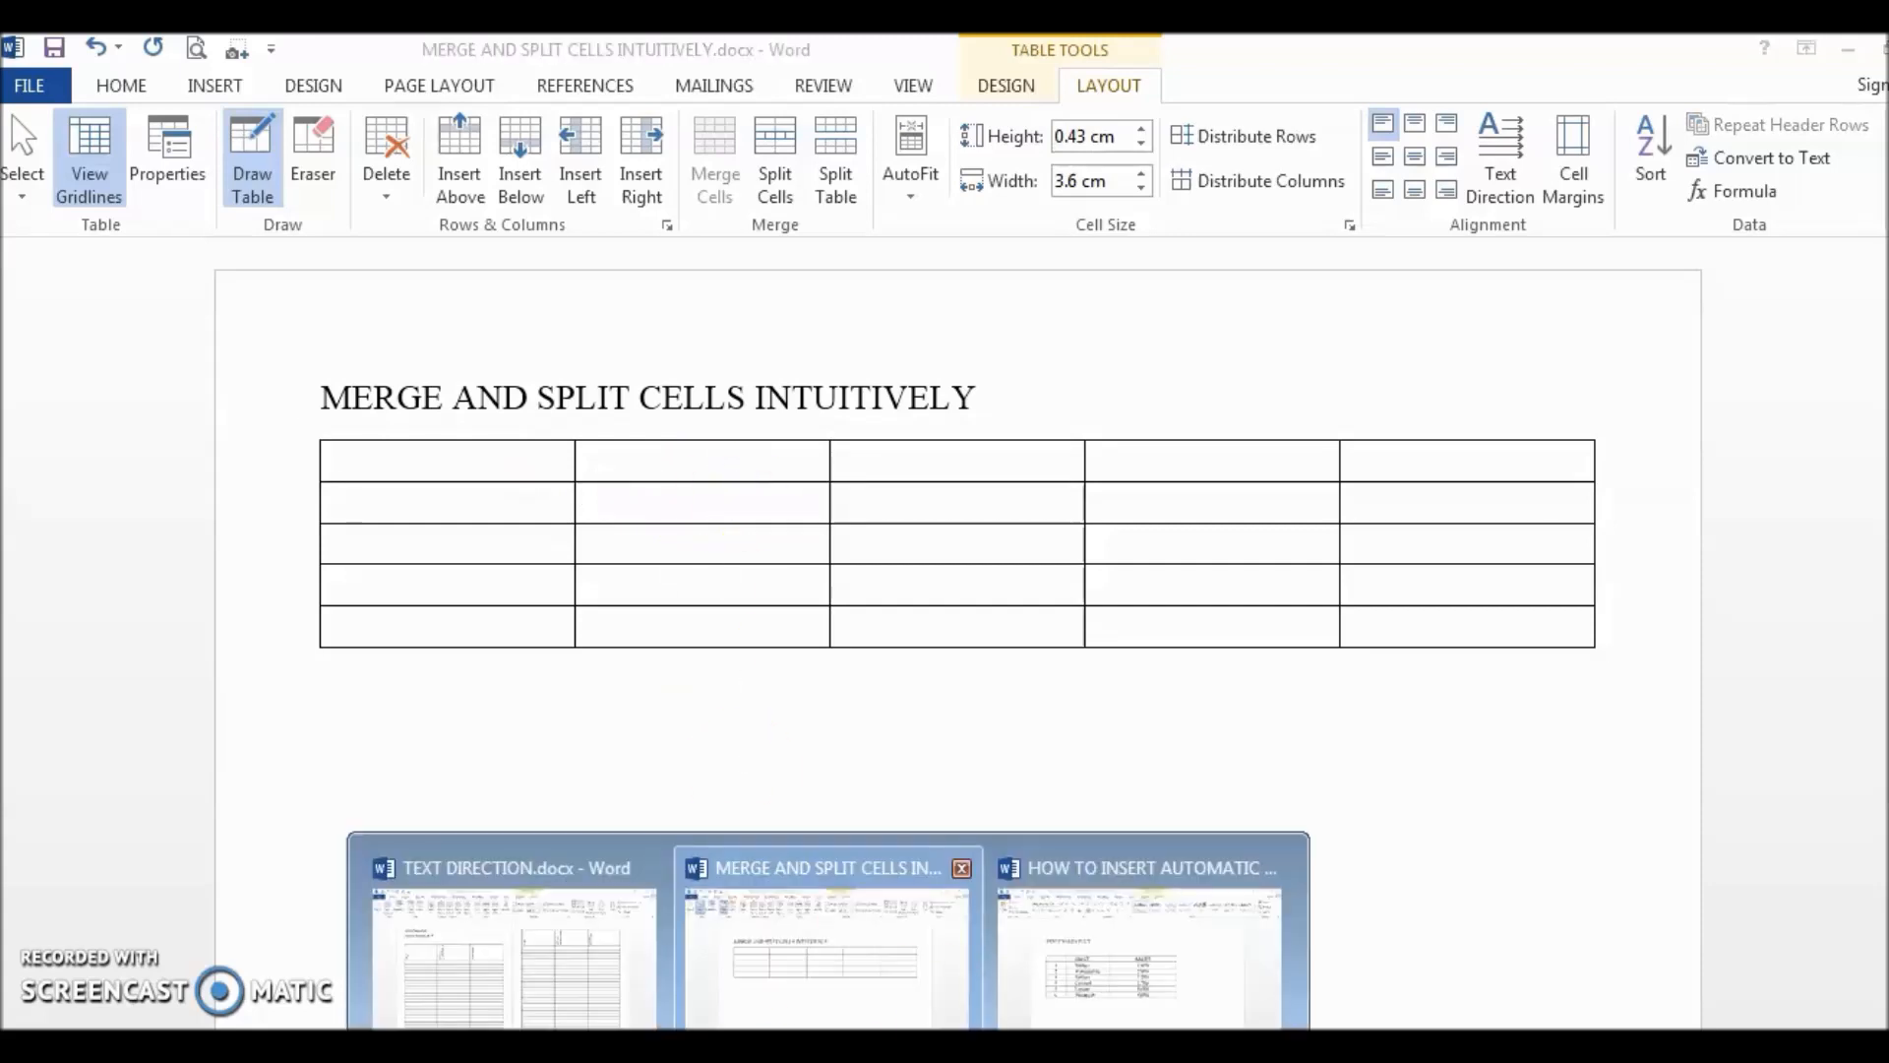
- In the numbering document, add an Apple row with sales 3,200 below Banana
{"action": "left_click", "coordinate": [1140, 927]}
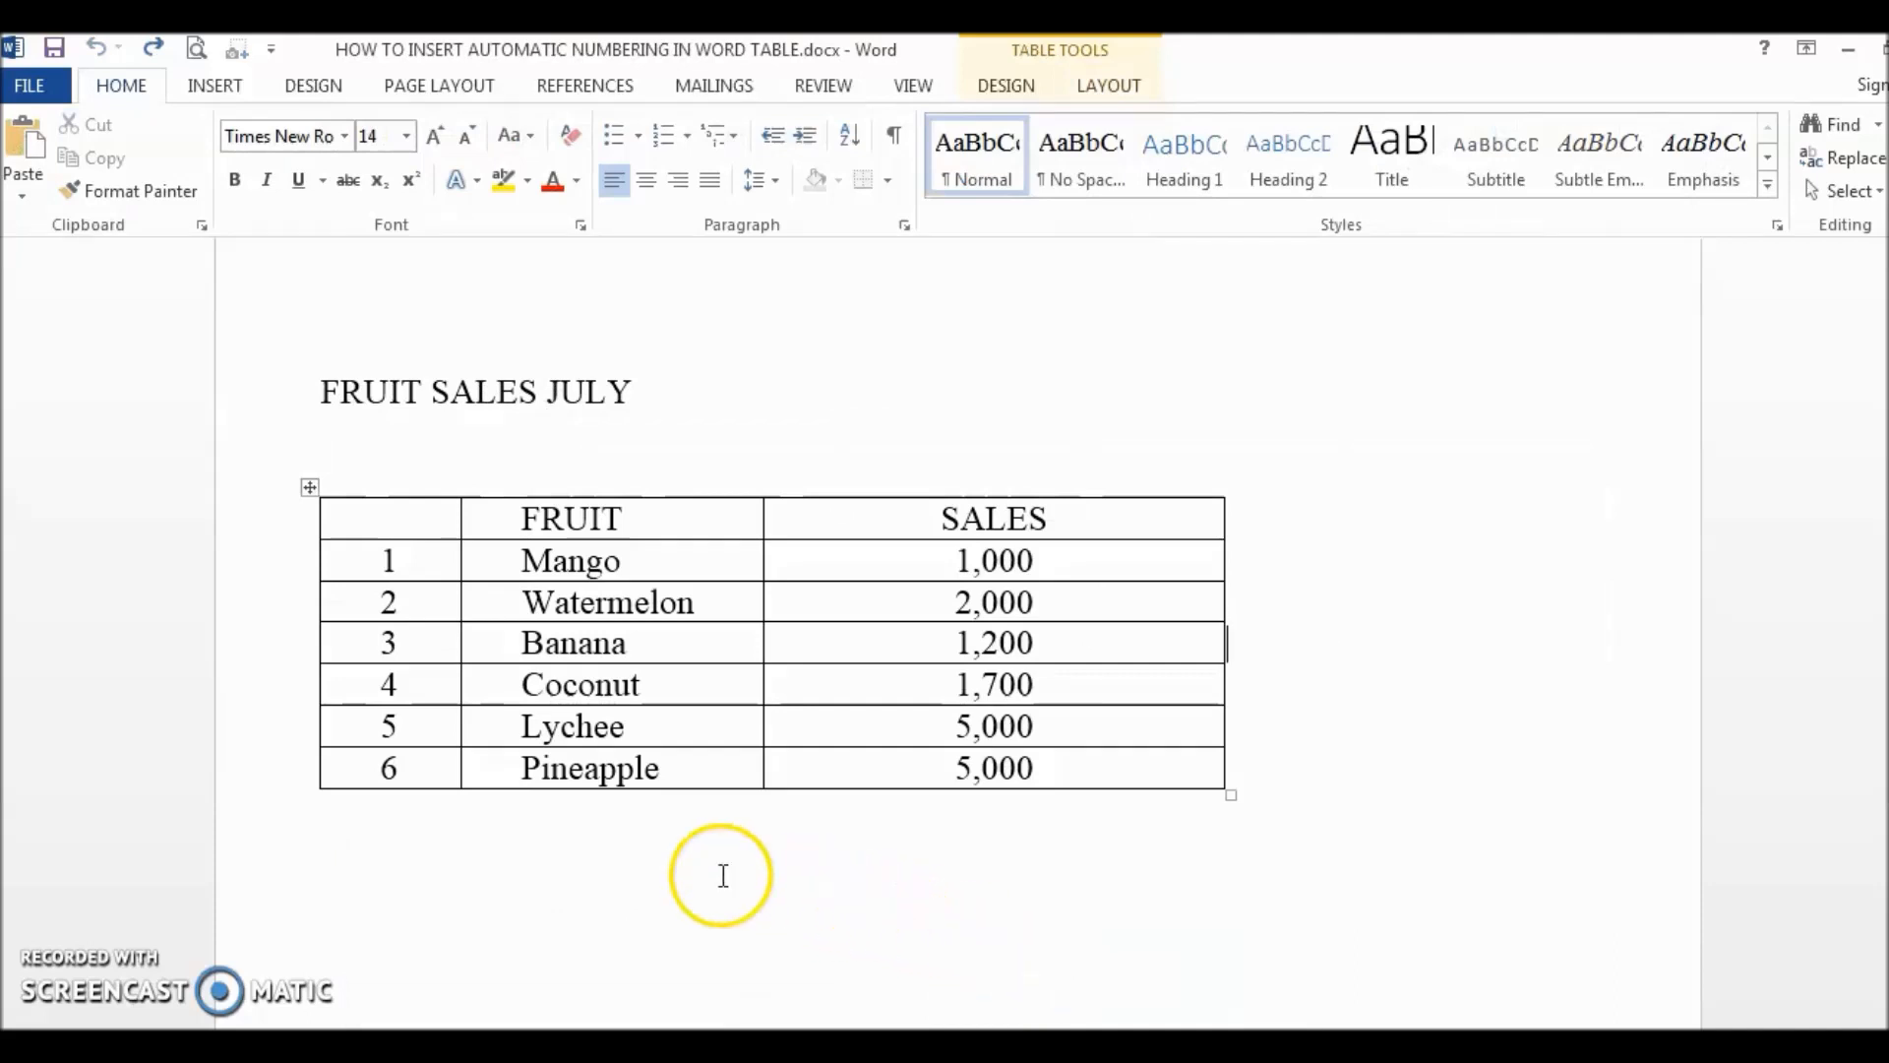
{"action": "mouse_move", "coordinate": [523, 817]}
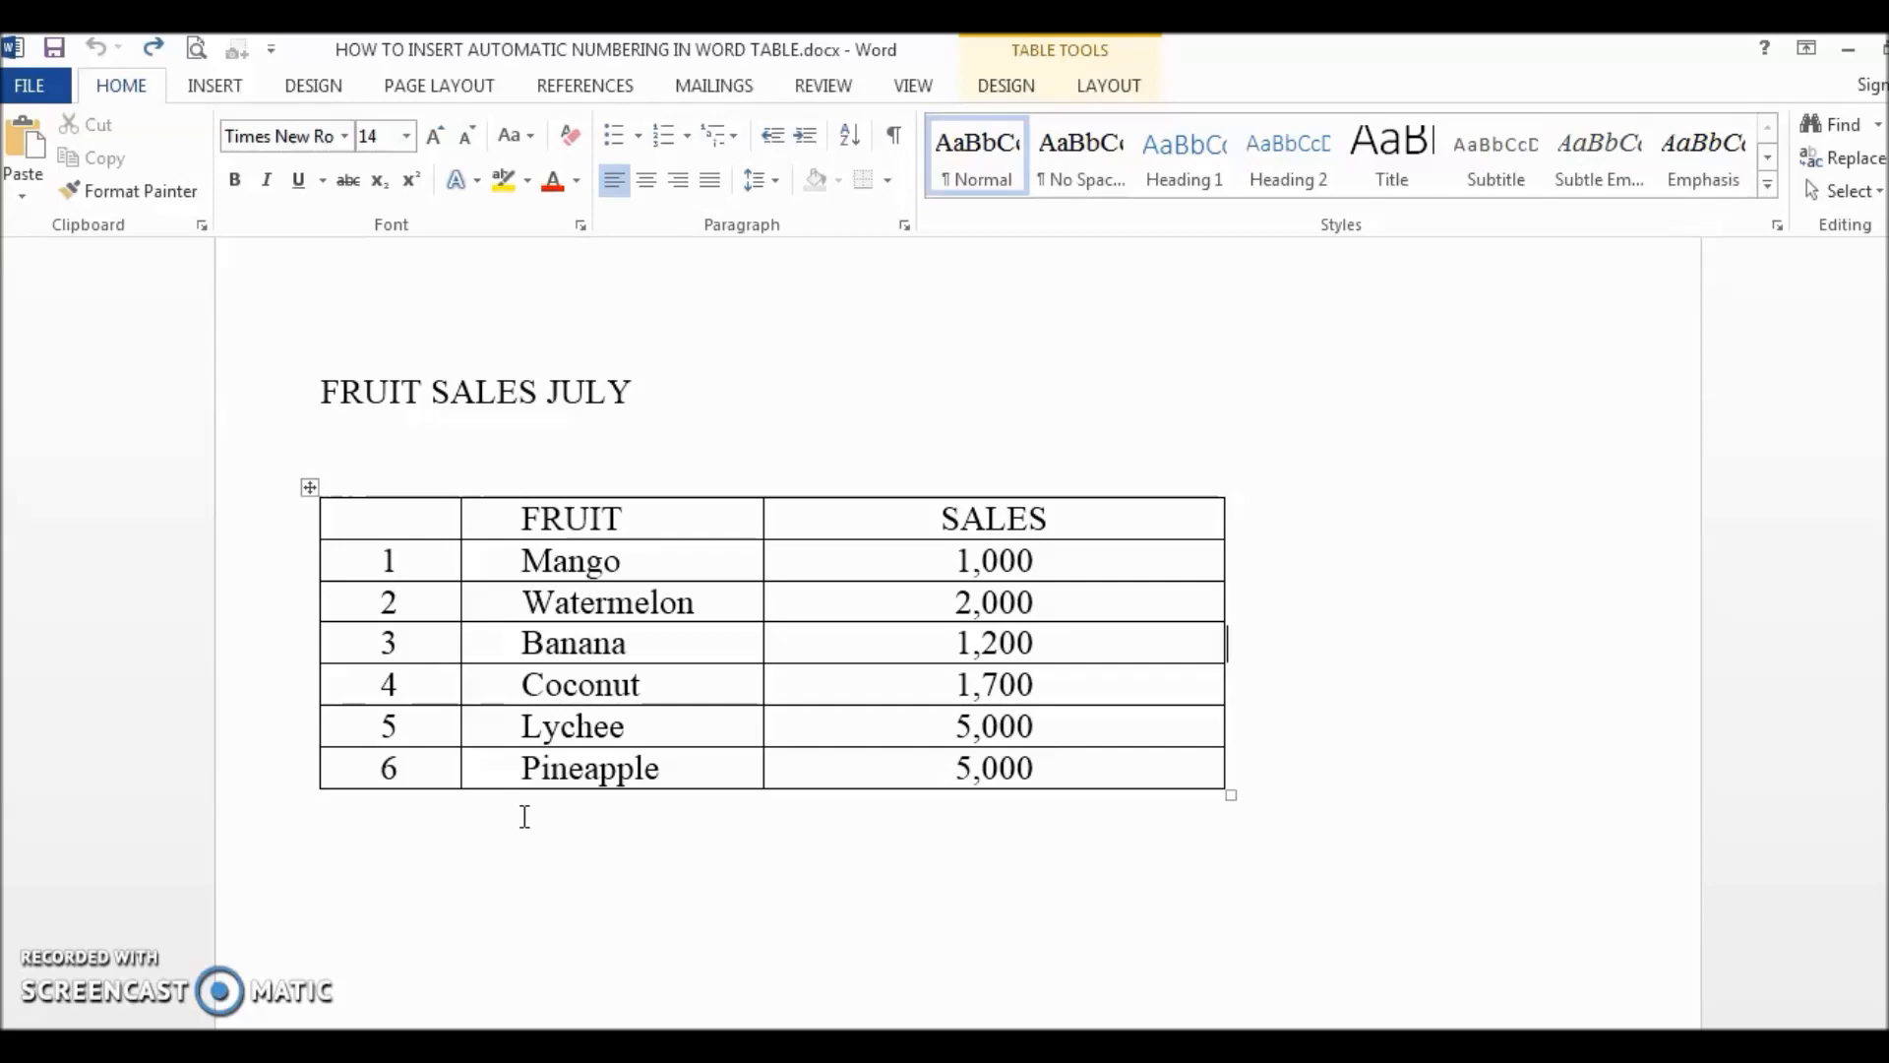
{"action": "mouse_move", "coordinate": [552, 817]}
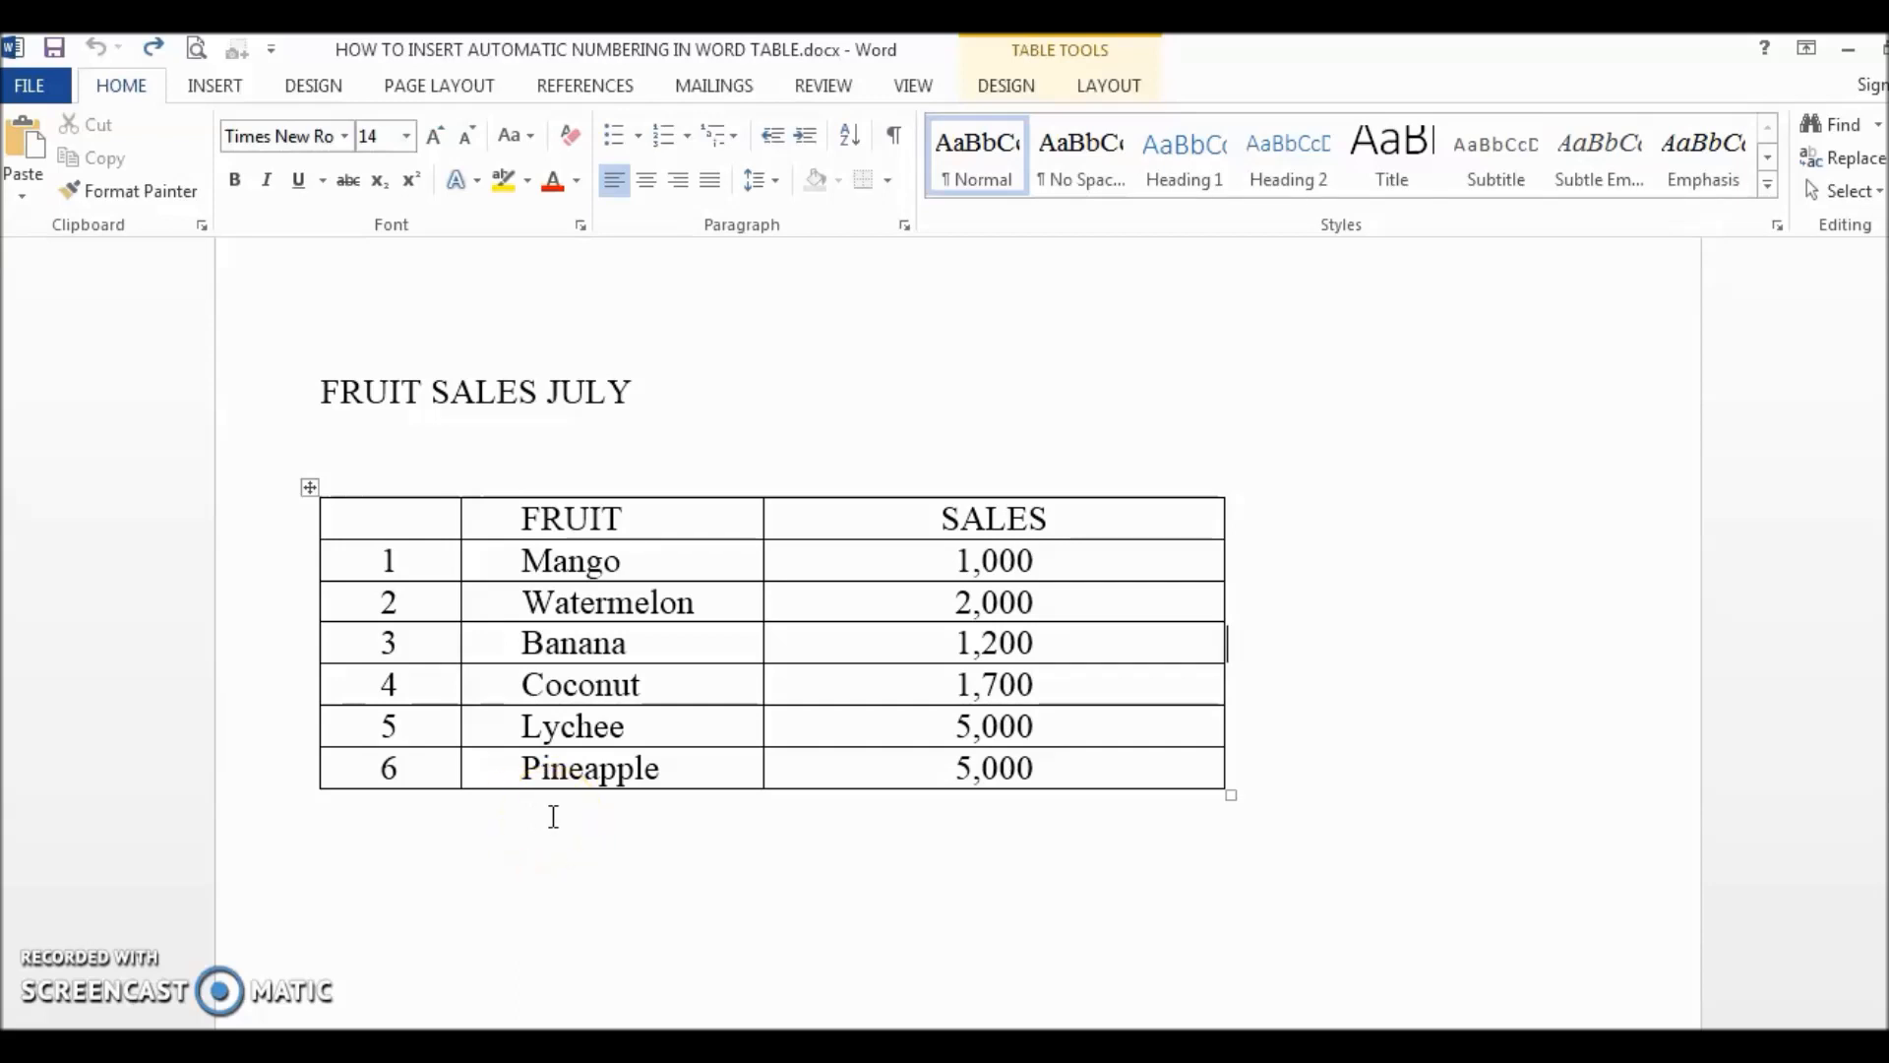
{"action": "mouse_move", "coordinate": [654, 620]}
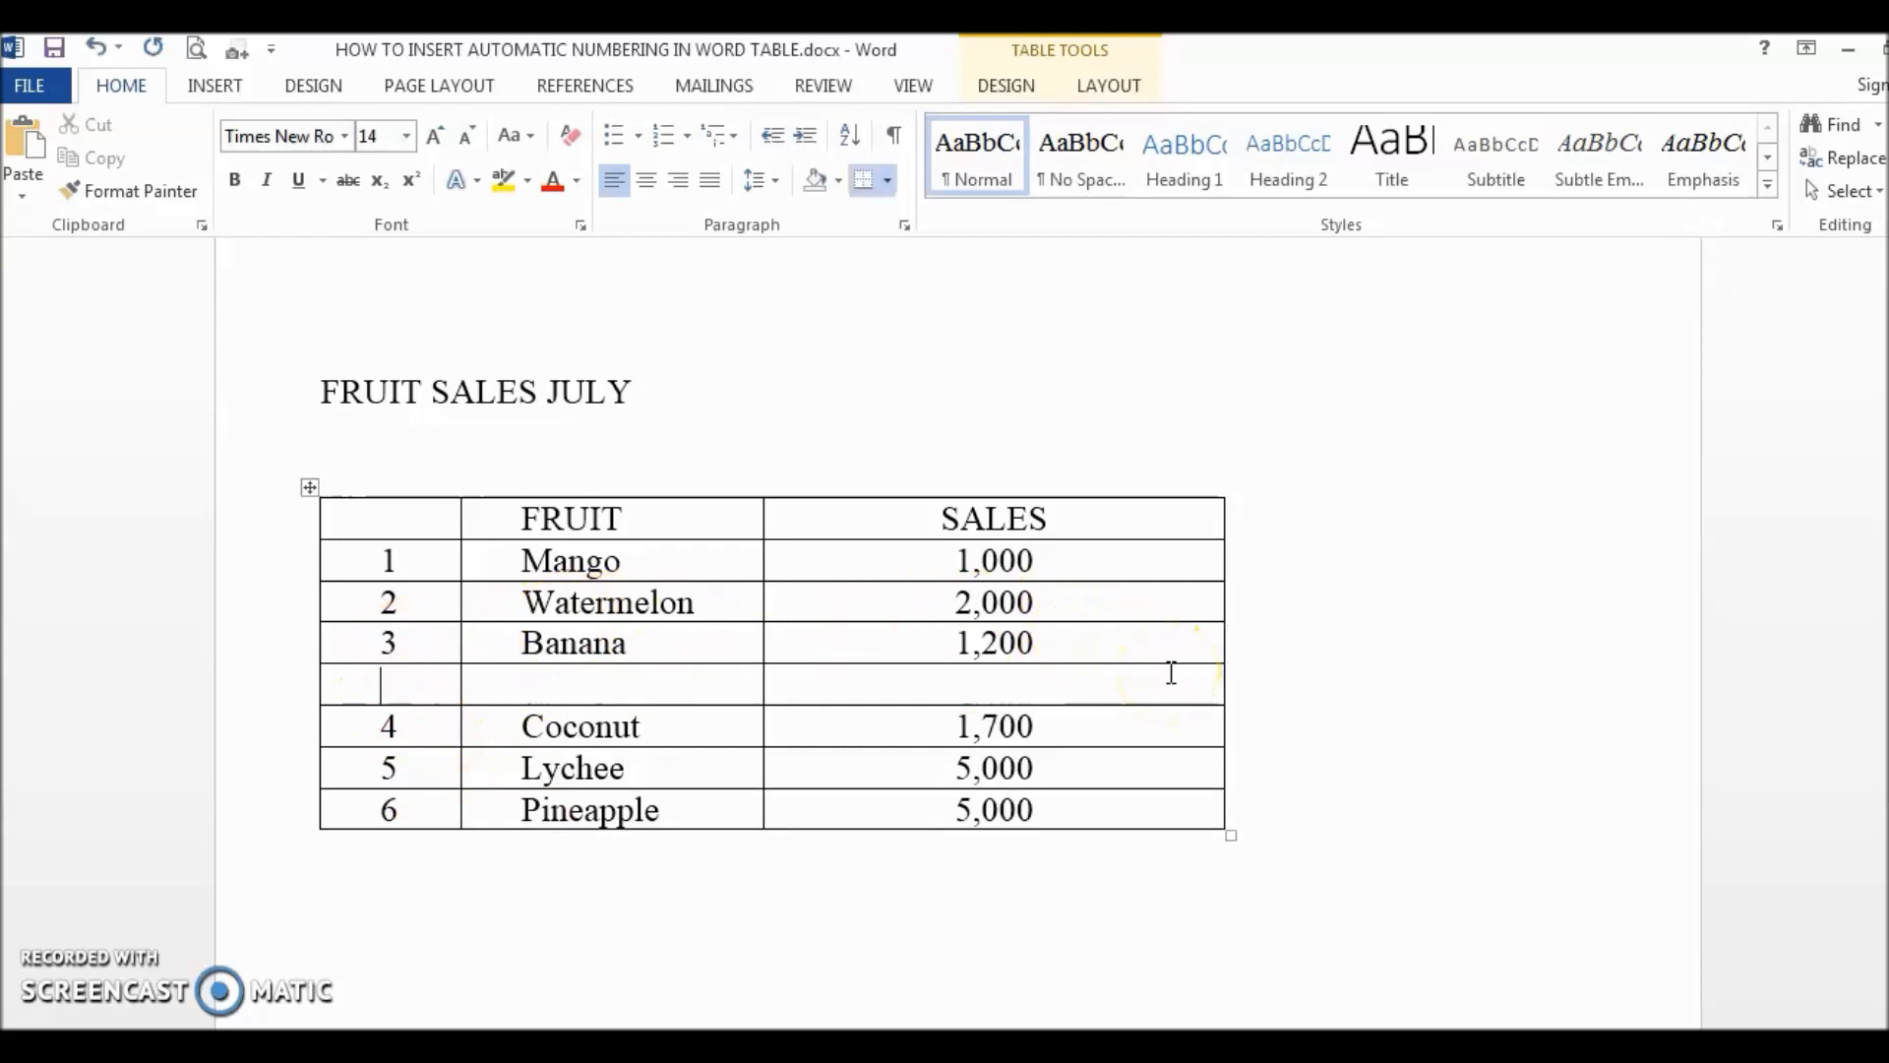
{"action": "type", "text": "Apple"}
{"action": "left_click", "coordinate": [994, 683]}
{"action": "type", "text": "3,"}
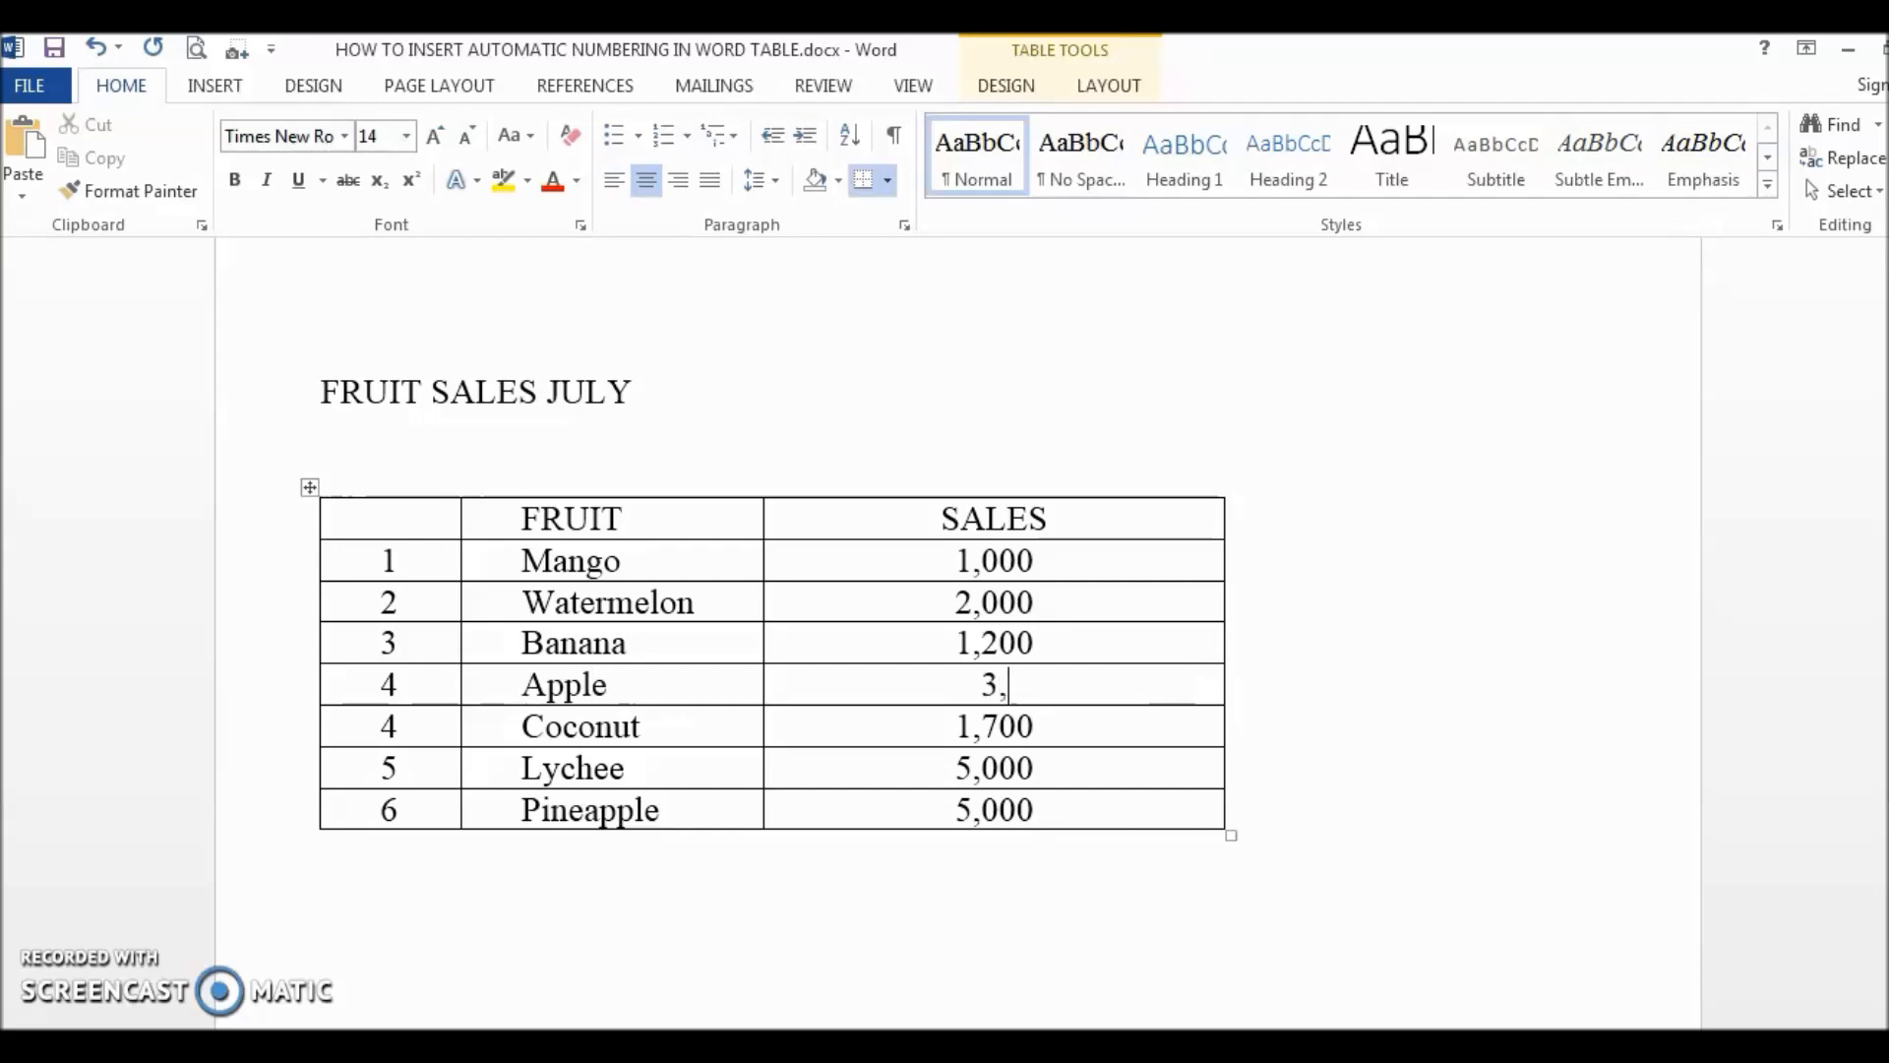
{"action": "type", "text": "200"}
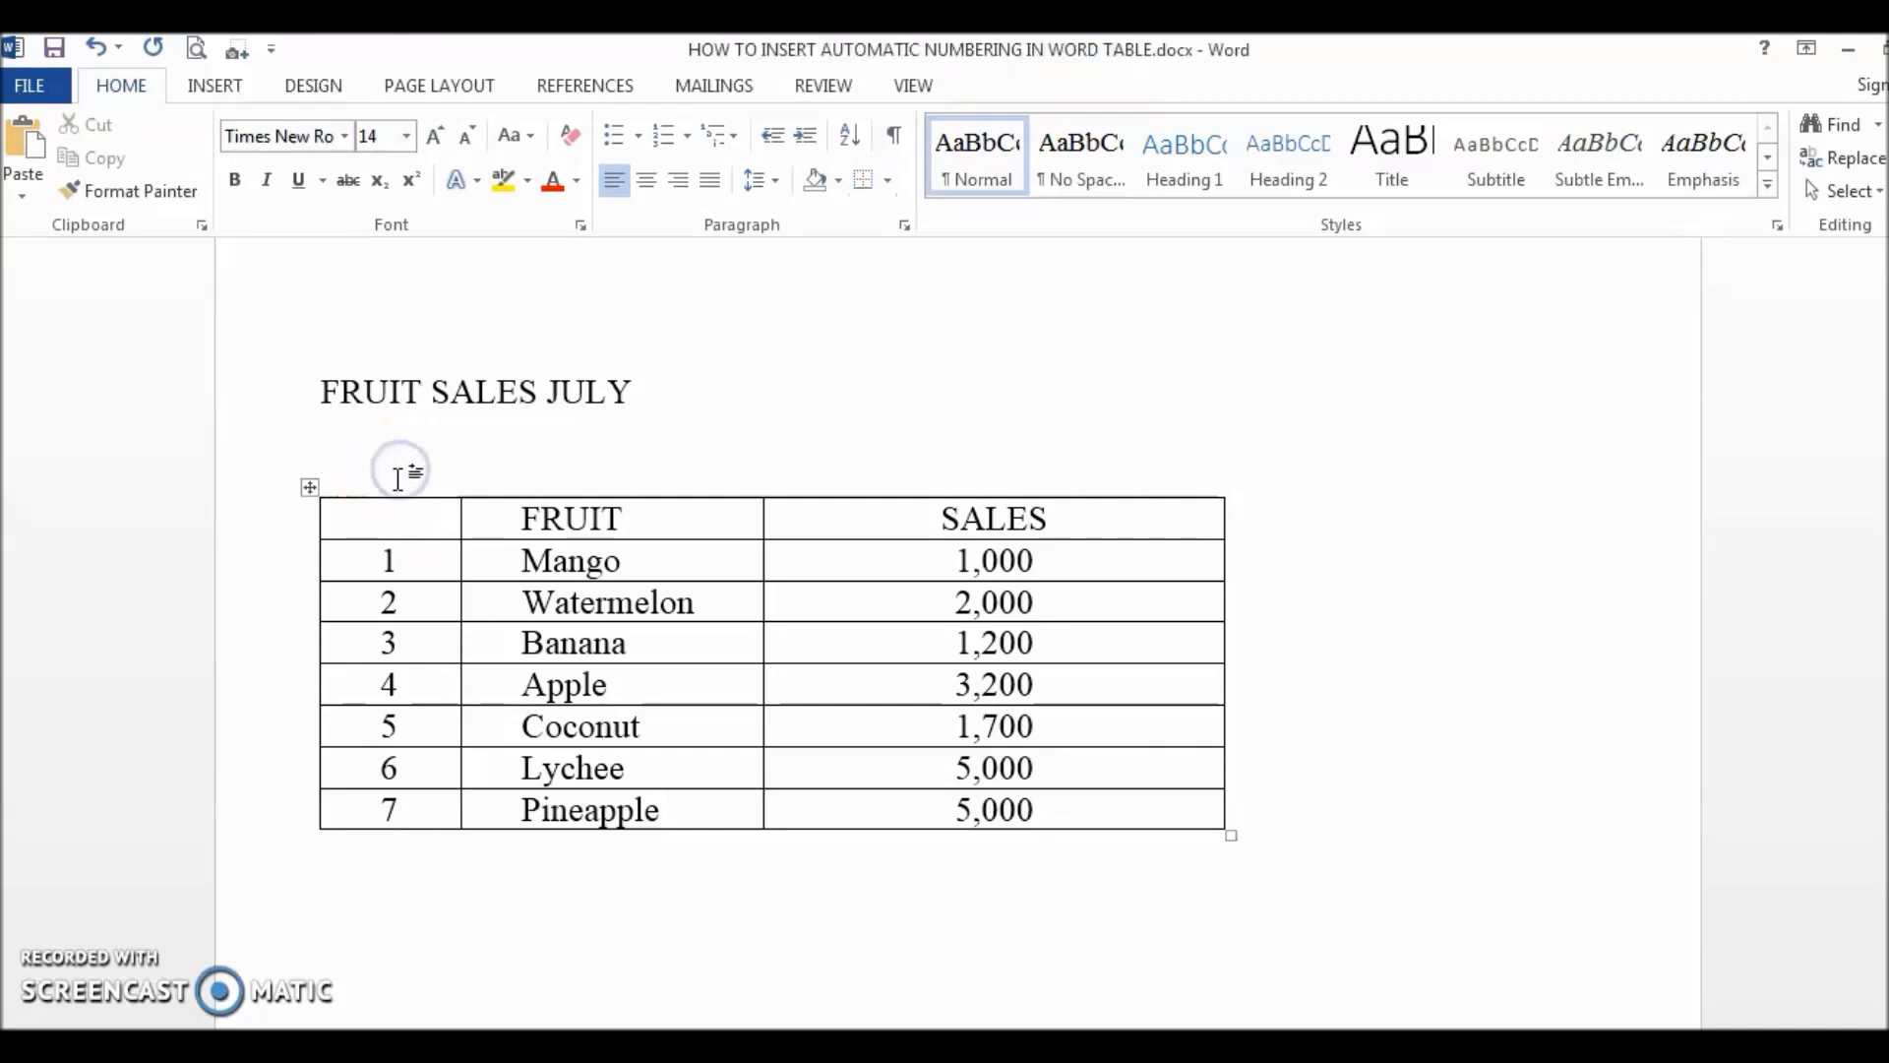
- Auto-number the table's first column as a list running 1. to 7
{"action": "left_click", "coordinate": [387, 498]}
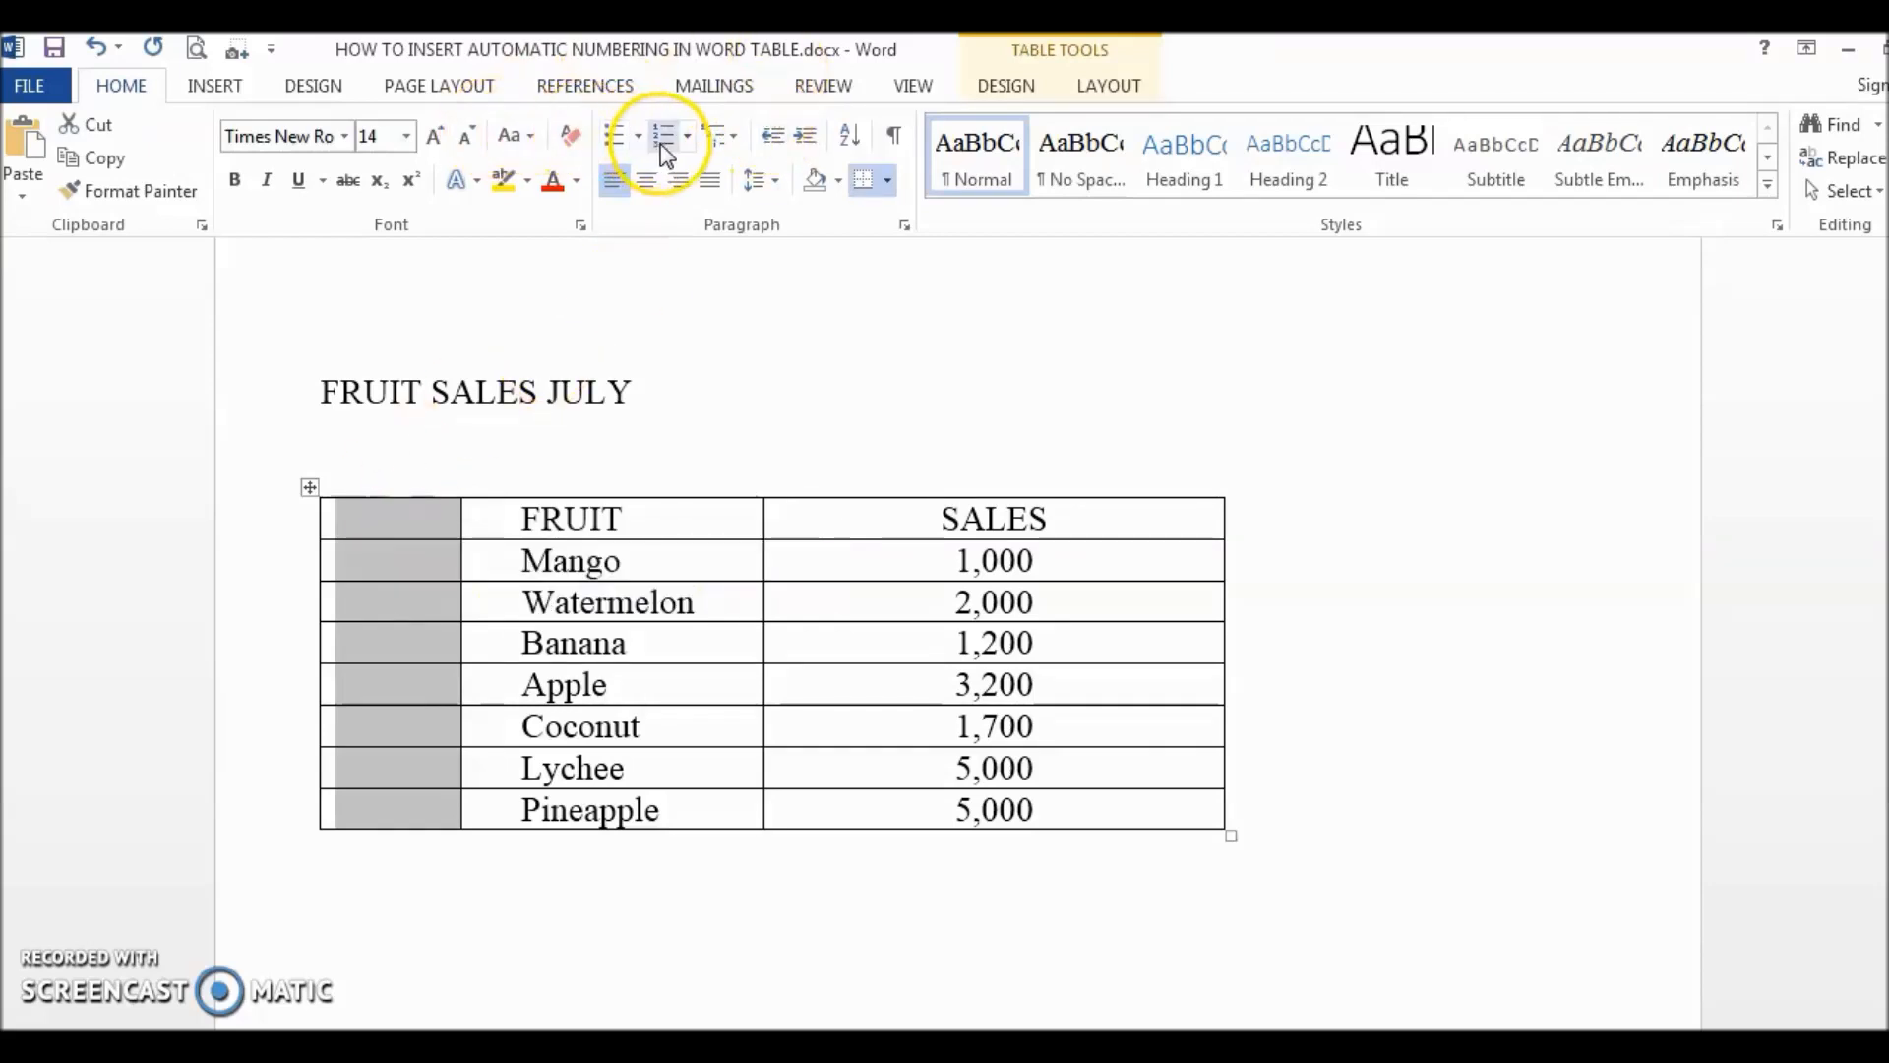
{"action": "left_click", "coordinate": [662, 136]}
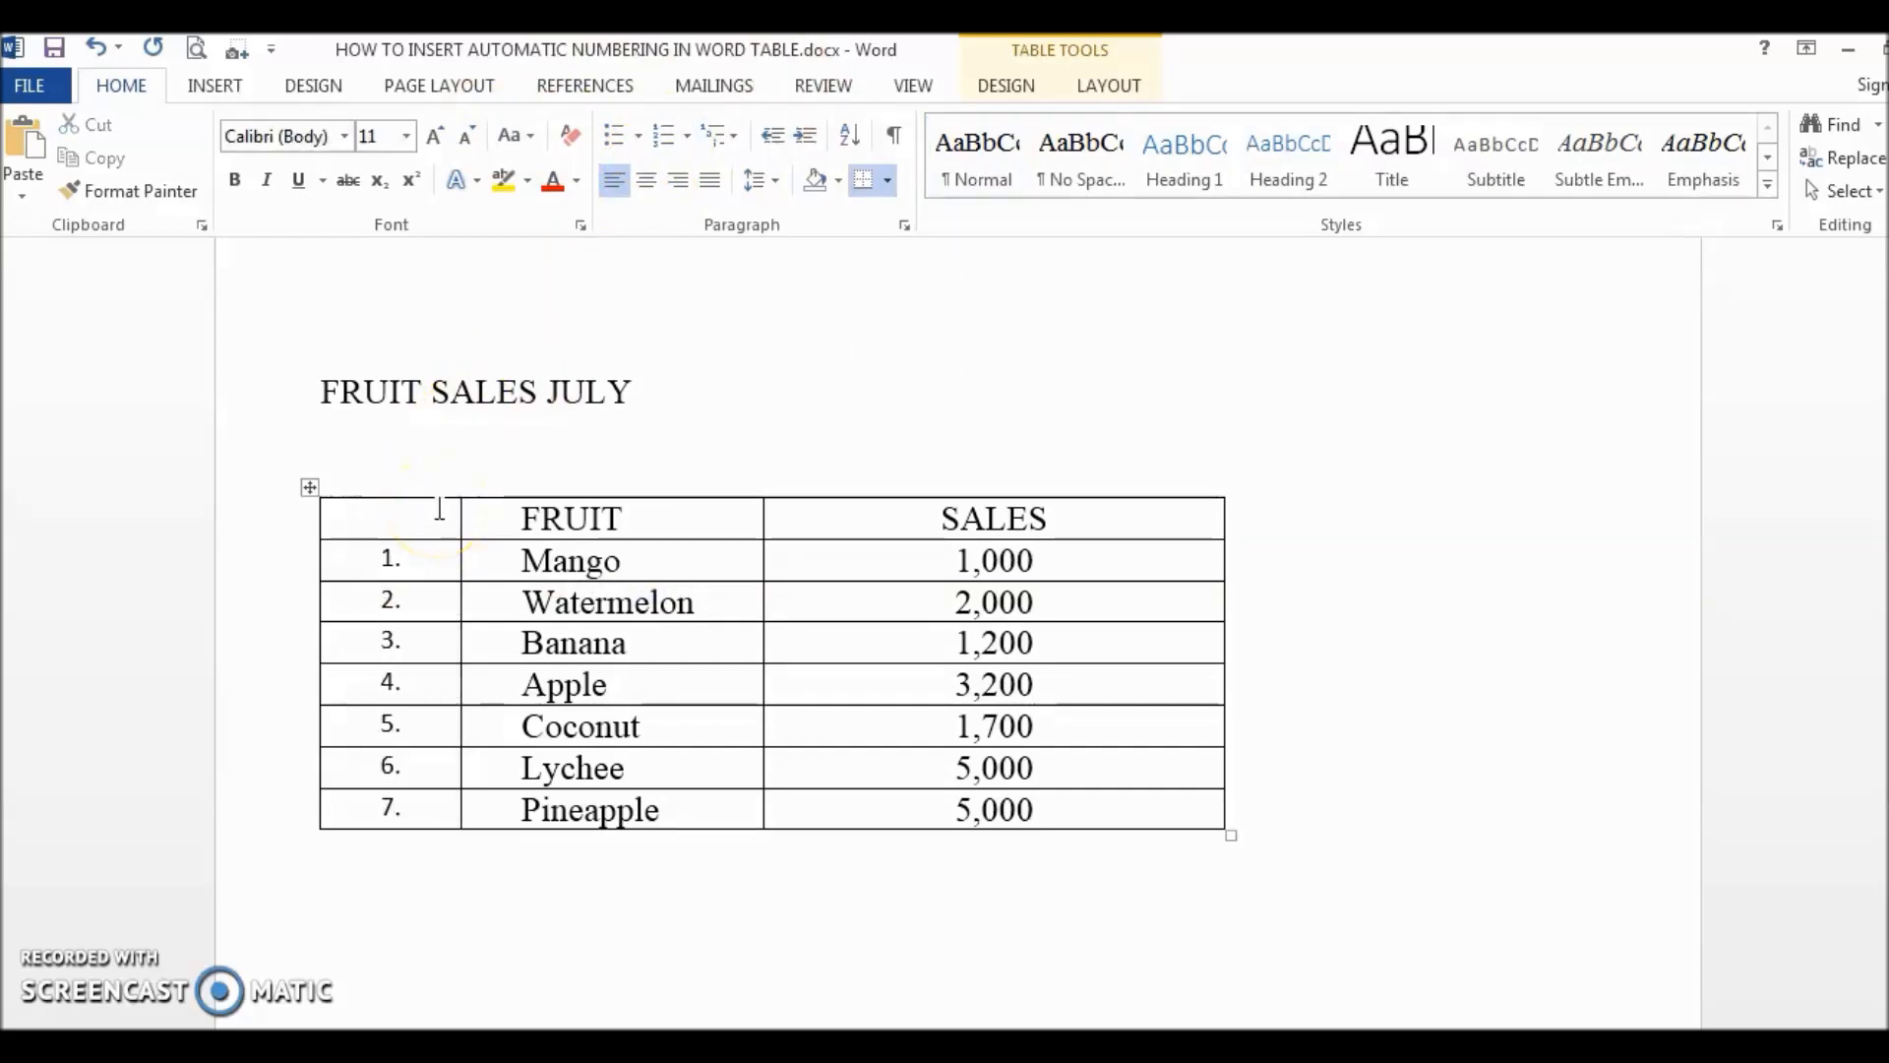
{"action": "left_click", "coordinate": [587, 726]}
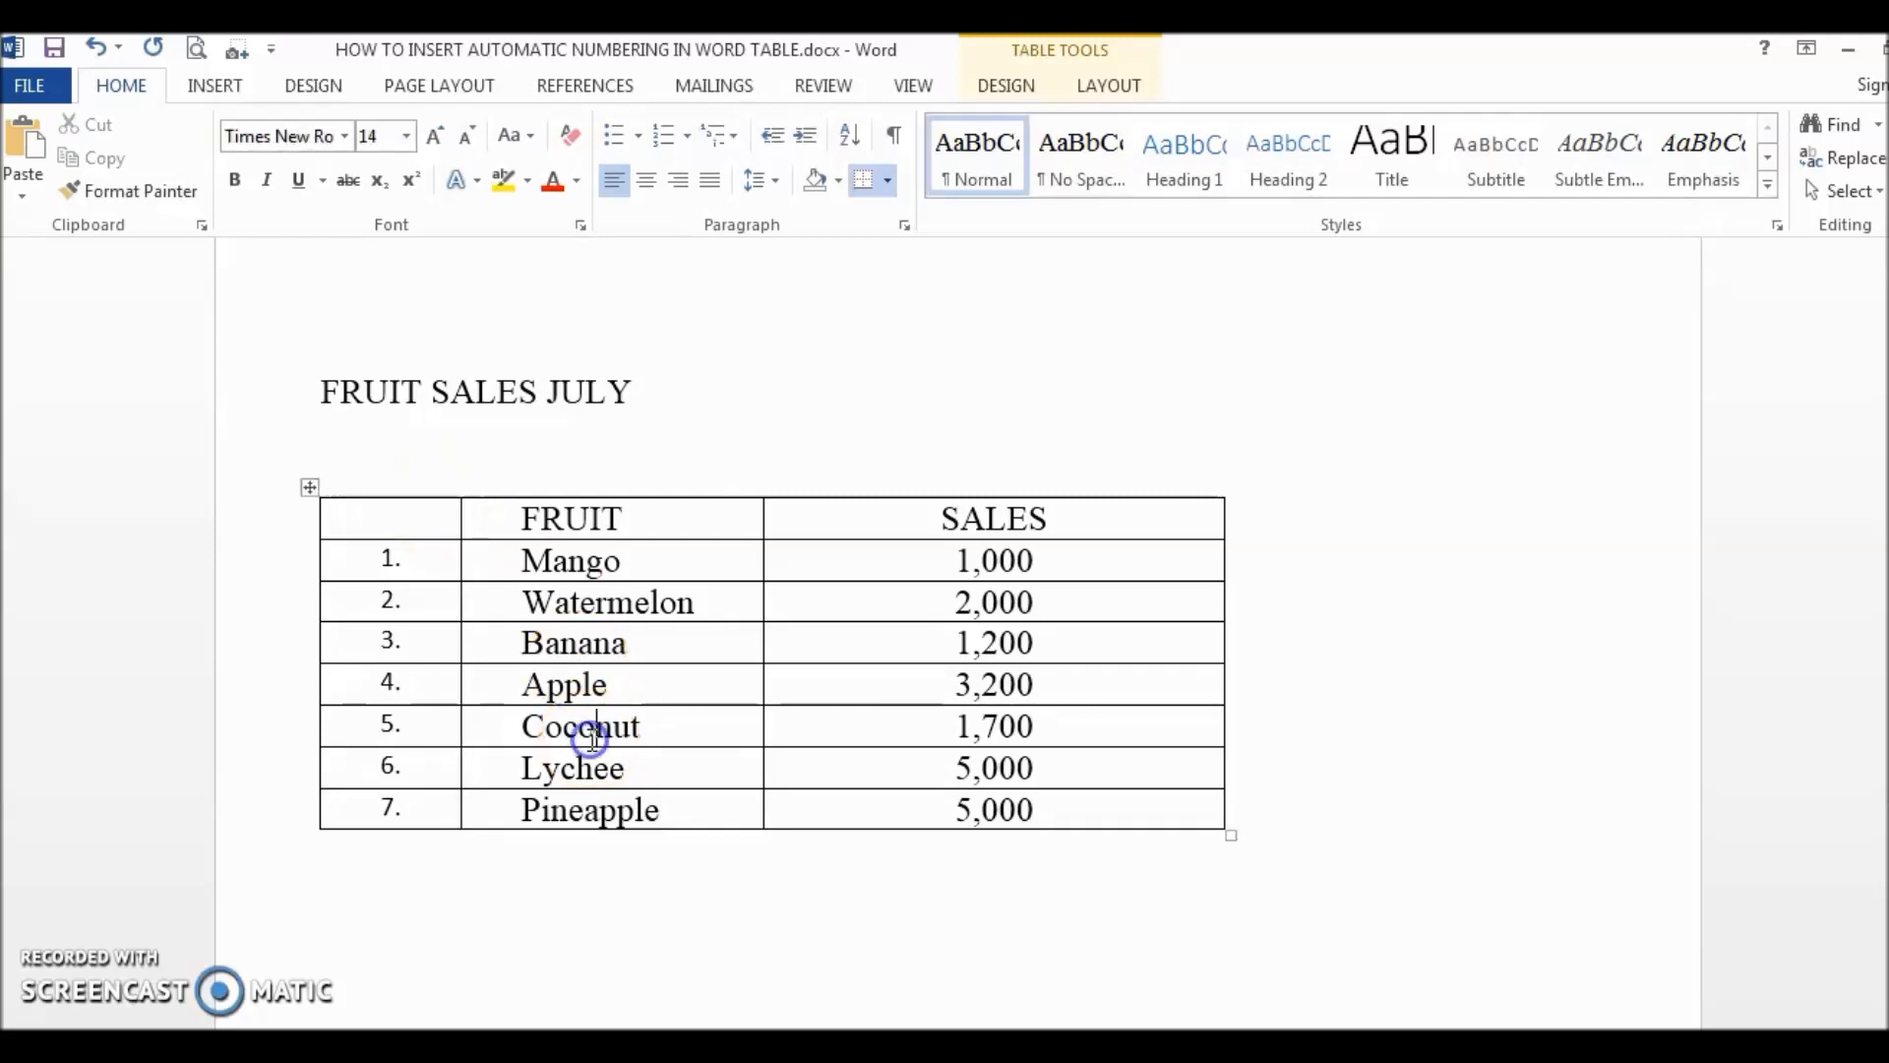